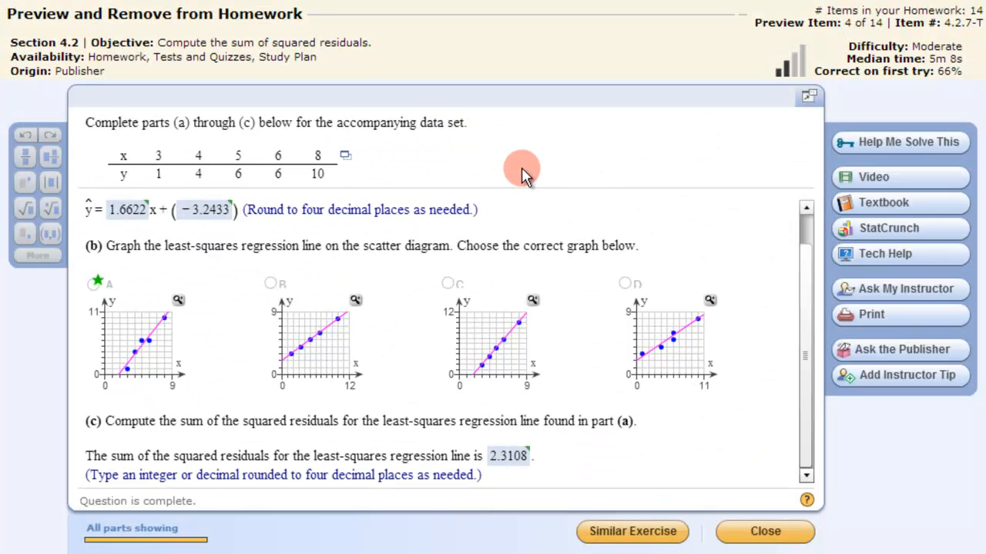
{"action": "mouse_move", "coordinate": [162, 192]}
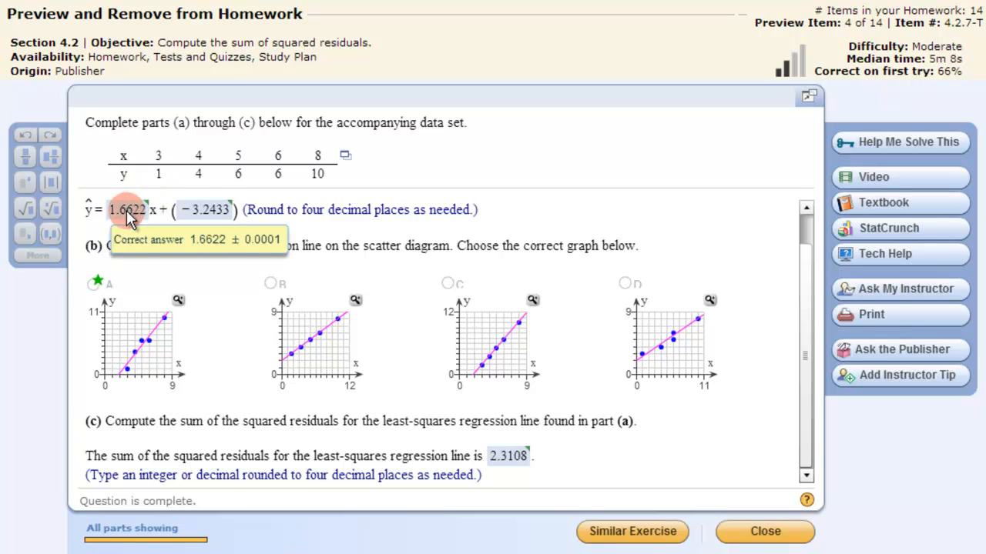
{"action": "mouse_move", "coordinate": [291, 262]}
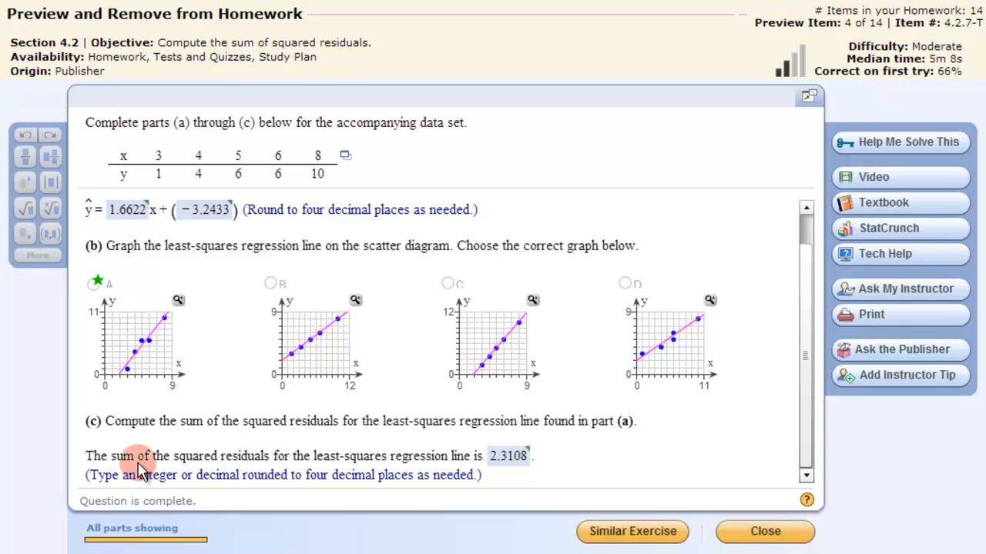
{"action": "mouse_move", "coordinate": [377, 466]}
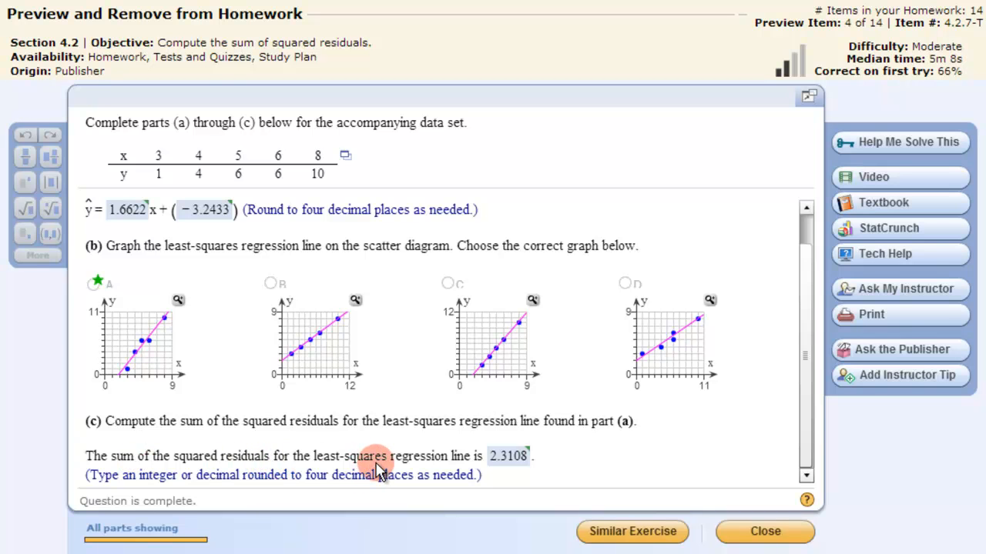
{"action": "mouse_move", "coordinate": [523, 455]}
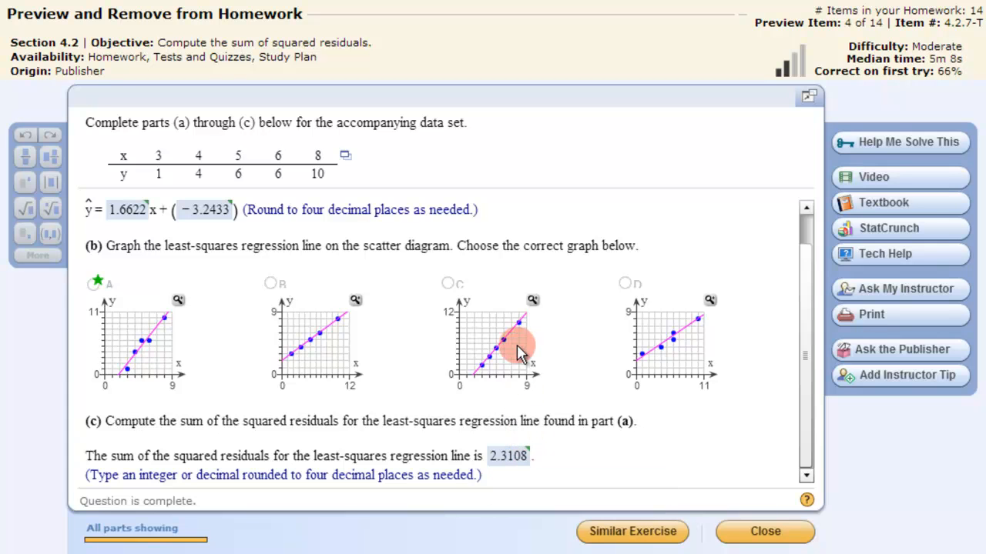
{"action": "mouse_move", "coordinate": [573, 297]}
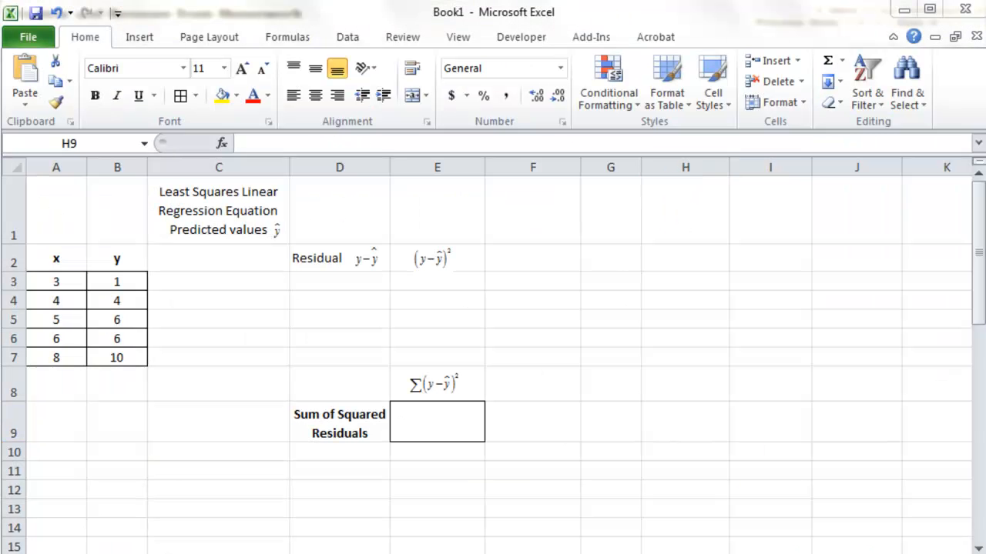
Select the x/y data in A3:B7 and insert a markers-only scatter chart
{"action": "left_click", "coordinate": [684, 421]}
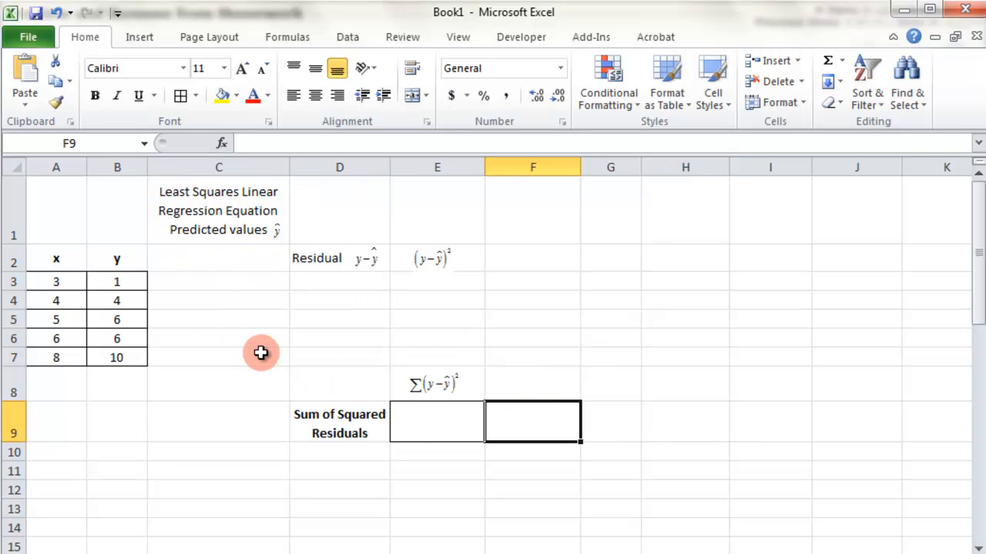
{"action": "mouse_move", "coordinate": [383, 367]}
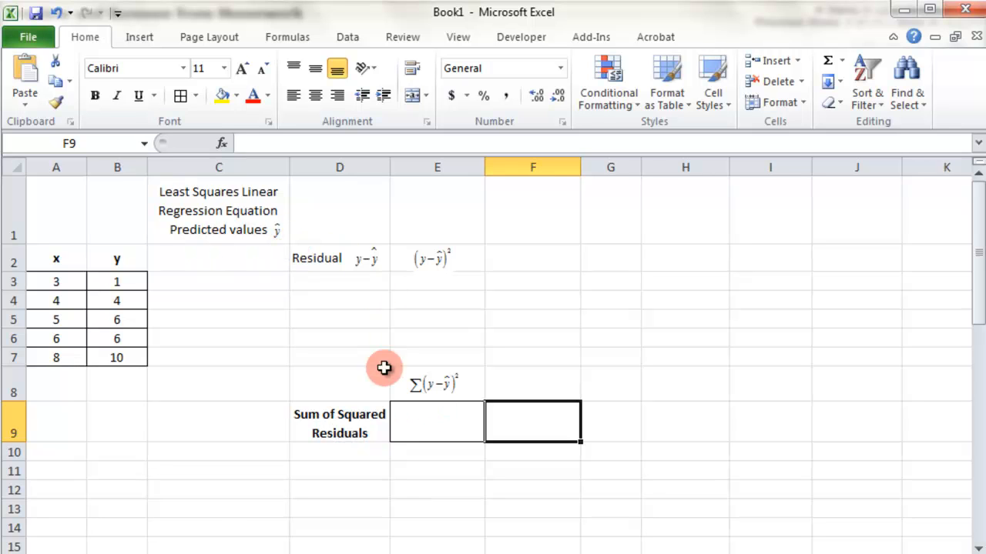
{"action": "mouse_move", "coordinate": [458, 455]}
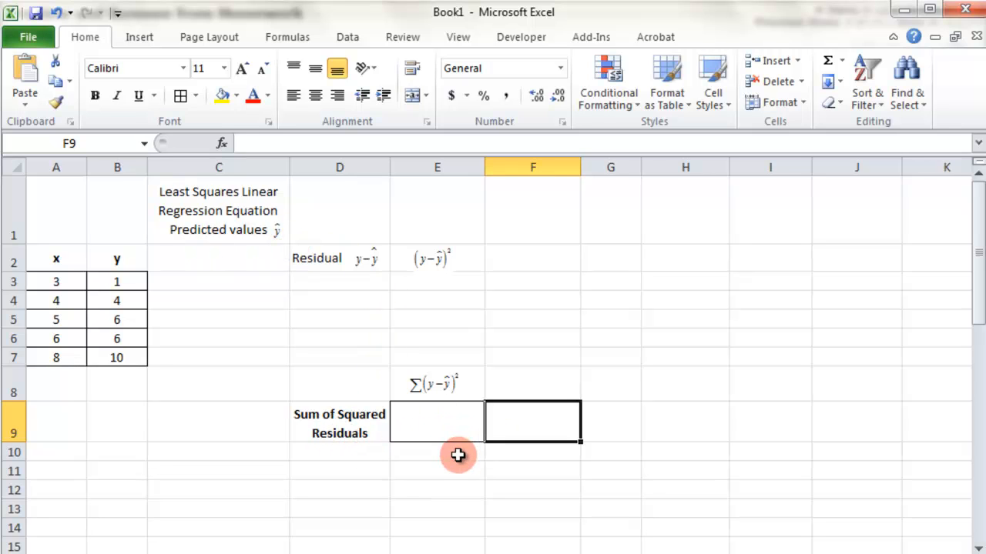
{"action": "mouse_move", "coordinate": [454, 453]}
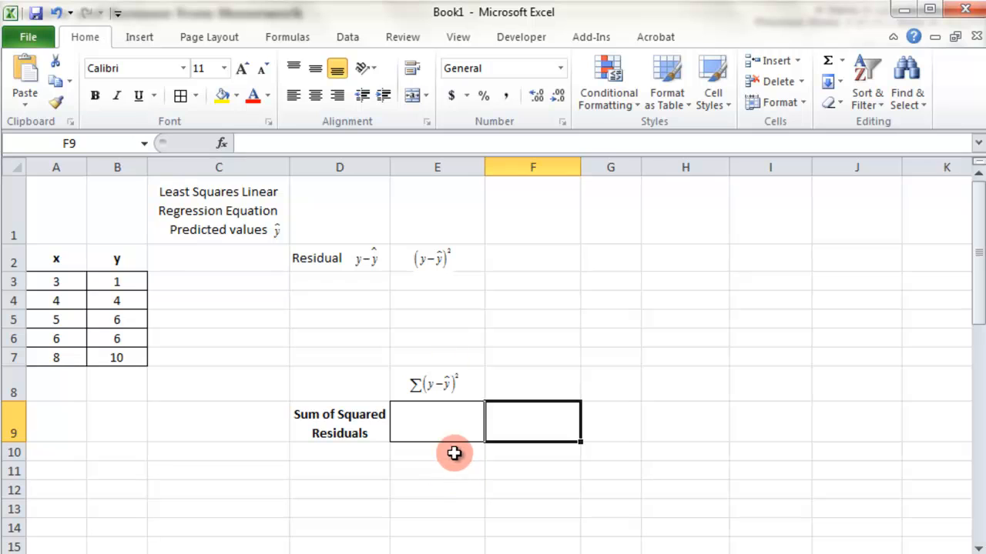
{"action": "left_click", "coordinate": [339, 319]}
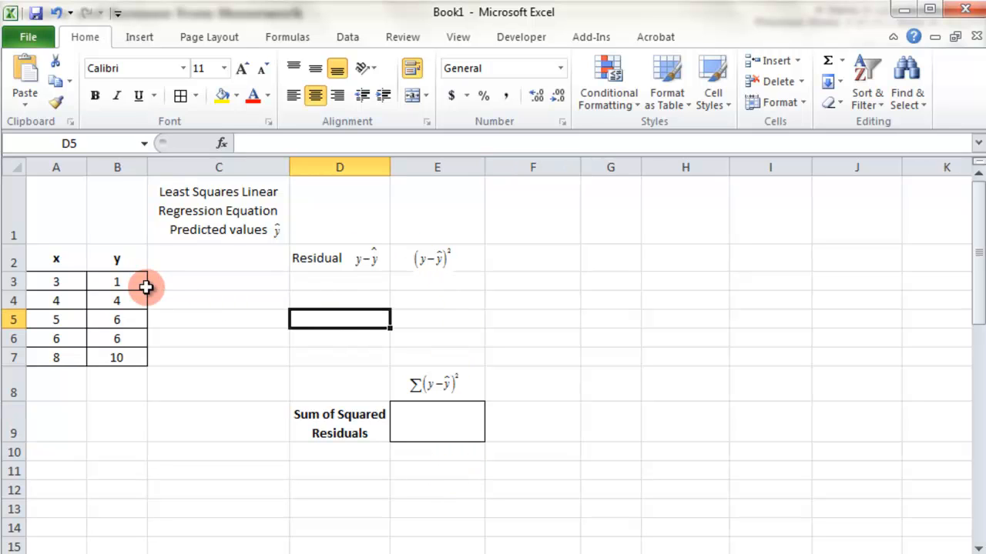
{"action": "left_click_drag", "start_coordinate": [55, 282], "coordinate": [116, 320]}
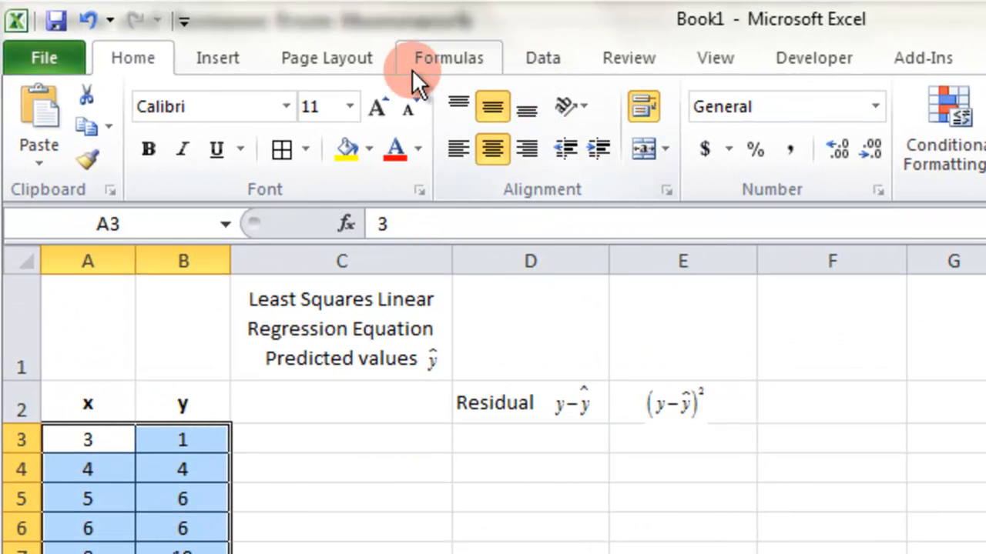
{"action": "left_click", "coordinate": [218, 57]}
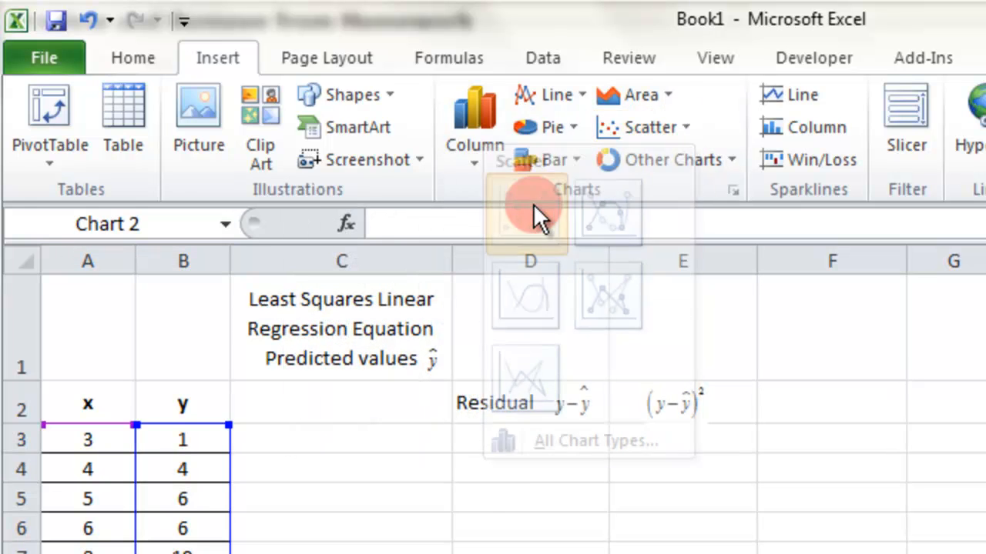
{"action": "left_click", "coordinate": [526, 214]}
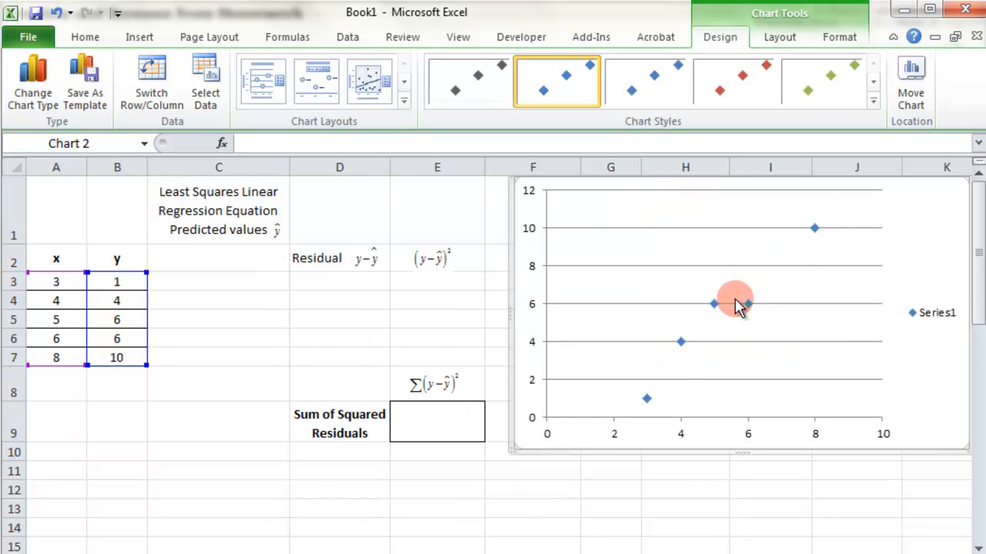
{"action": "mouse_move", "coordinate": [642, 267]}
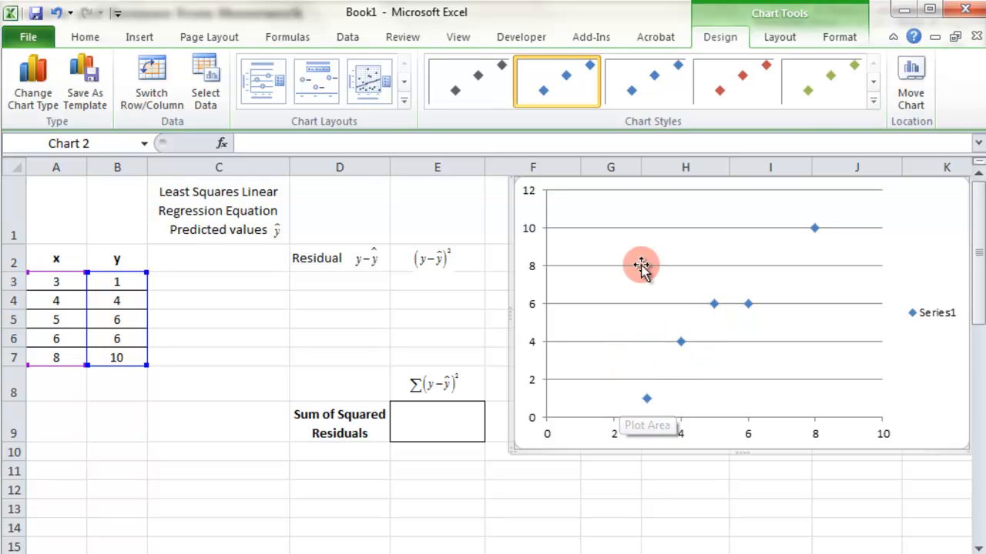
{"action": "left_click", "coordinate": [643, 267]}
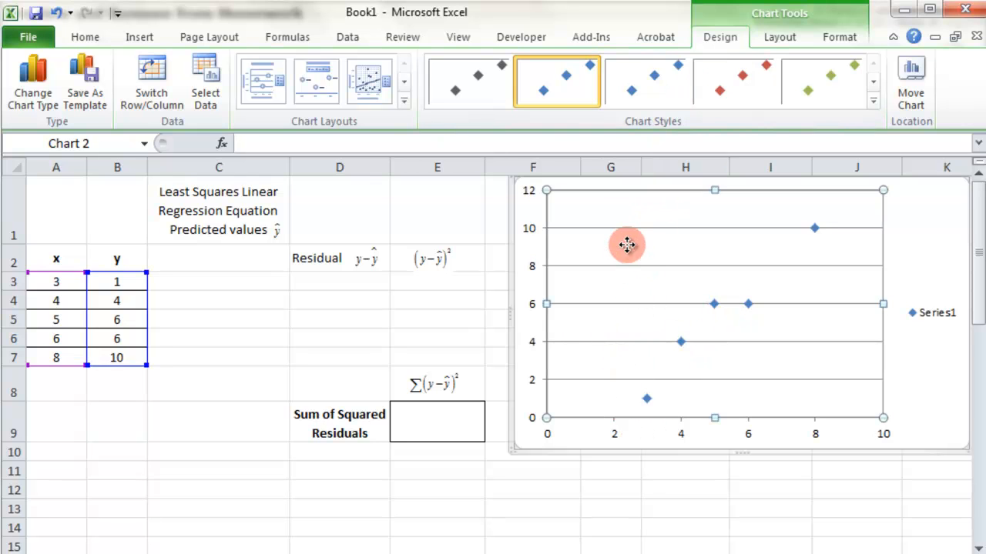
{"action": "mouse_move", "coordinate": [787, 274]}
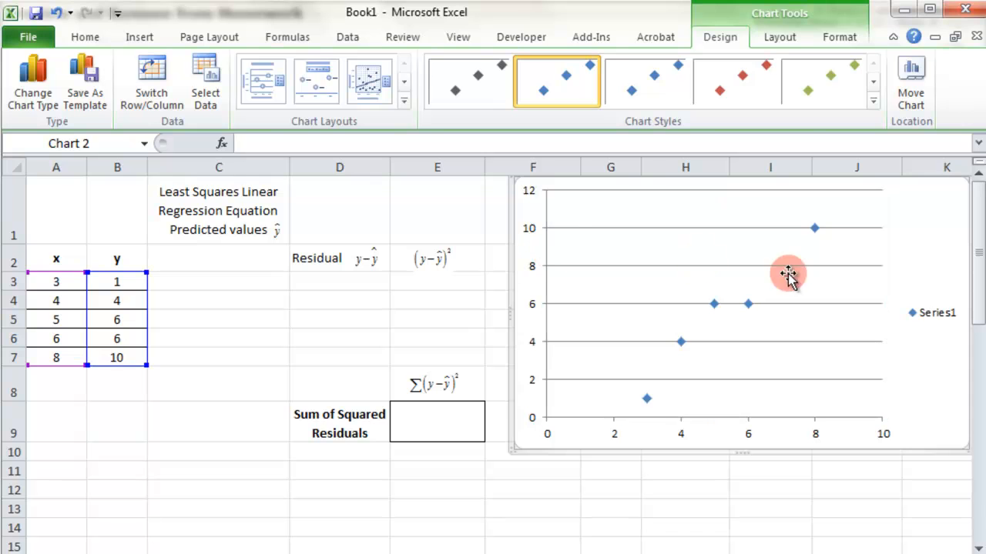
{"action": "left_click", "coordinate": [436, 299]}
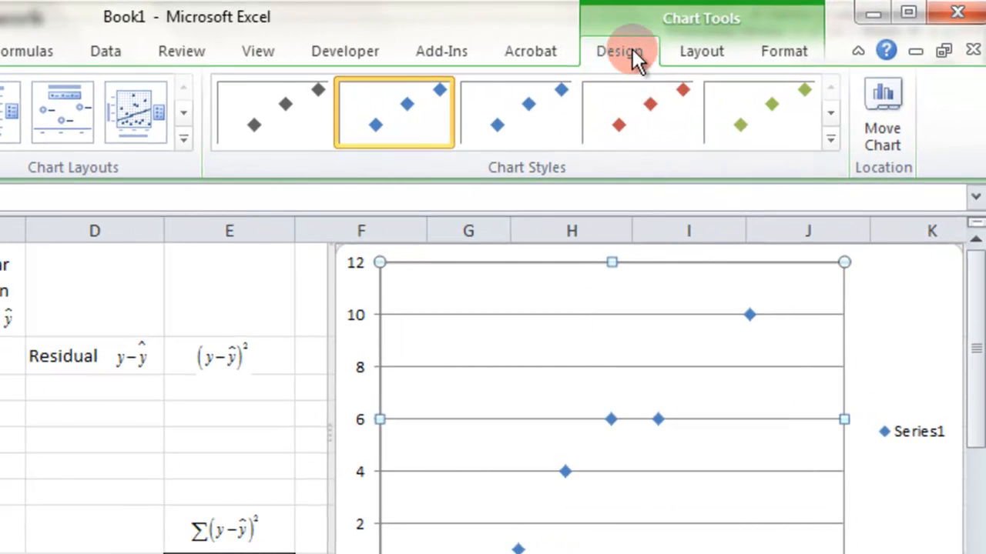
Add a linear trendline displaying its equation and R-squared value on the chart
{"action": "left_click", "coordinate": [700, 51]}
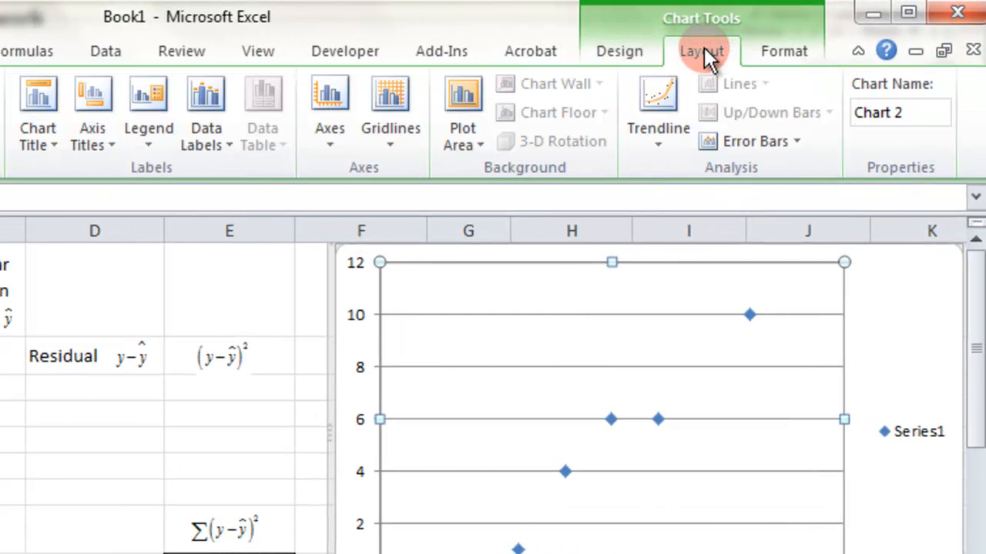
{"action": "left_click", "coordinate": [656, 115]}
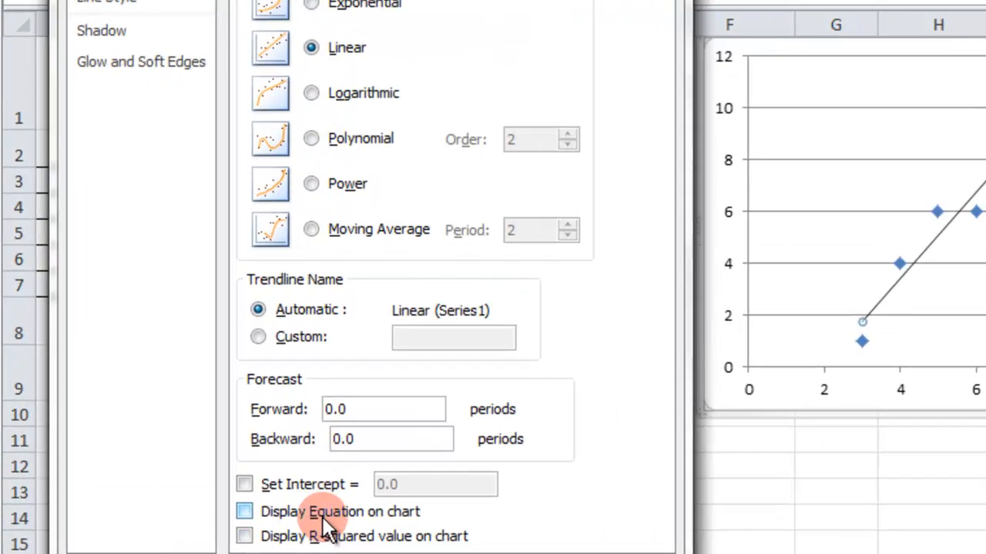
{"action": "left_click", "coordinate": [244, 511]}
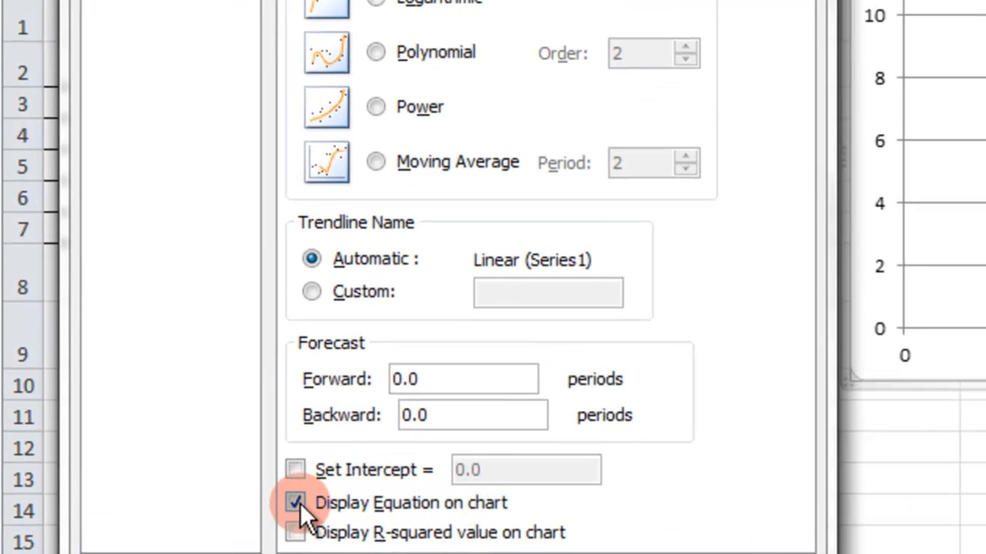
{"action": "left_click", "coordinate": [295, 532]}
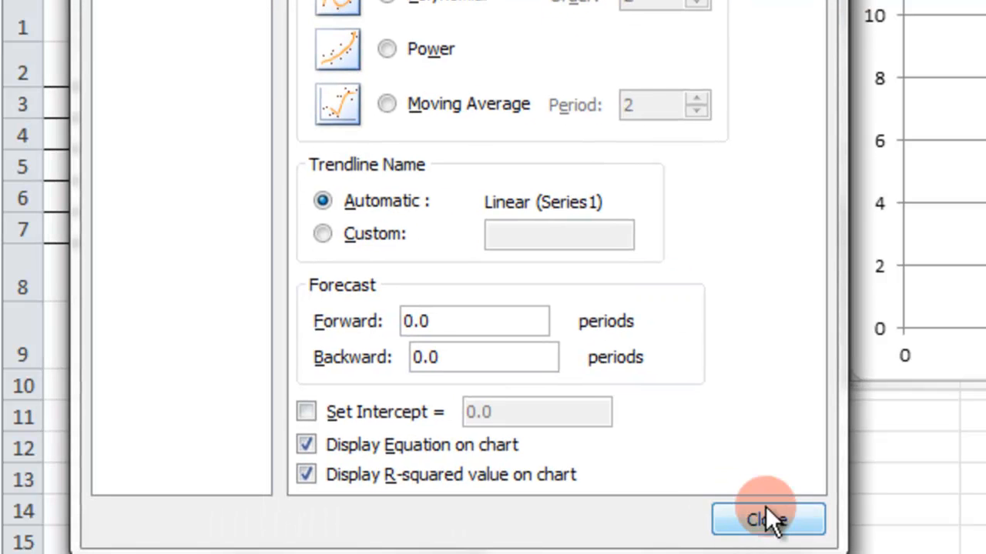
{"action": "left_click", "coordinate": [767, 519]}
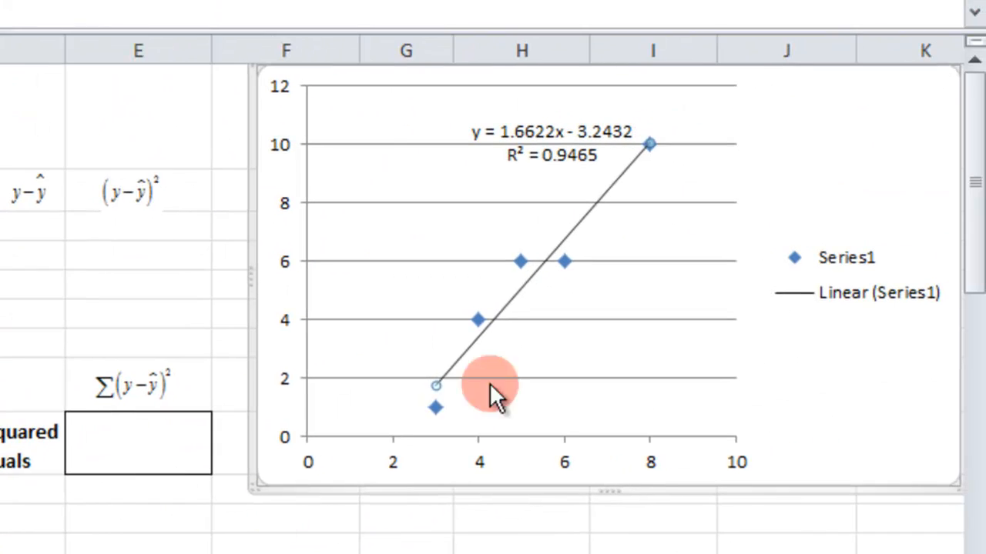
{"action": "mouse_move", "coordinate": [566, 139]}
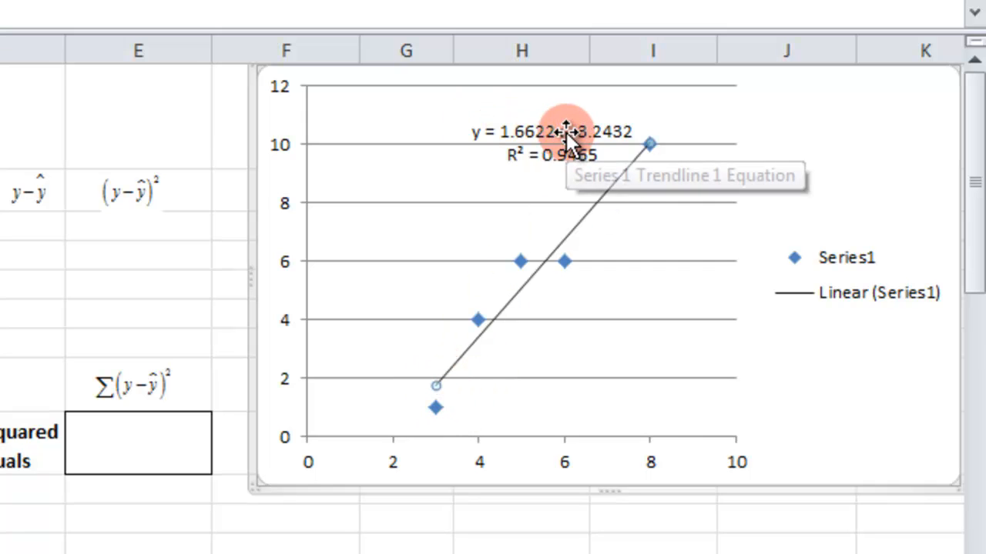
Move the trendline equation and R² label to the chart's upper right corner
{"action": "left_click_drag", "start_coordinate": [562, 142], "coordinate": [843, 115]}
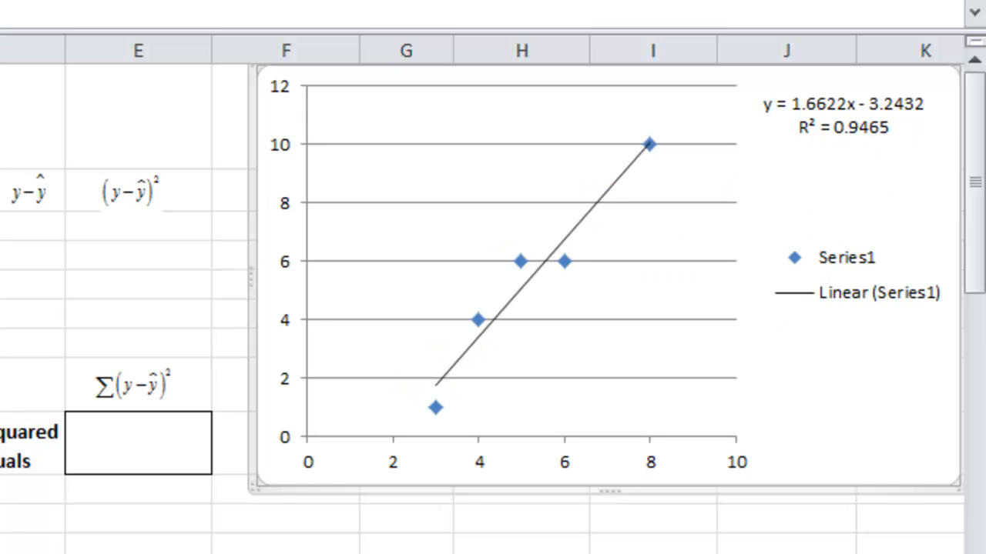
{"action": "mouse_move", "coordinate": [862, 150]}
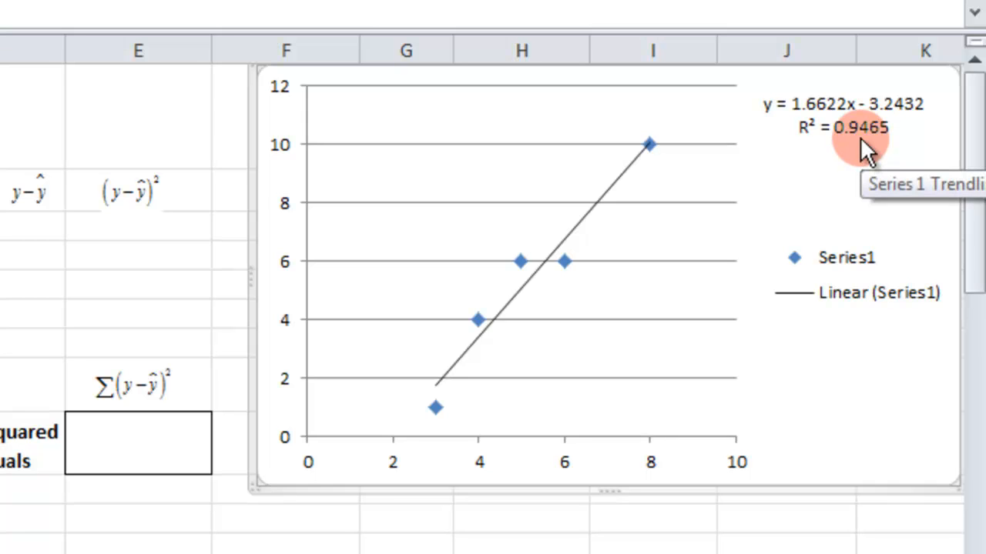
{"action": "mouse_move", "coordinate": [809, 143]}
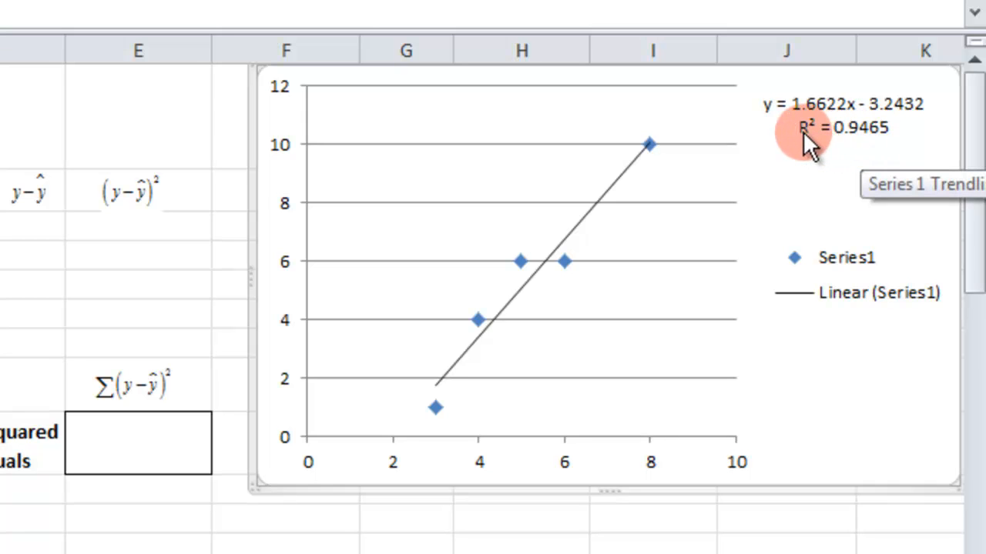
{"action": "mouse_move", "coordinate": [847, 146]}
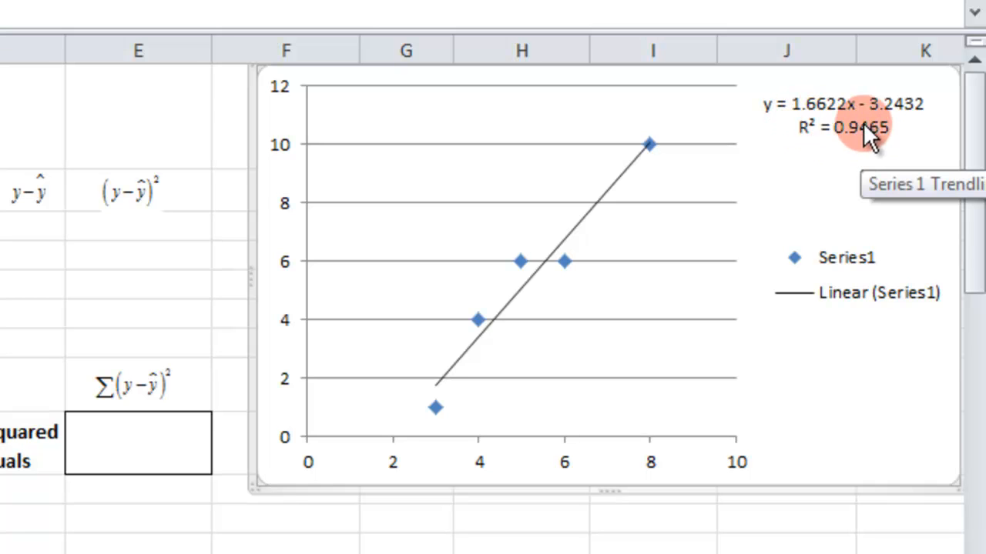
{"action": "mouse_move", "coordinate": [858, 143]}
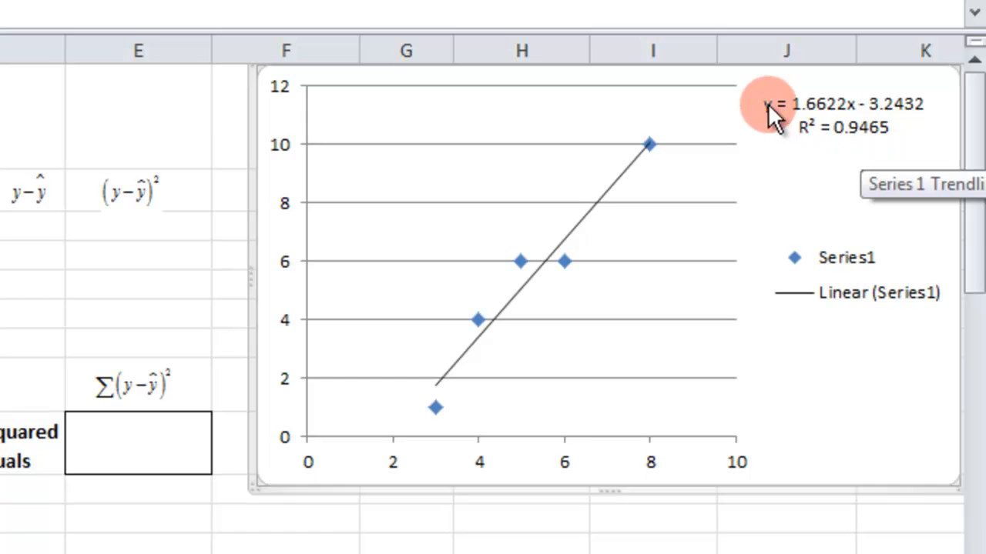
{"action": "mouse_move", "coordinate": [870, 147]}
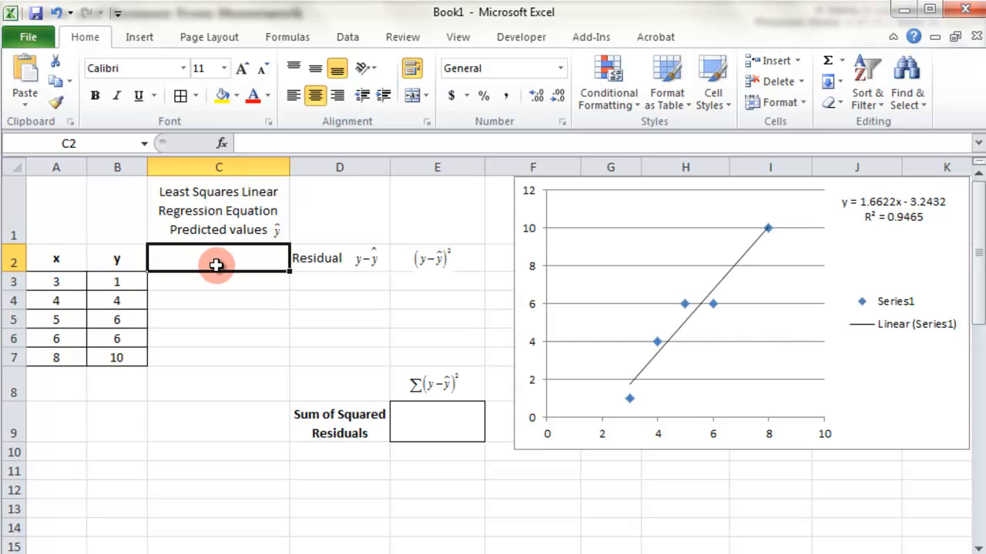
{"action": "mouse_move", "coordinate": [390, 439]}
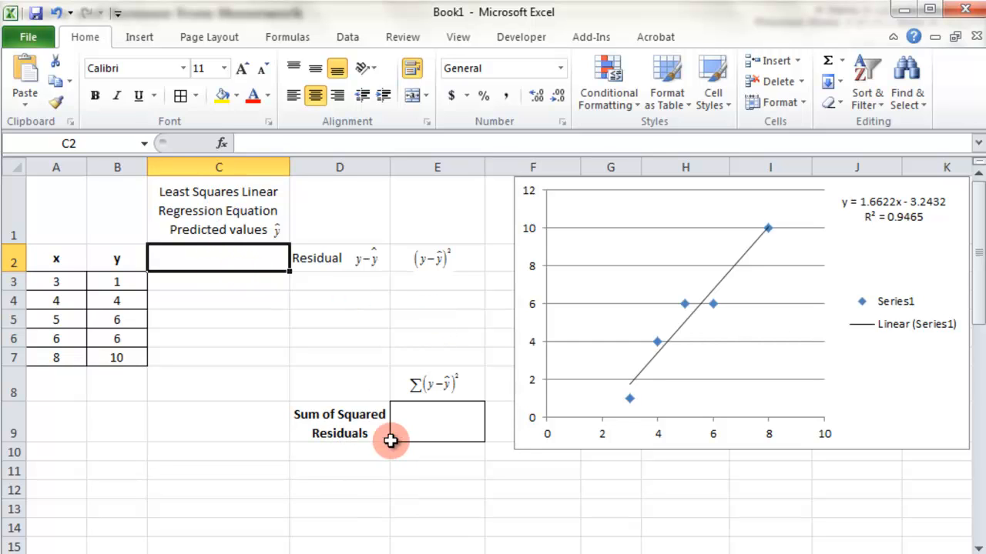
{"action": "mouse_move", "coordinate": [250, 229]}
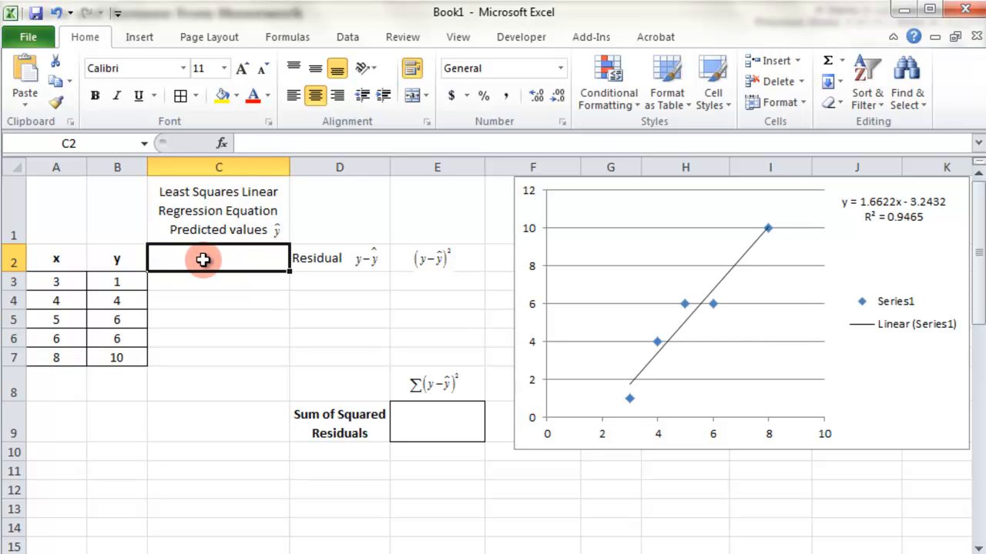
Note y=1.6622x-3.2432 in C2 and fill =1.6622*A3-3.2432 down through C7
{"action": "type", "text": "y"}
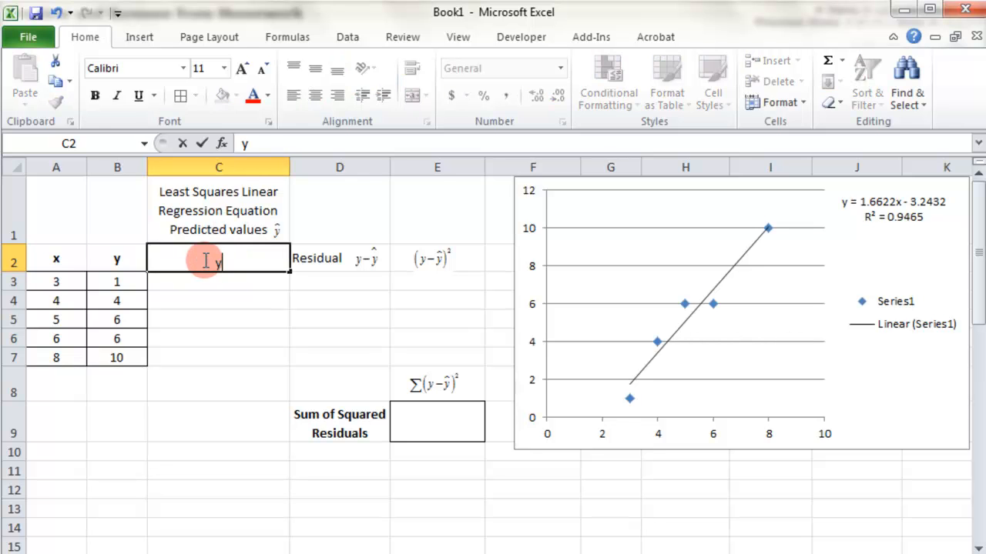
{"action": "type", "text": "=1.6622x"}
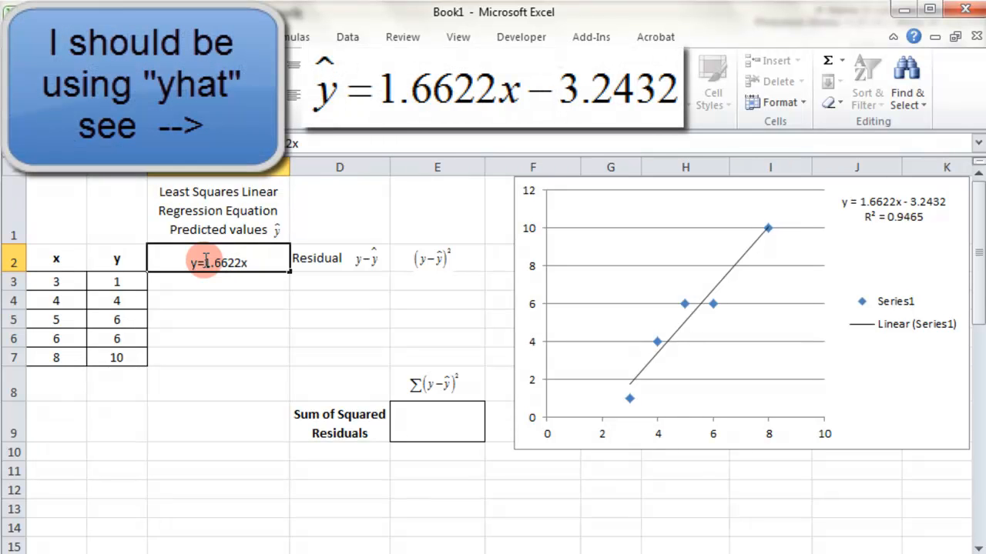
{"action": "type", "text": "-3.2432"}
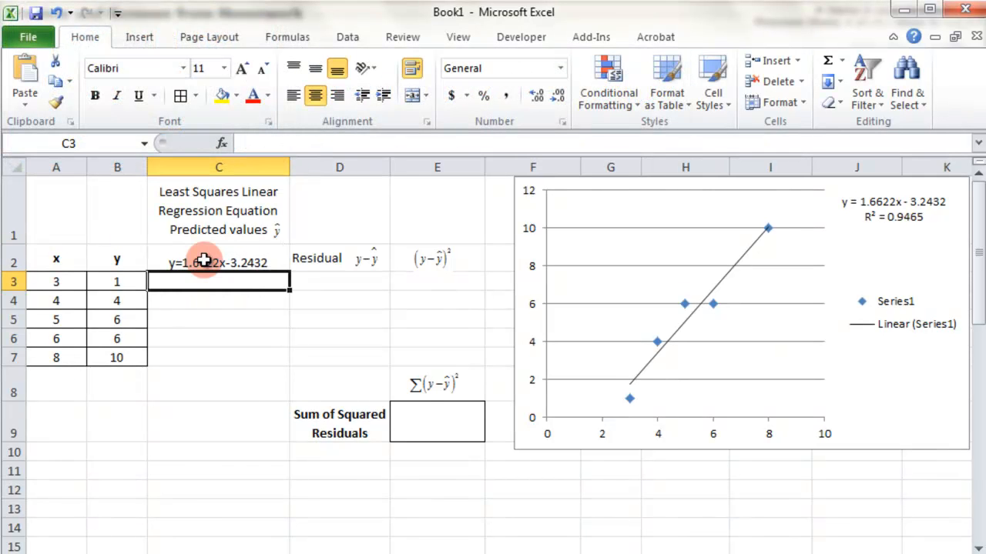
{"action": "mouse_move", "coordinate": [248, 301]}
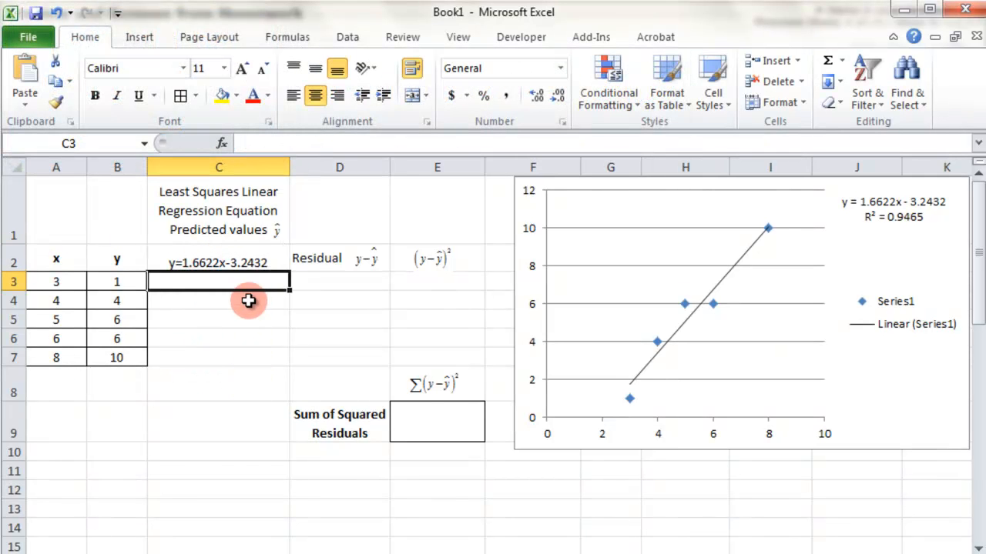
{"action": "mouse_move", "coordinate": [277, 233]}
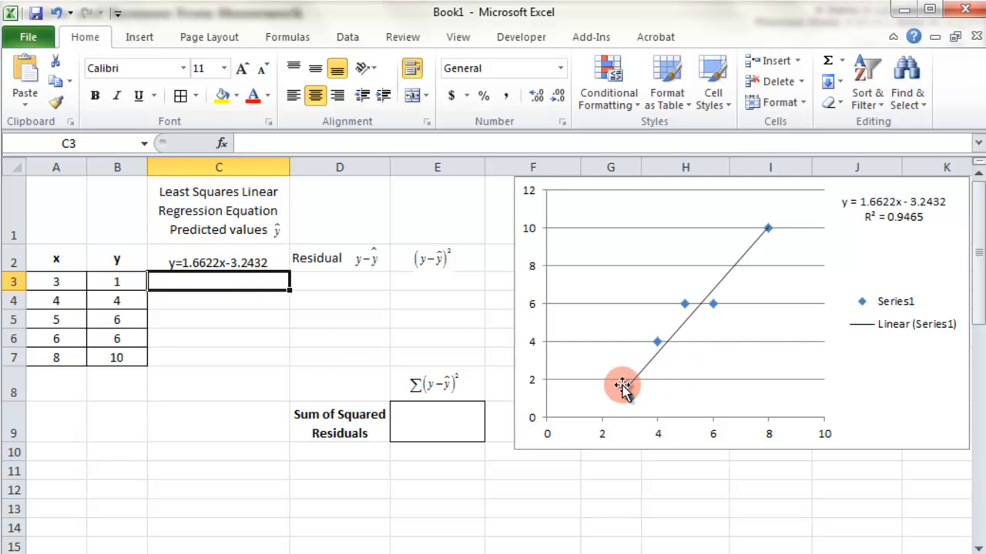
{"action": "mouse_move", "coordinate": [656, 362]}
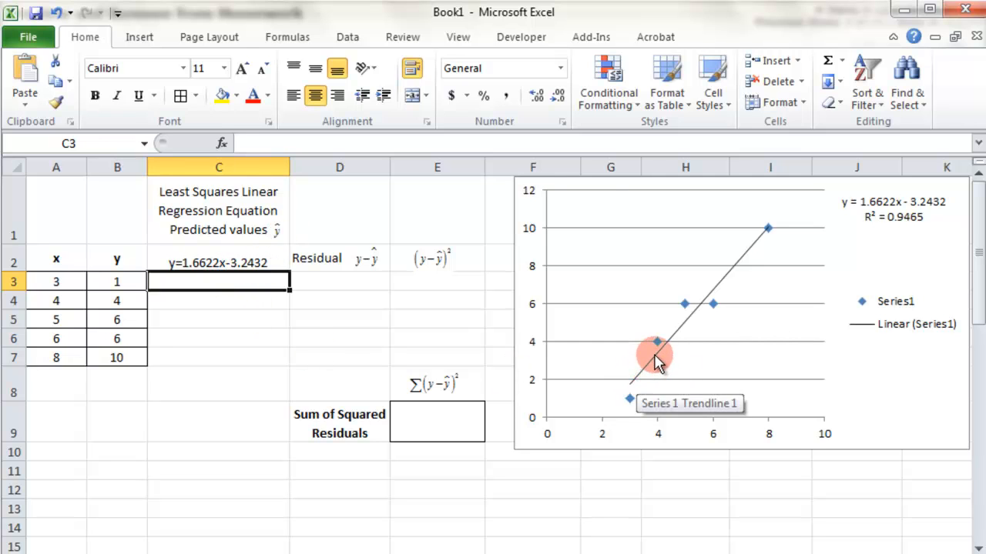
{"action": "mouse_move", "coordinate": [693, 319]}
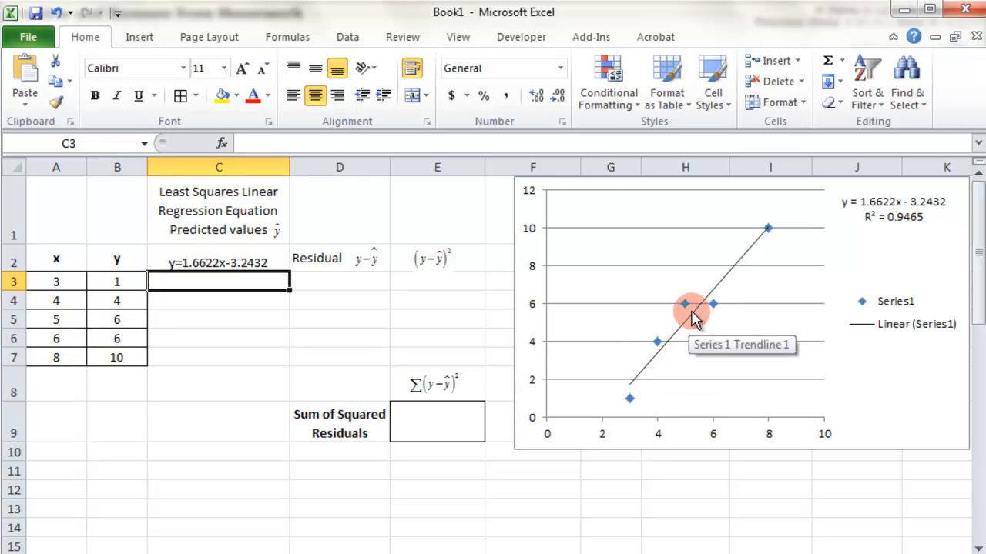
{"action": "mouse_move", "coordinate": [735, 273]}
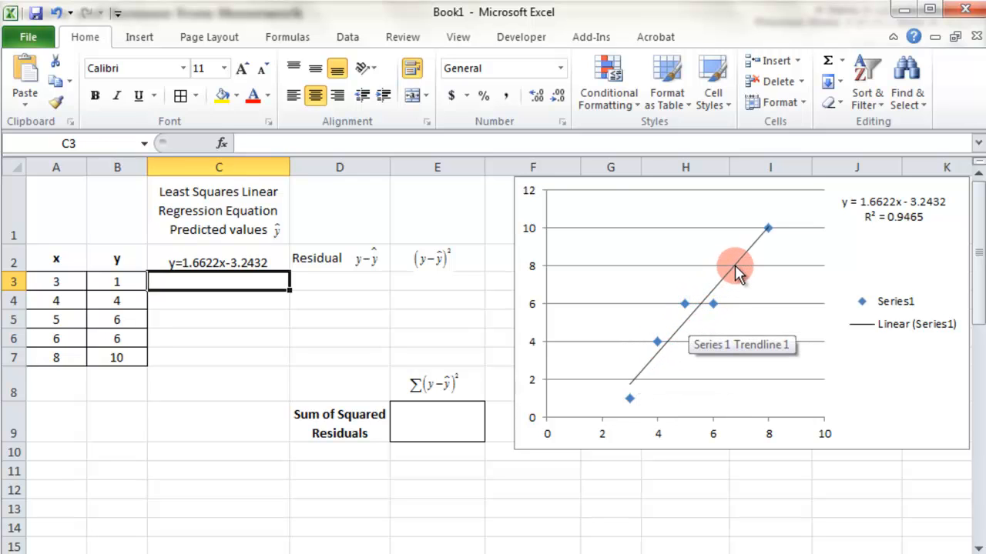
{"action": "mouse_move", "coordinate": [712, 300]}
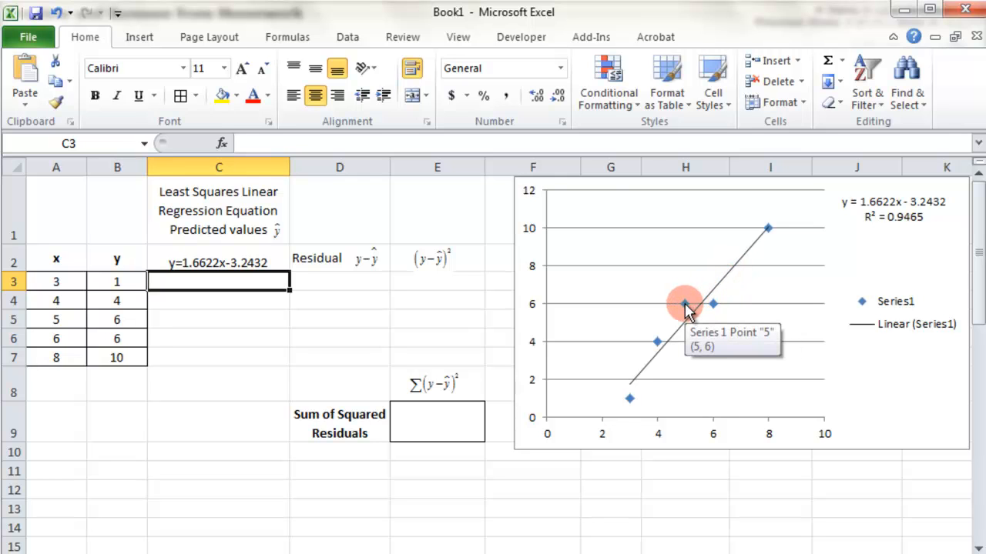
{"action": "mouse_move", "coordinate": [689, 324]}
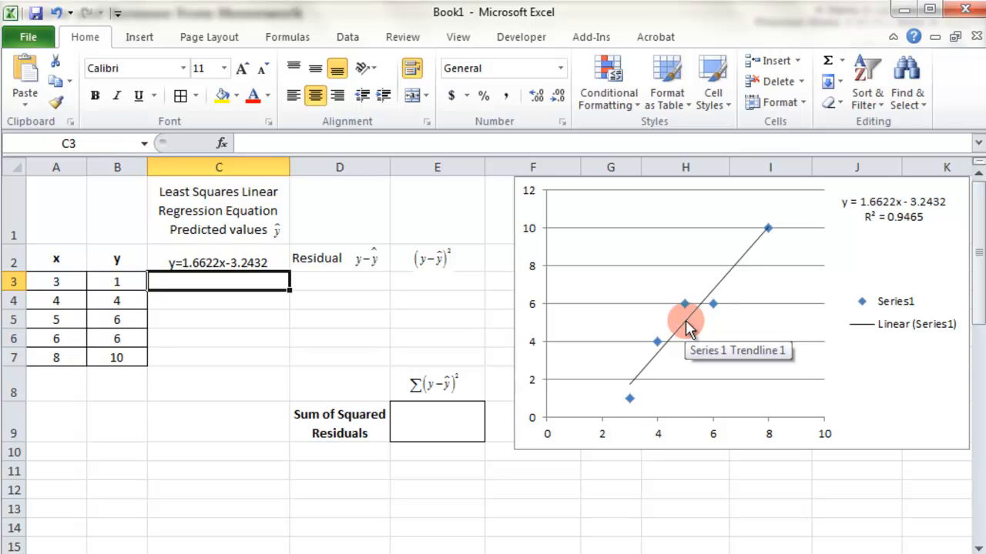
{"action": "mouse_move", "coordinate": [712, 308]}
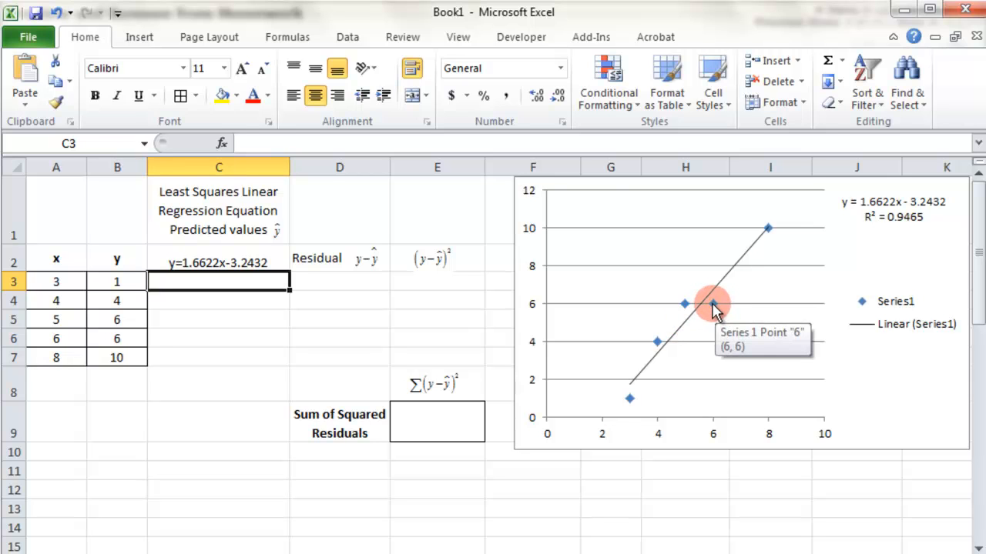
{"action": "mouse_move", "coordinate": [714, 289]}
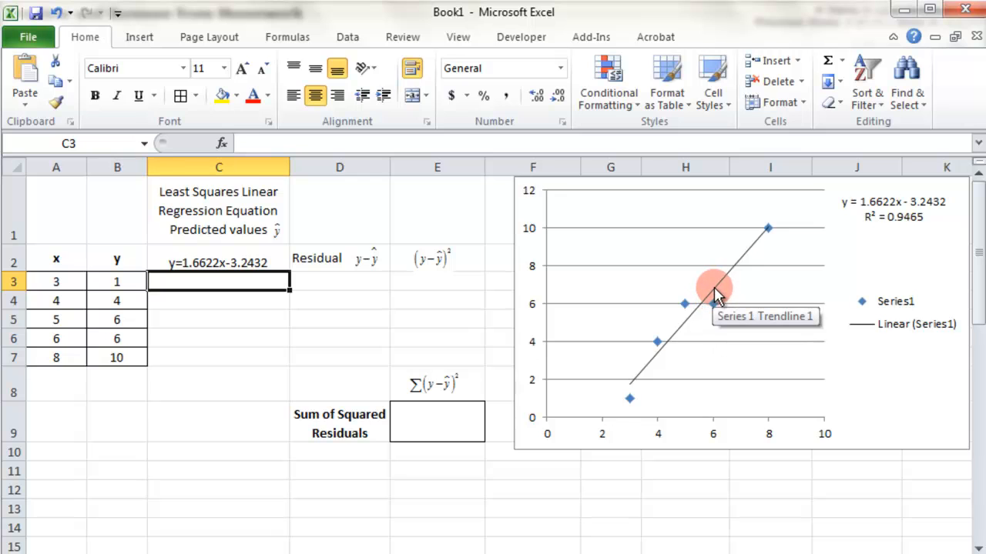
{"action": "mouse_move", "coordinate": [336, 291]}
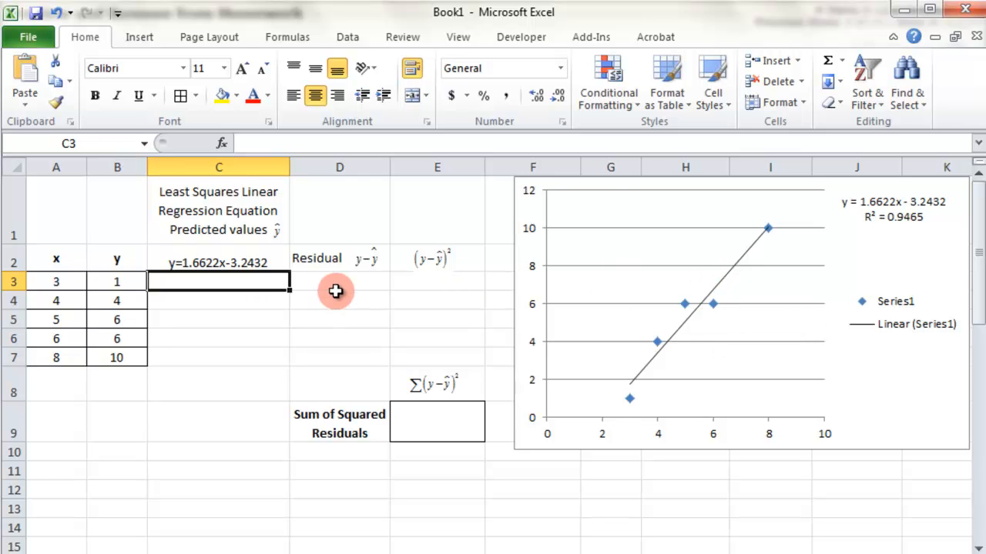
{"action": "mouse_move", "coordinate": [348, 270]}
{"action": "type", "text": "="}
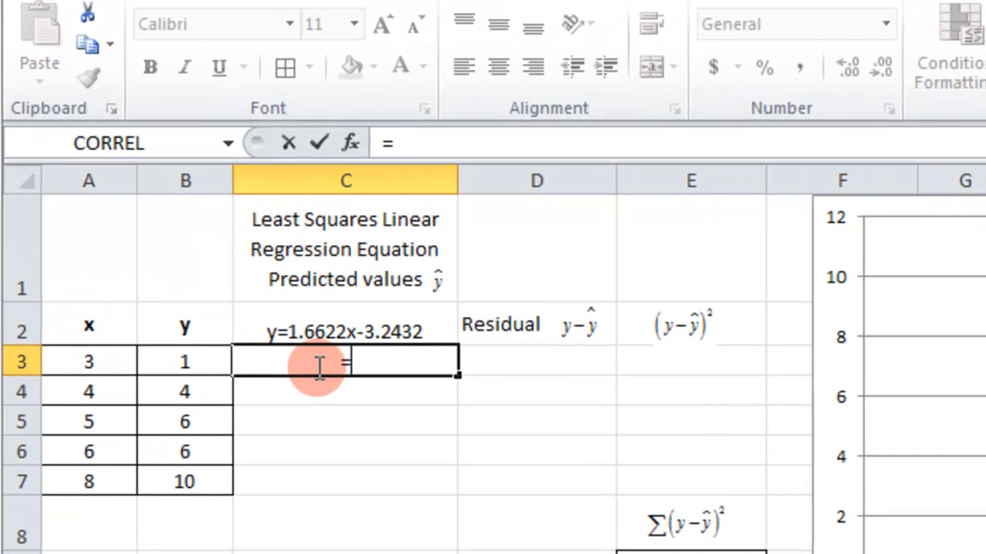
{"action": "type", "text": "1.6622*A3"}
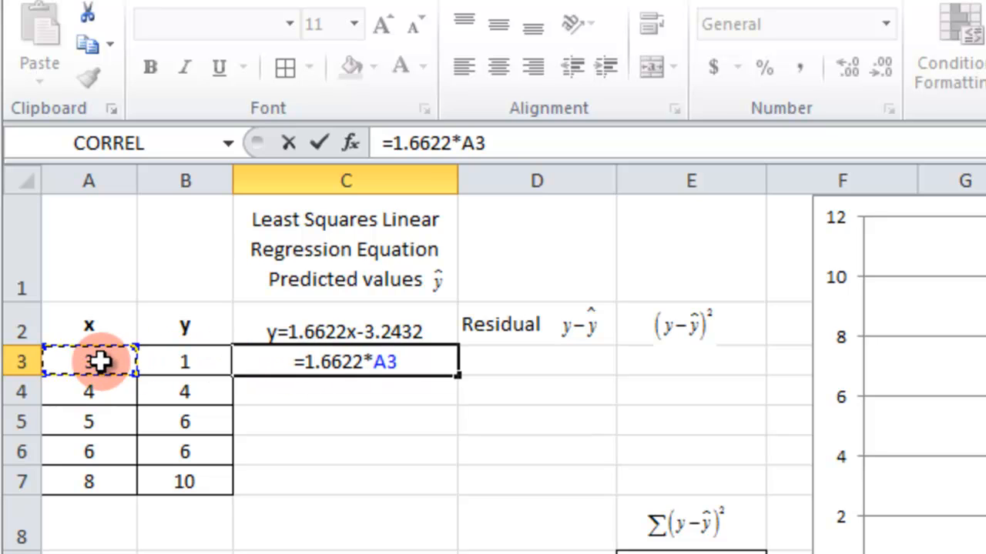
{"action": "type", "text": "-3.2"}
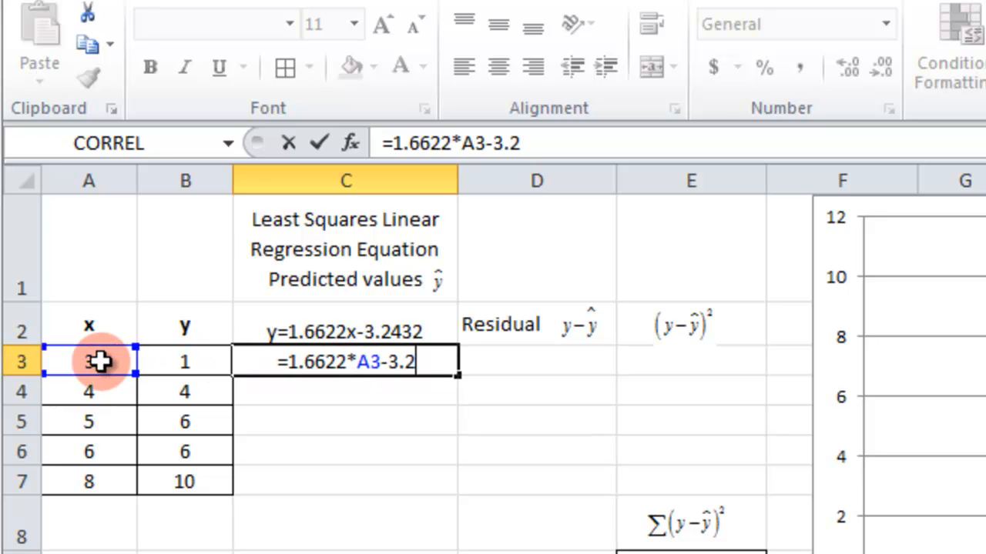
{"action": "type", "text": "432"}
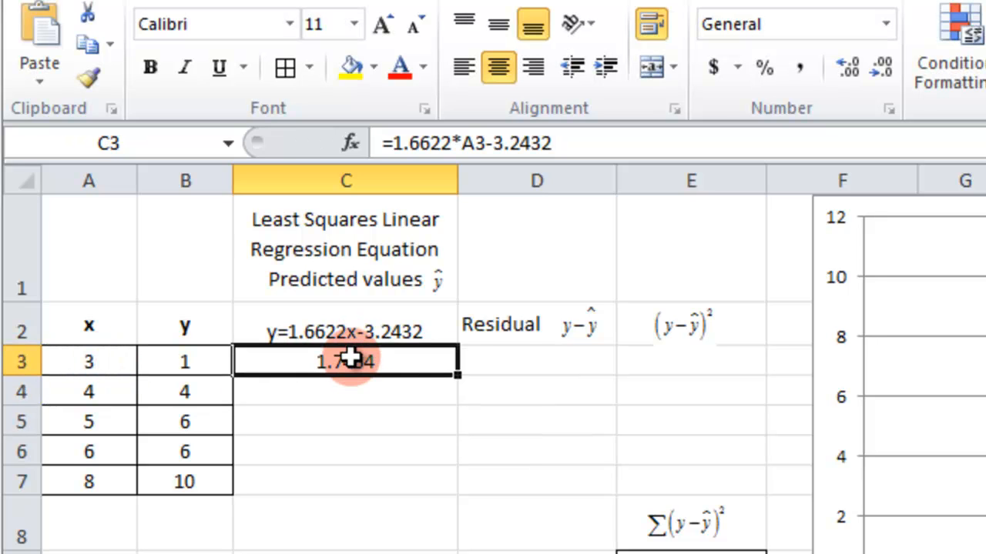
{"action": "left_click_drag", "start_coordinate": [344, 360], "coordinate": [450, 485]}
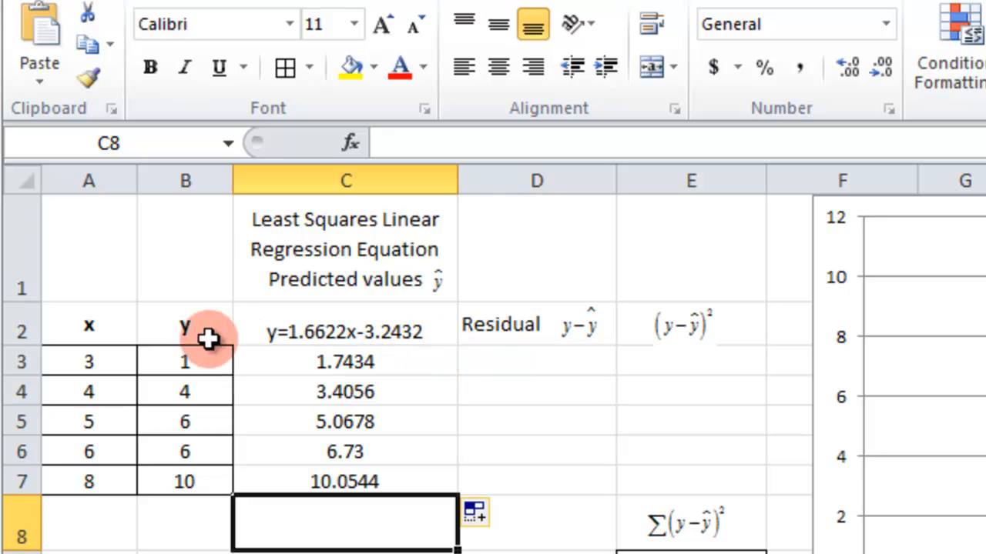
{"action": "left_click", "coordinate": [345, 361]}
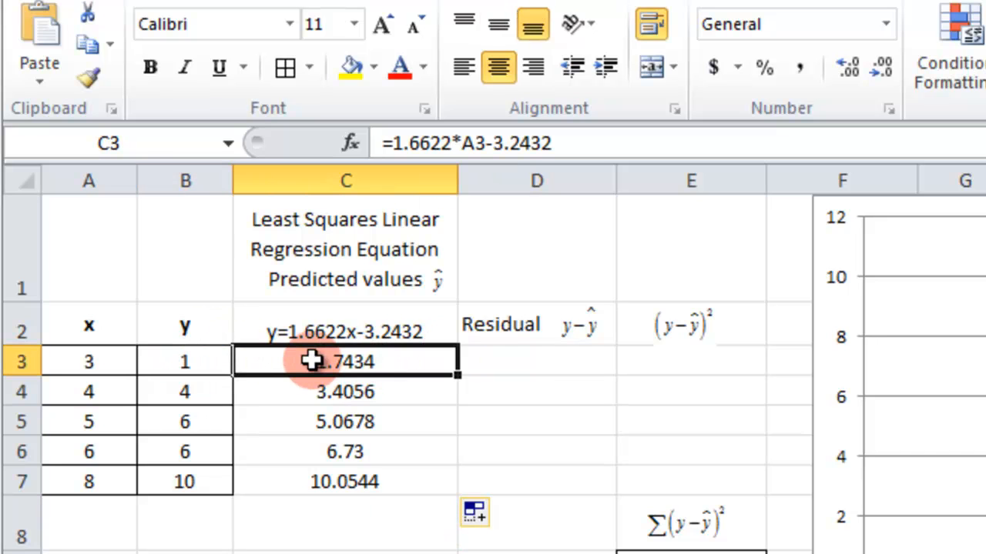
Enter the first residual formula =B3-C3 in D3
{"action": "left_click", "coordinate": [536, 361]}
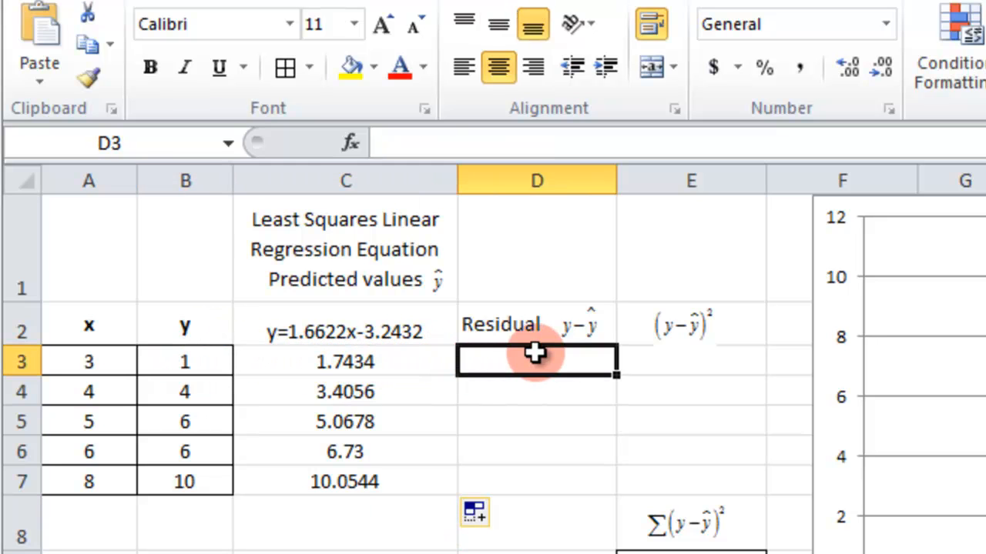
{"action": "type", "text": "="}
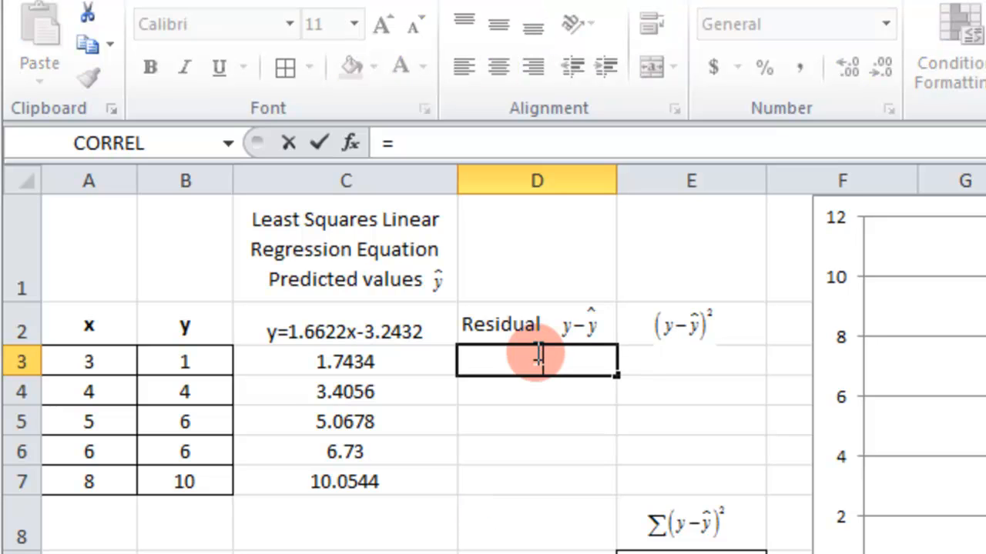
{"action": "left_click", "coordinate": [185, 361]}
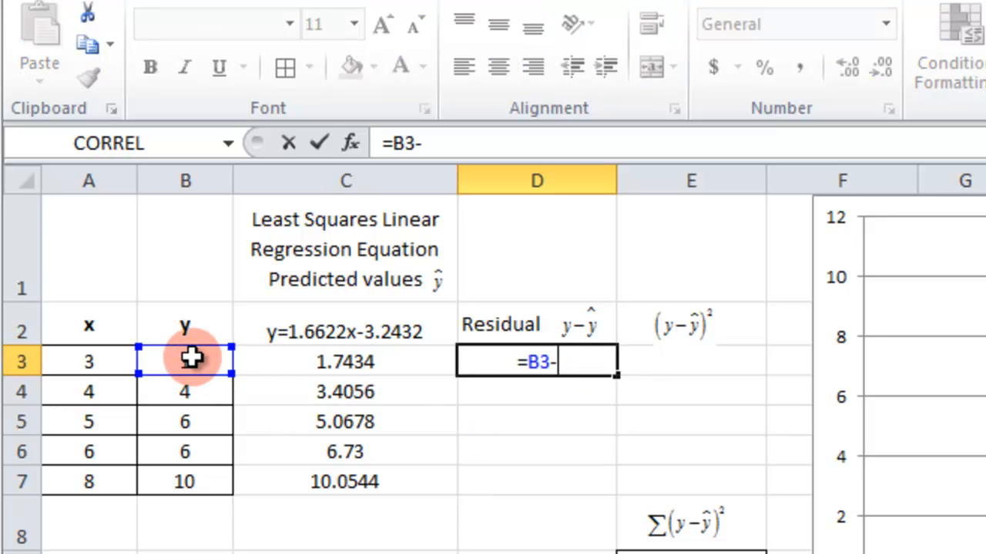
{"action": "left_click", "coordinate": [345, 362]}
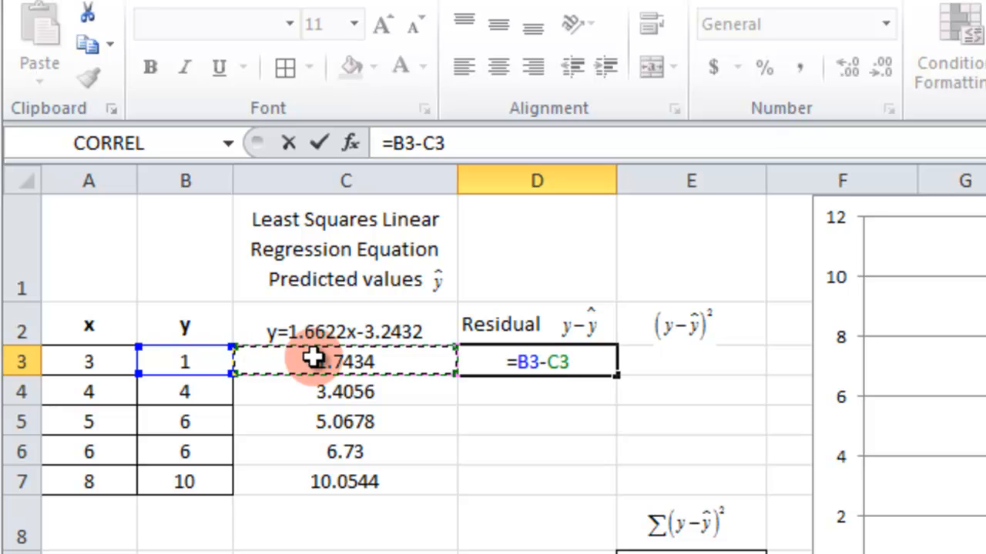
{"action": "key", "text": "enter"}
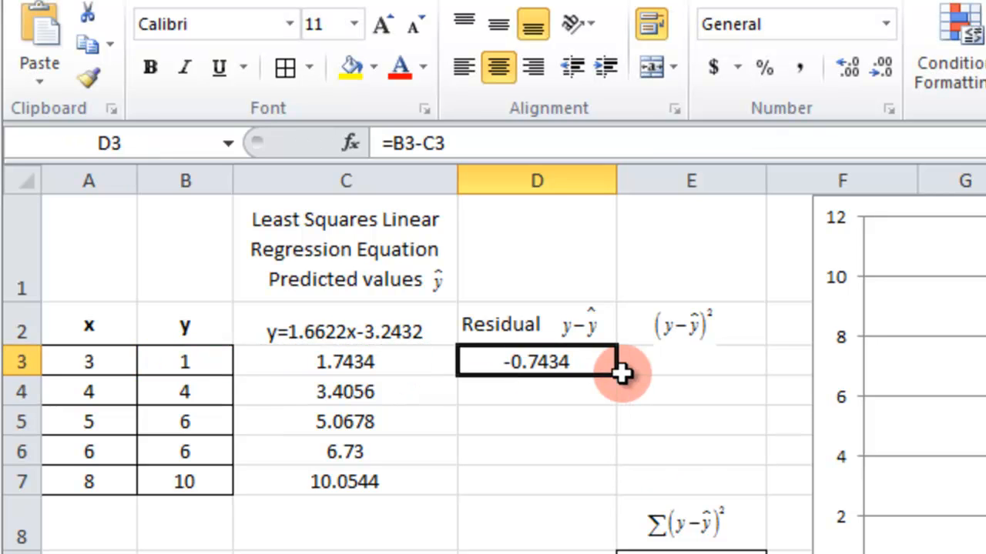
{"action": "mouse_move", "coordinate": [616, 376]}
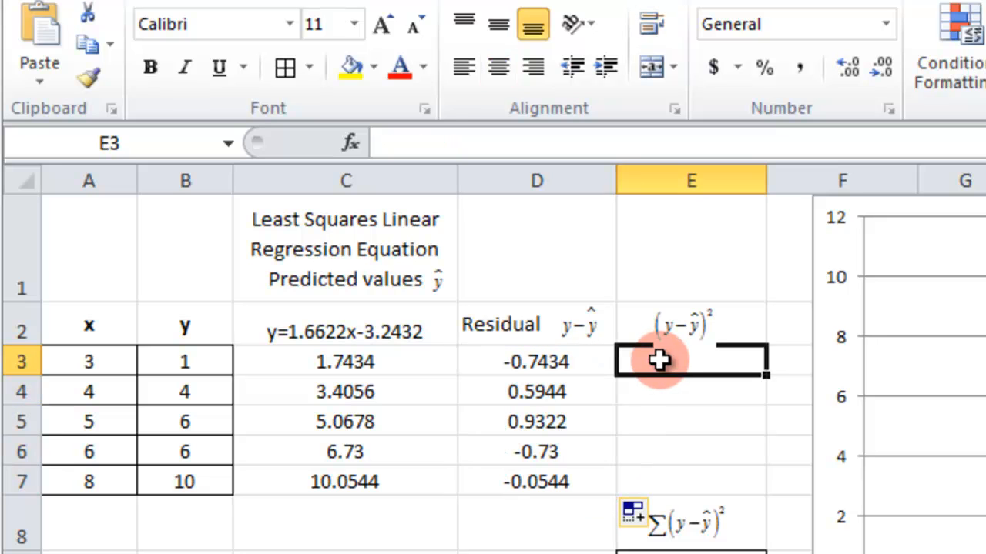
Square the residual with =D3*D3 in E3 and fill down to row 7
{"action": "type", "text": "="}
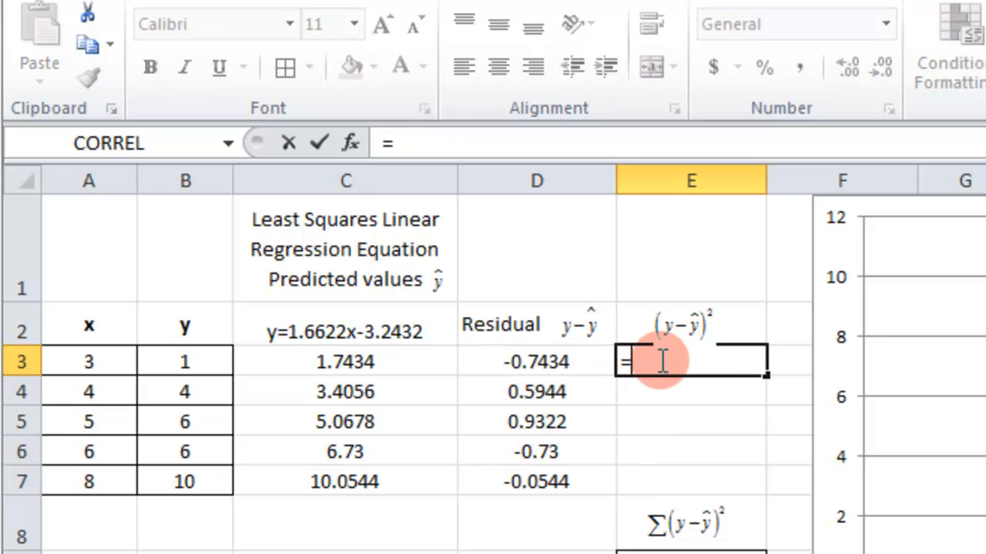
{"action": "left_click", "coordinate": [537, 362]}
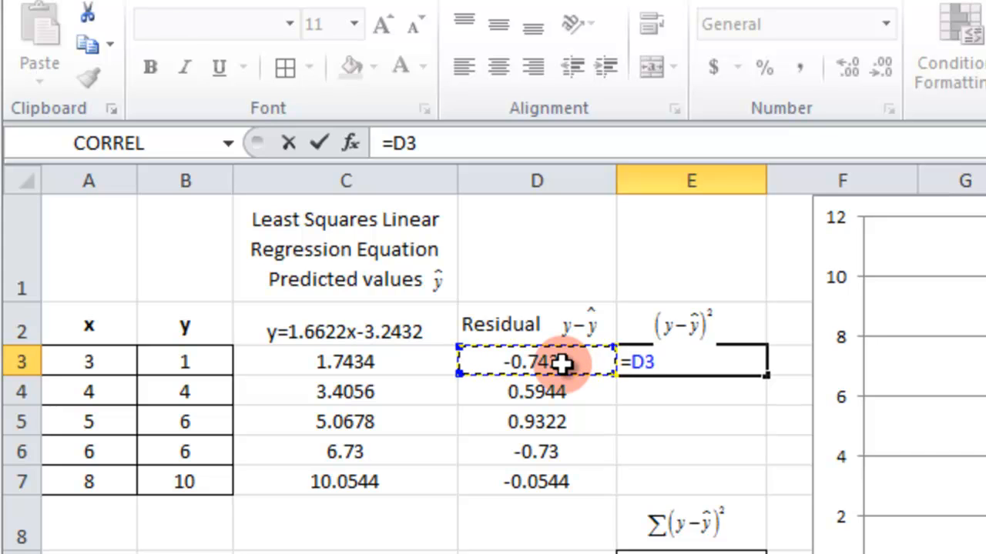
{"action": "type", "text": "*D3"}
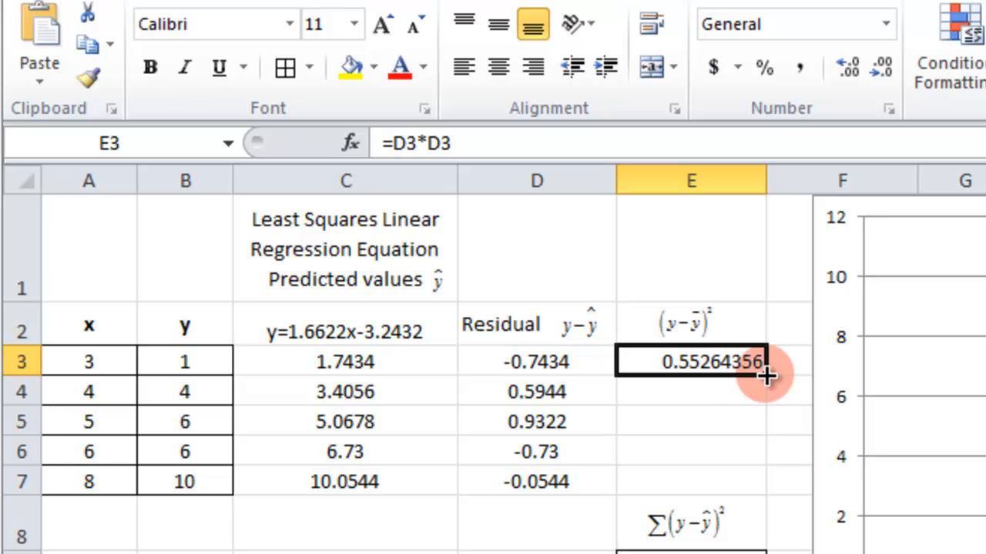
{"action": "left_click_drag", "start_coordinate": [766, 377], "coordinate": [766, 481]}
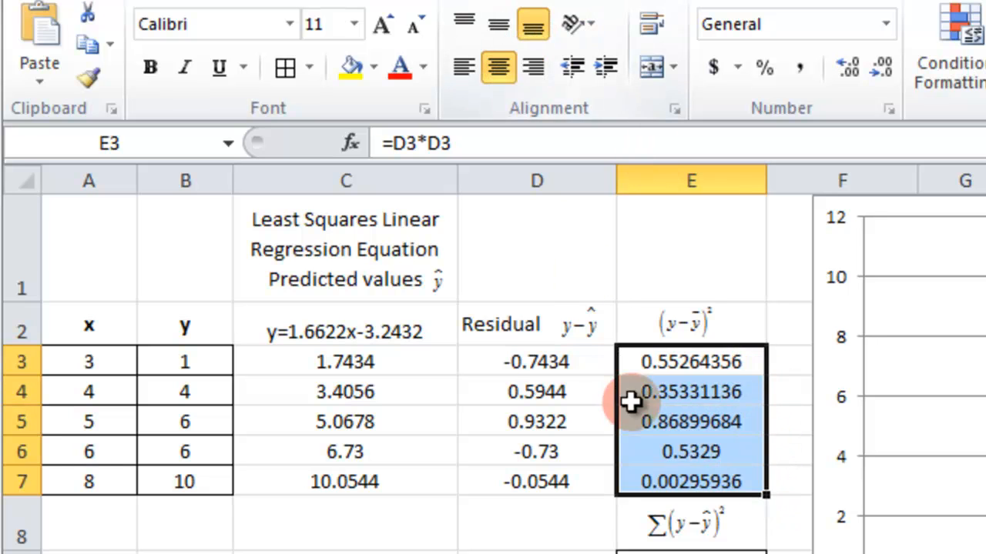
{"action": "mouse_move", "coordinate": [639, 364]}
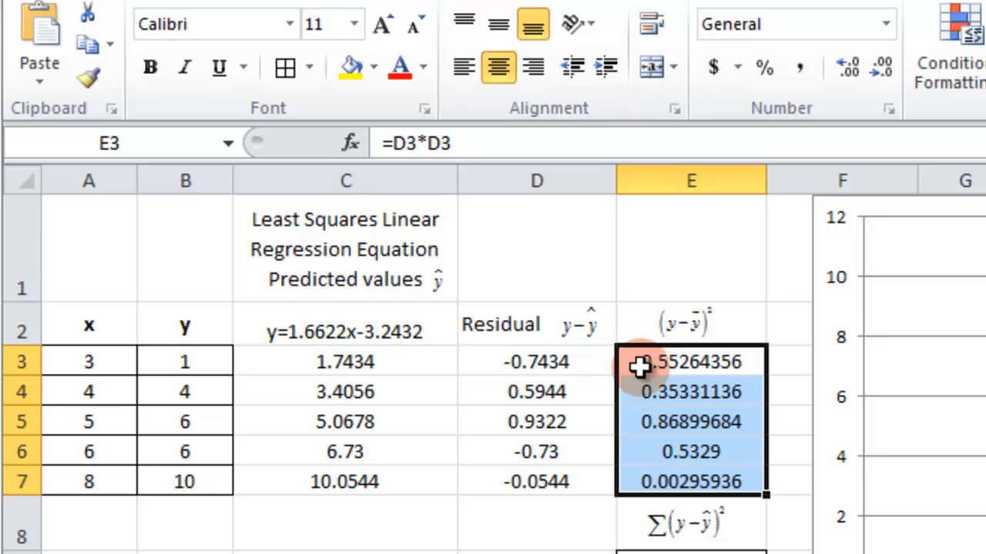
{"action": "mouse_move", "coordinate": [682, 331]}
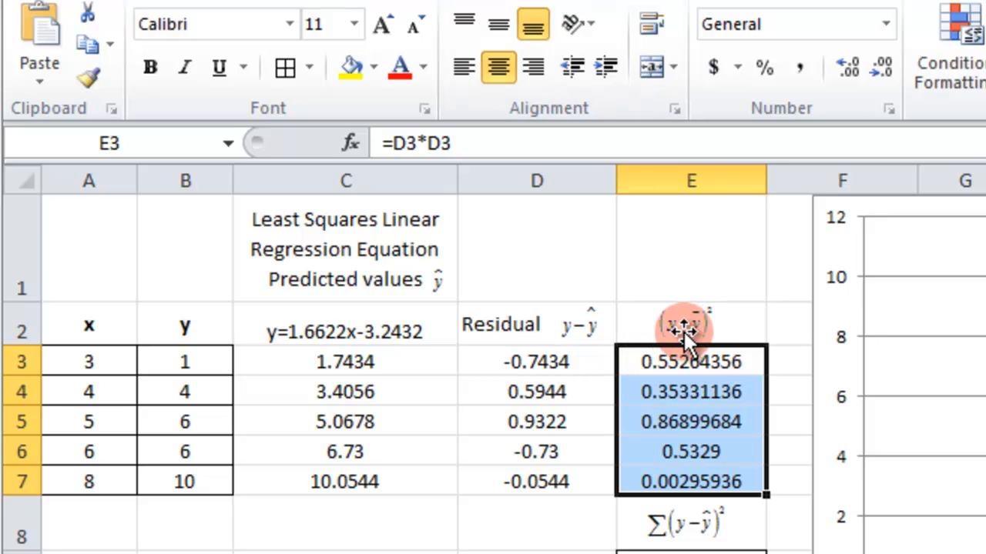
{"action": "mouse_move", "coordinate": [689, 339]}
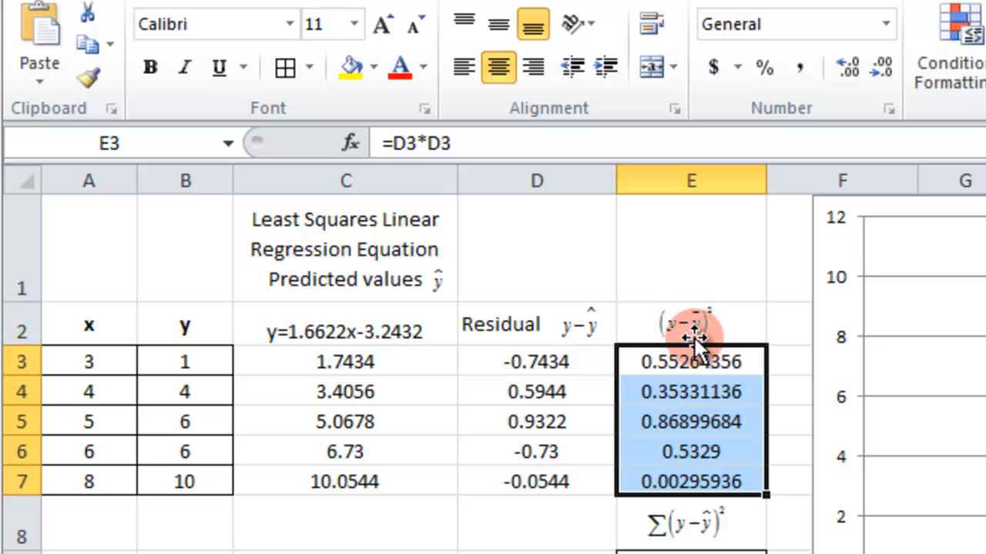
{"action": "mouse_move", "coordinate": [662, 320]}
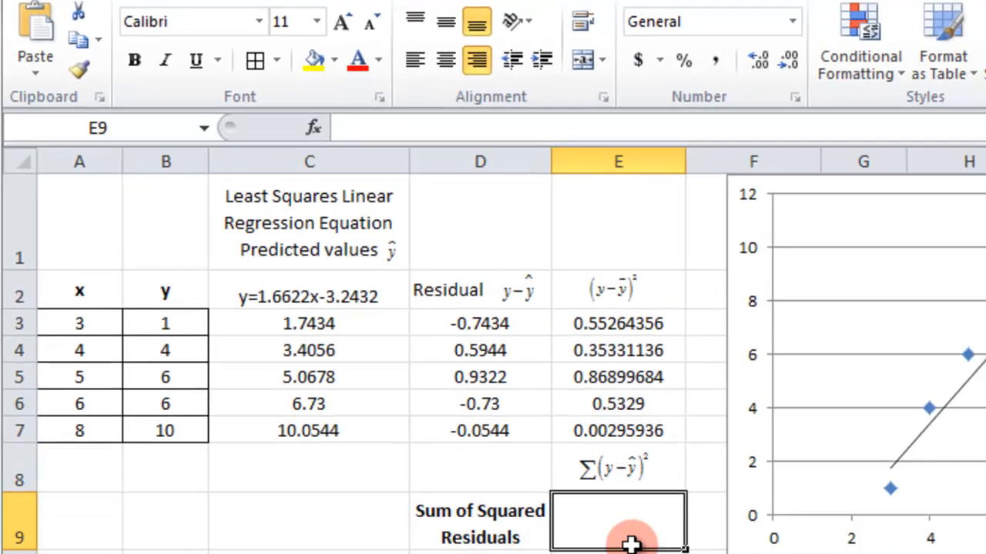
Sum E3:E7 in E9 to get 2.31081112 and center the result
{"action": "type", "text": "=SUM("}
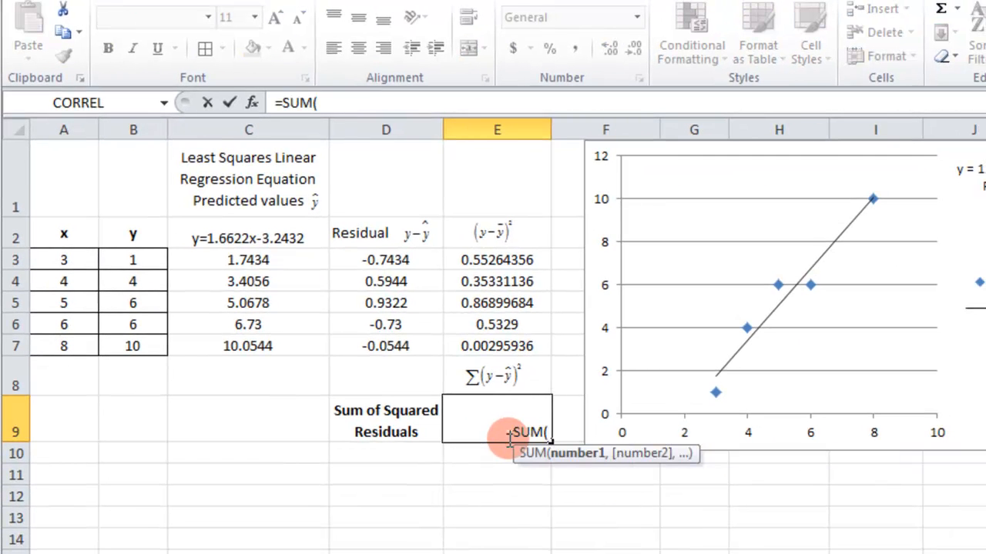
{"action": "left_click_drag", "start_coordinate": [497, 259], "coordinate": [496, 346]}
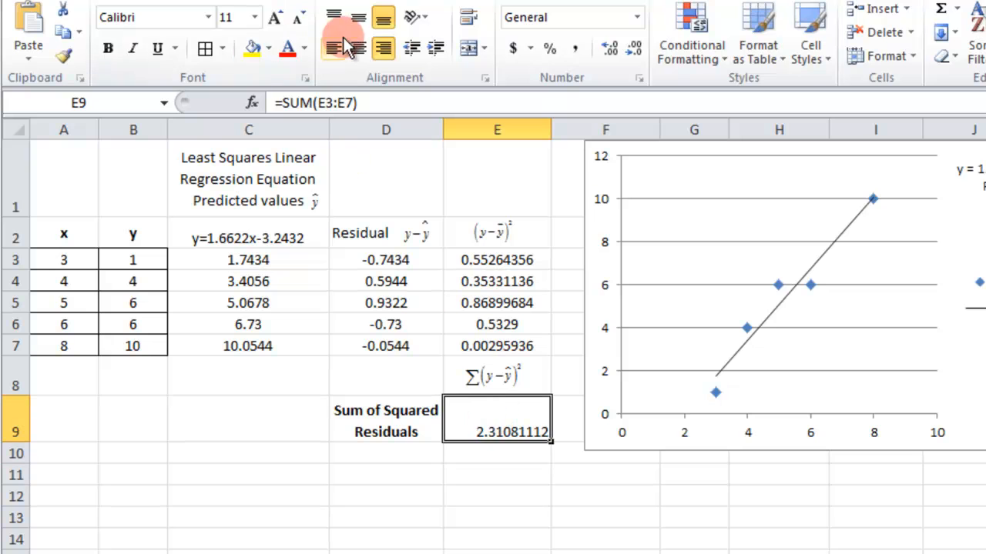
{"action": "left_click", "coordinate": [358, 17]}
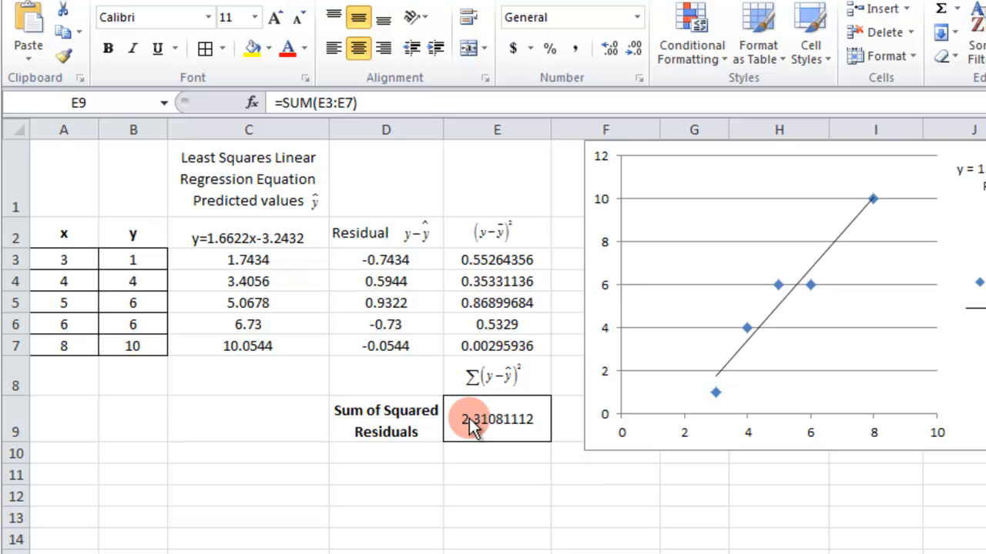
{"action": "mouse_move", "coordinate": [566, 432]}
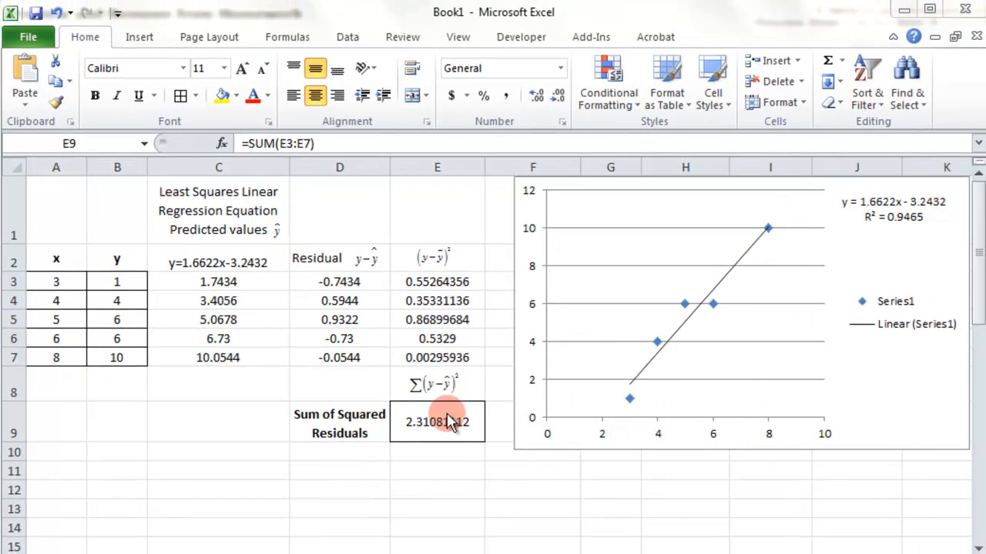
{"action": "mouse_move", "coordinate": [499, 38]}
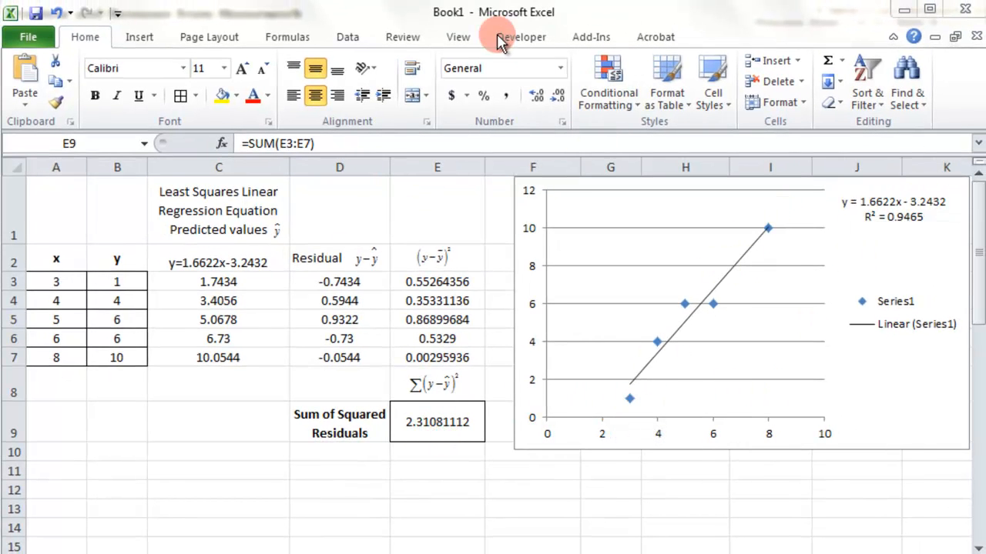
{"action": "mouse_move", "coordinate": [177, 11]}
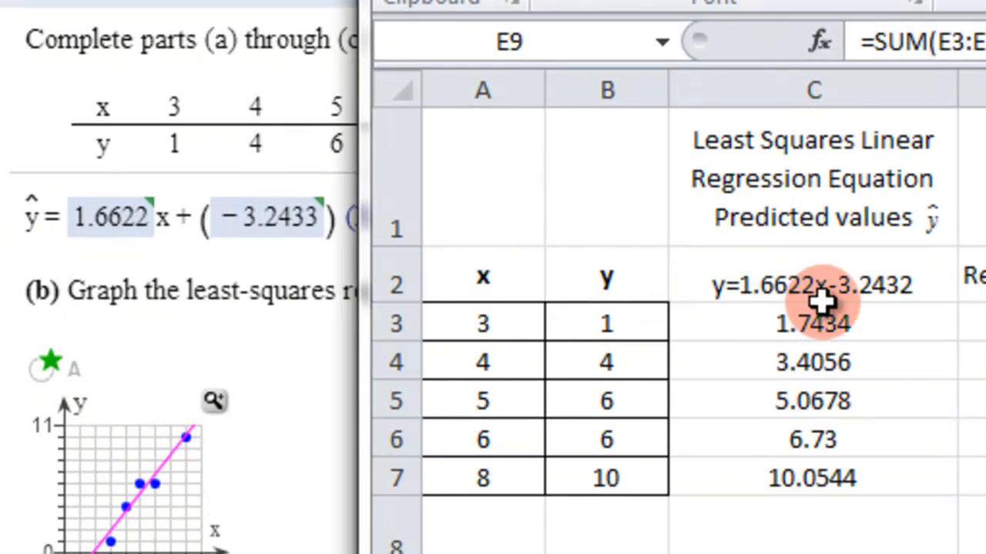
{"action": "mouse_move", "coordinate": [863, 308]}
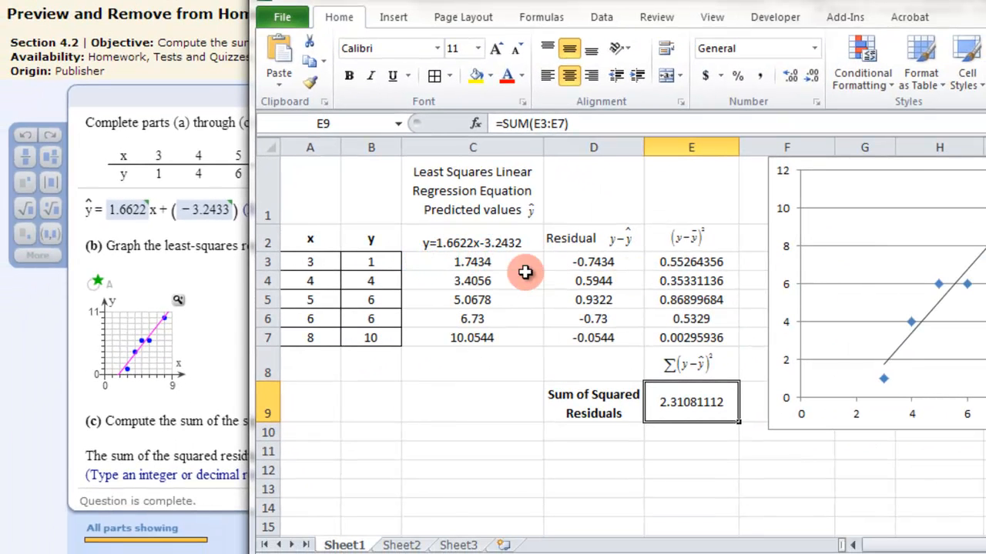
{"action": "mouse_move", "coordinate": [453, 270]}
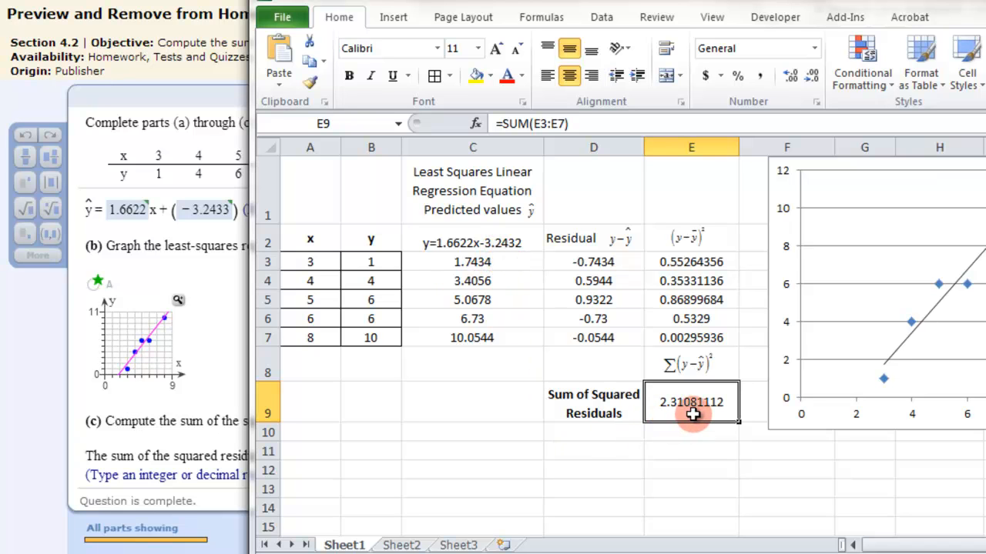
{"action": "mouse_move", "coordinate": [674, 412]}
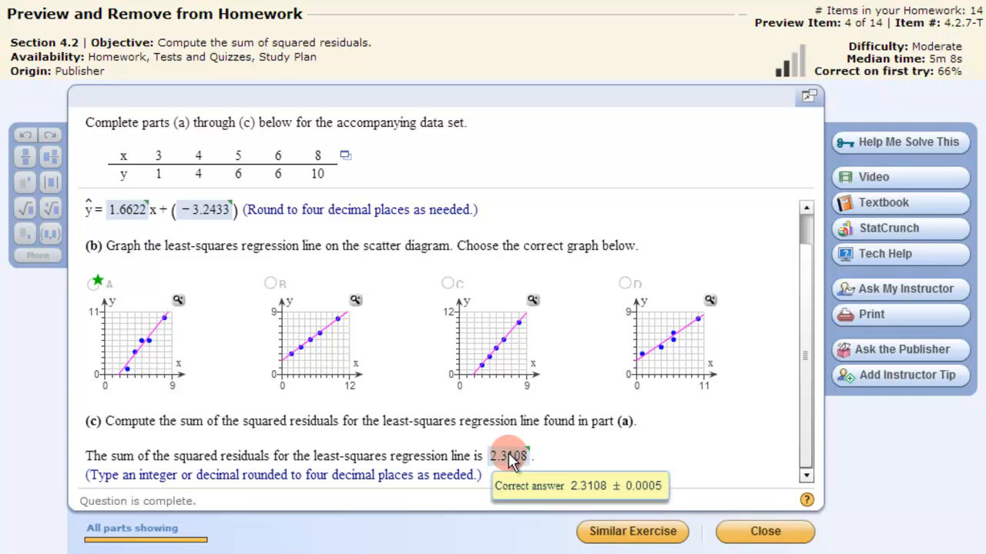
{"action": "mouse_move", "coordinate": [683, 412]}
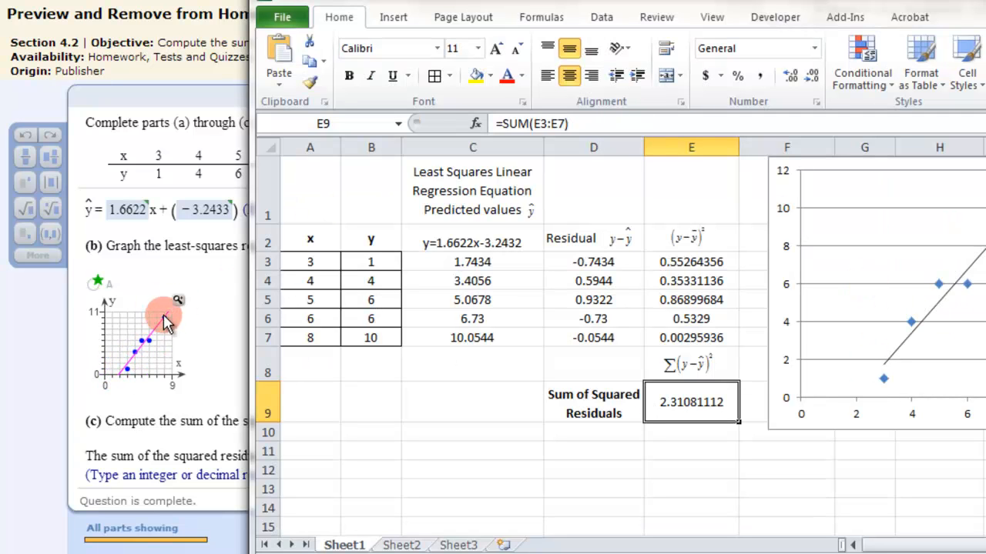
Enlarge answer choice A's graph to compare it with Excel's trendline chart
{"action": "left_click", "coordinate": [178, 300]}
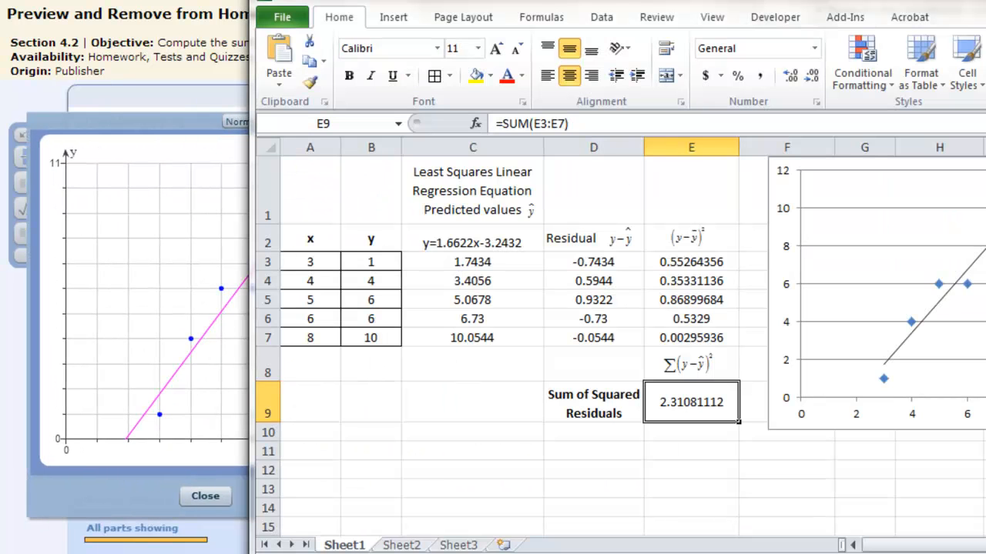
{"action": "mouse_move", "coordinate": [586, 8]}
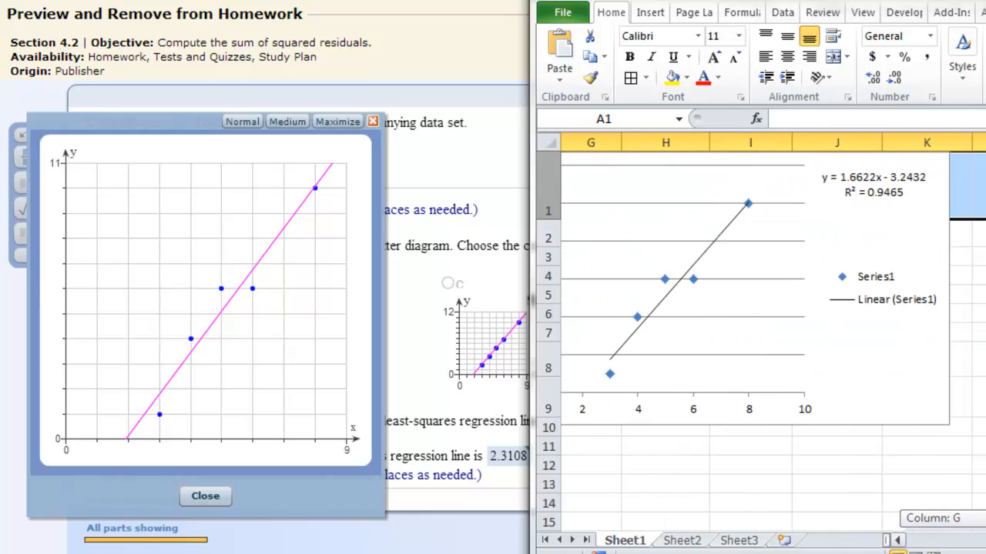
{"action": "scroll", "scroll_direction": "left", "scroll_amount": 3}
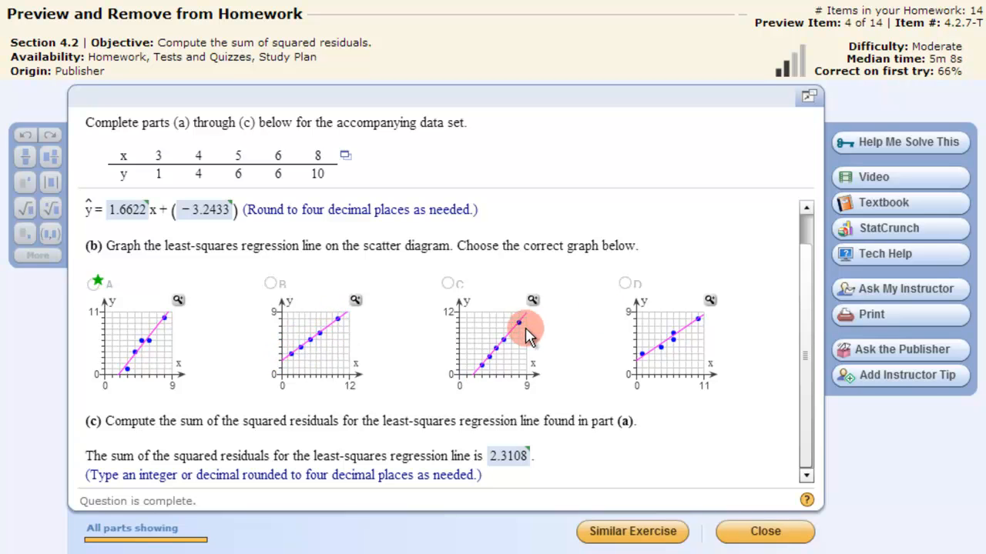
{"action": "mouse_move", "coordinate": [643, 358]}
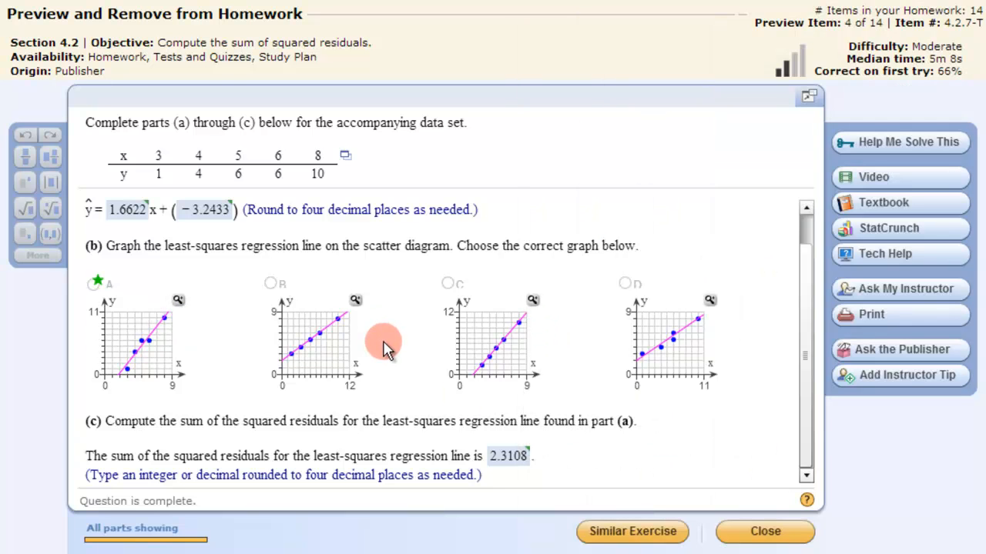
{"action": "mouse_move", "coordinate": [244, 215]}
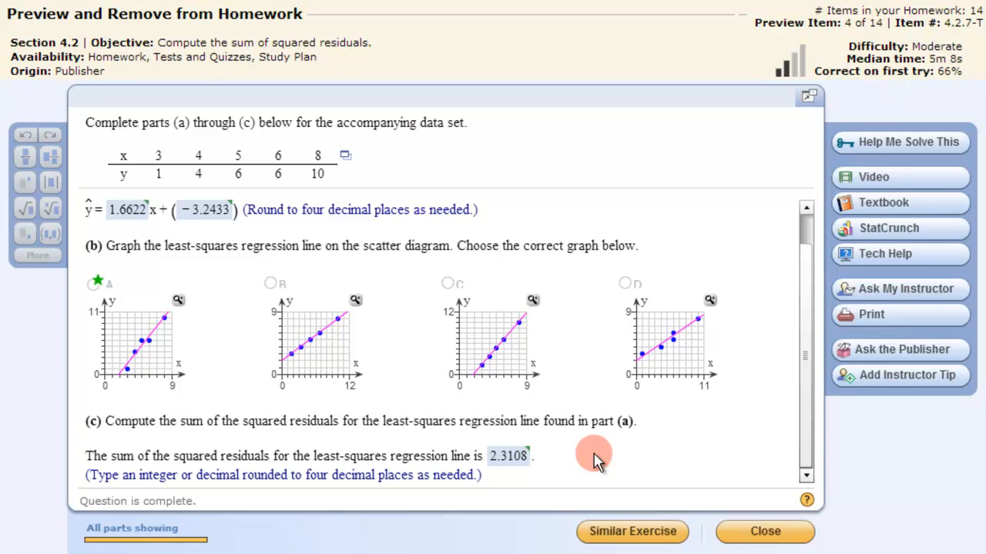
{"action": "mouse_move", "coordinate": [740, 269]}
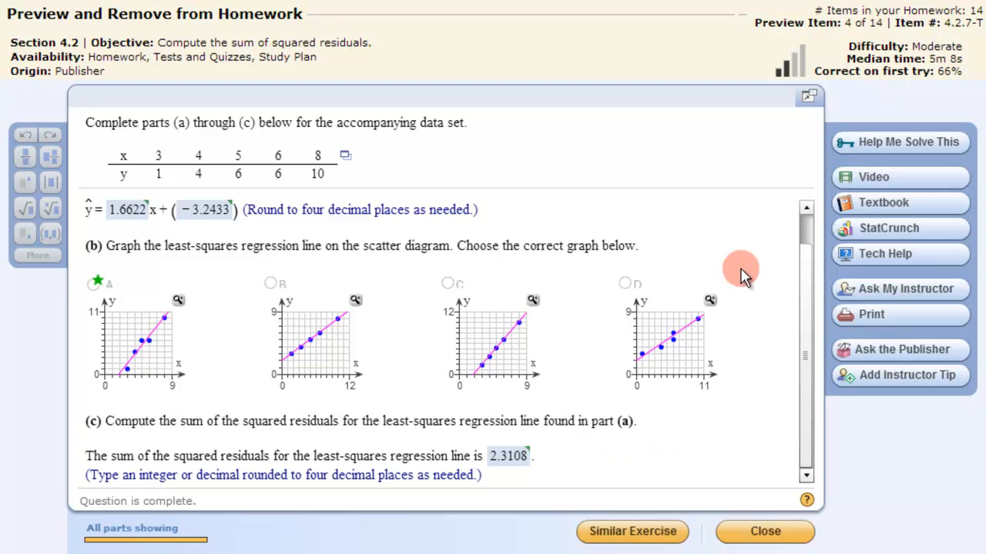
{"action": "mouse_move", "coordinate": [797, 550]}
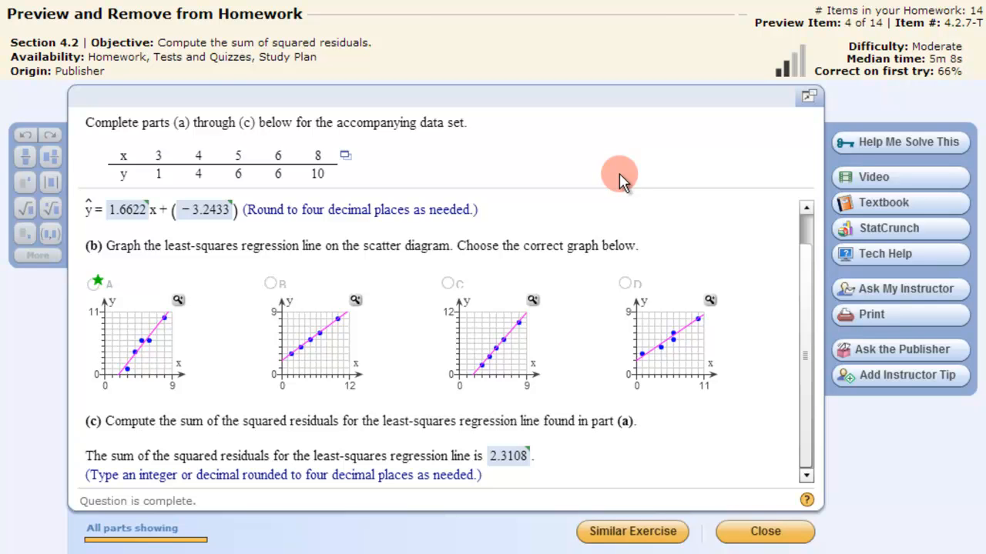
{"action": "mouse_move", "coordinate": [583, 191]}
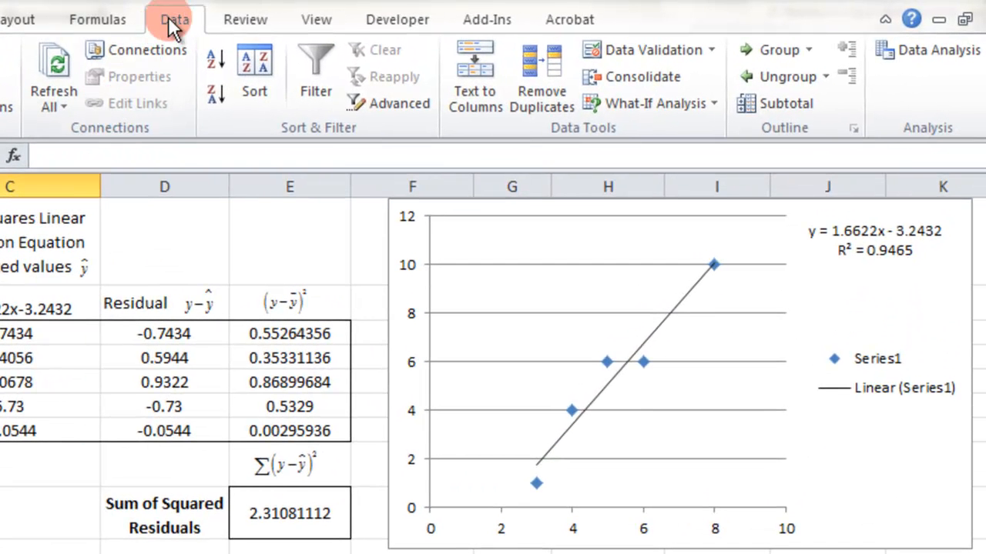
{"action": "mouse_move", "coordinate": [396, 20]}
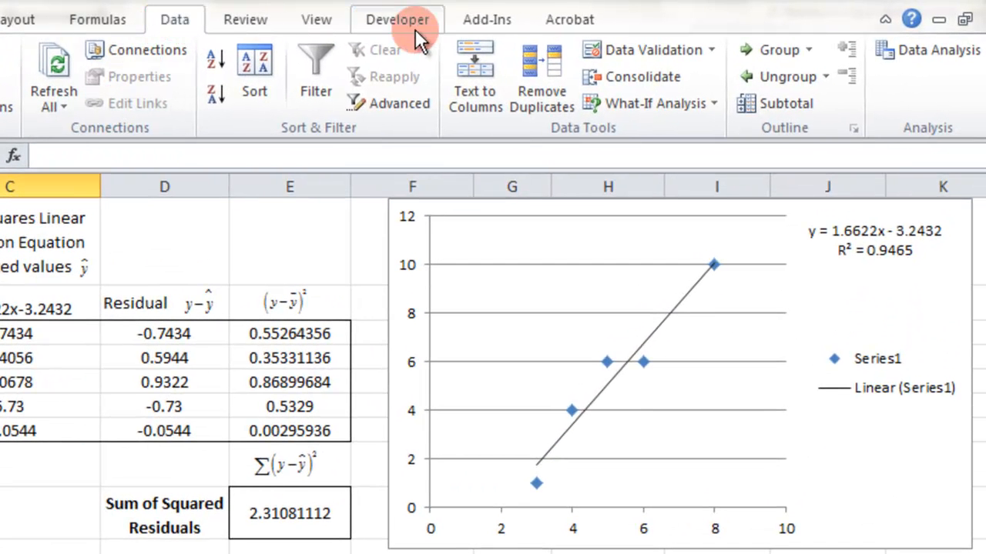
Open Data Analysis and choose the Regression tool
{"action": "left_click", "coordinate": [927, 49]}
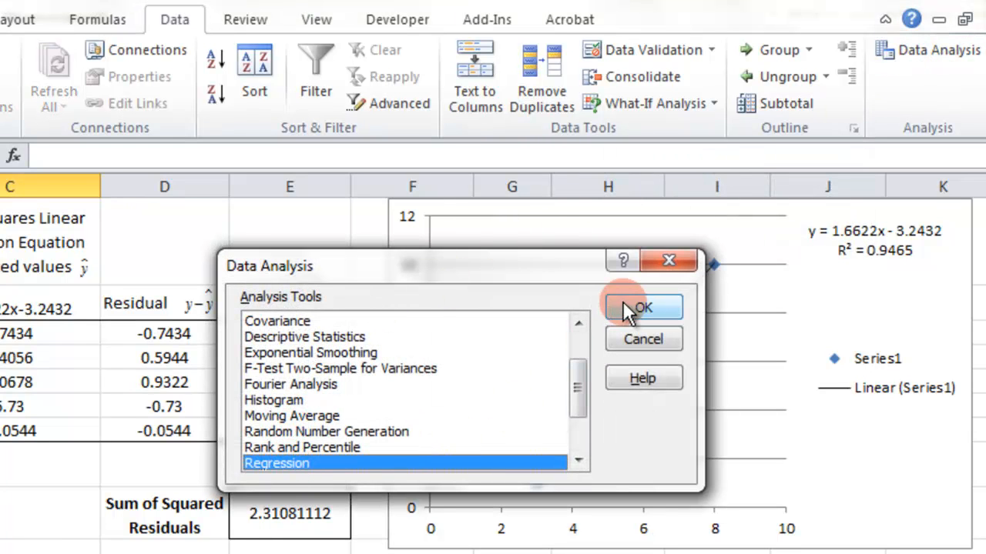
{"action": "left_click", "coordinate": [643, 306]}
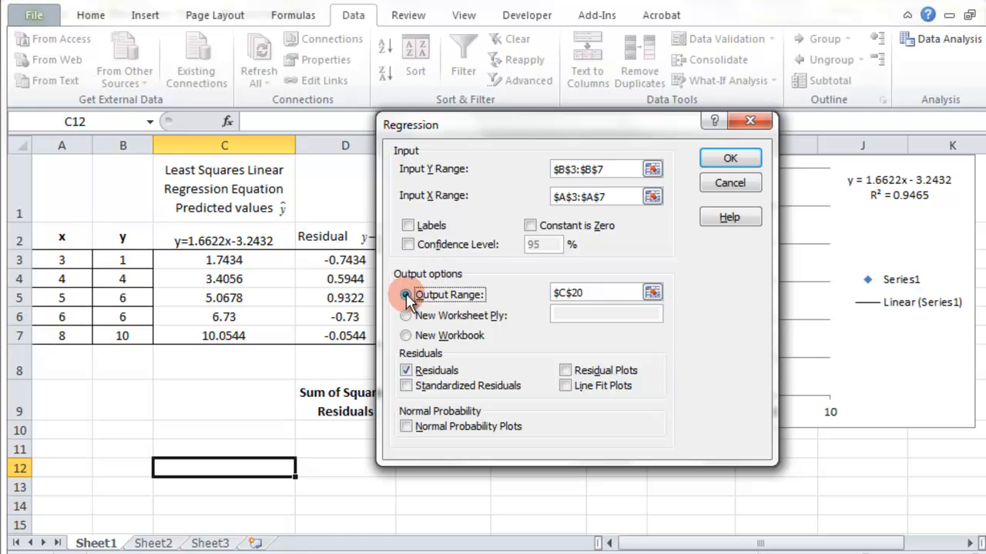
Run the regression with residuals, outputting to this worksheet starting at C12
{"action": "left_click", "coordinate": [405, 294]}
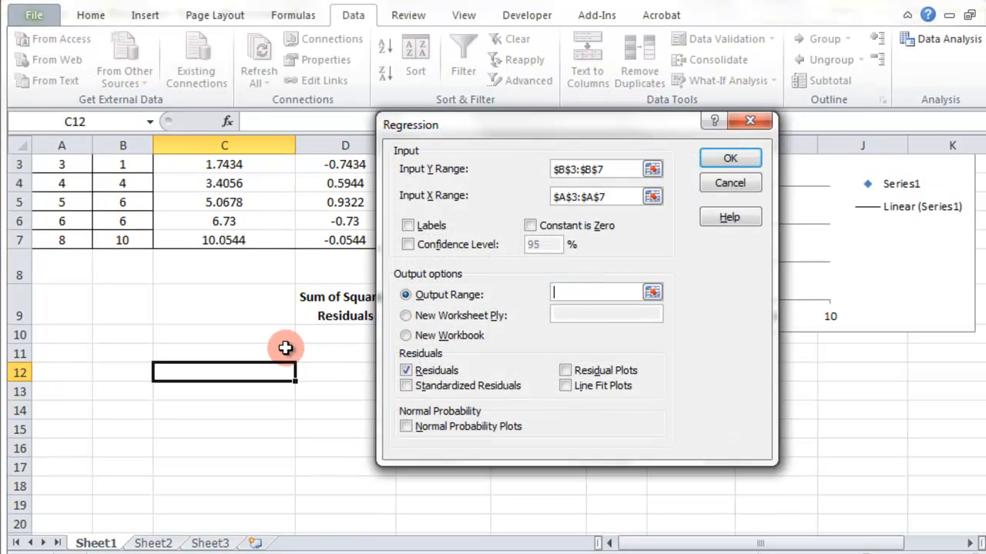
{"action": "left_click", "coordinate": [224, 372]}
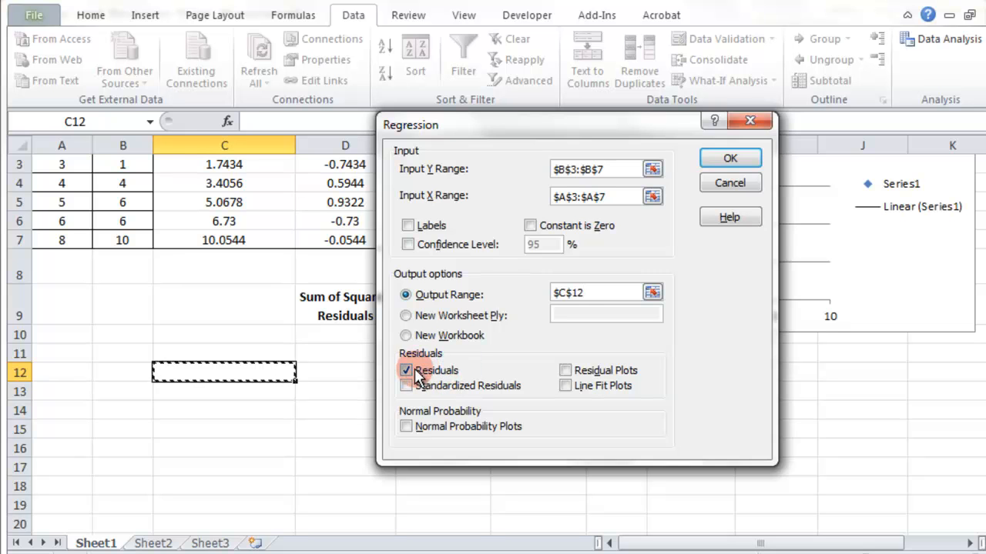
{"action": "left_click", "coordinate": [728, 158]}
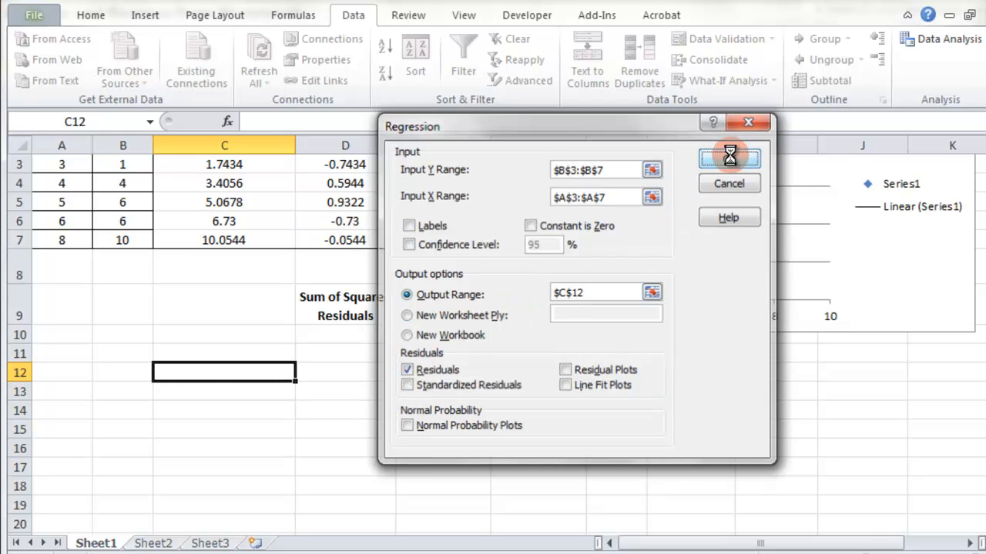
{"action": "left_click", "coordinate": [728, 158]}
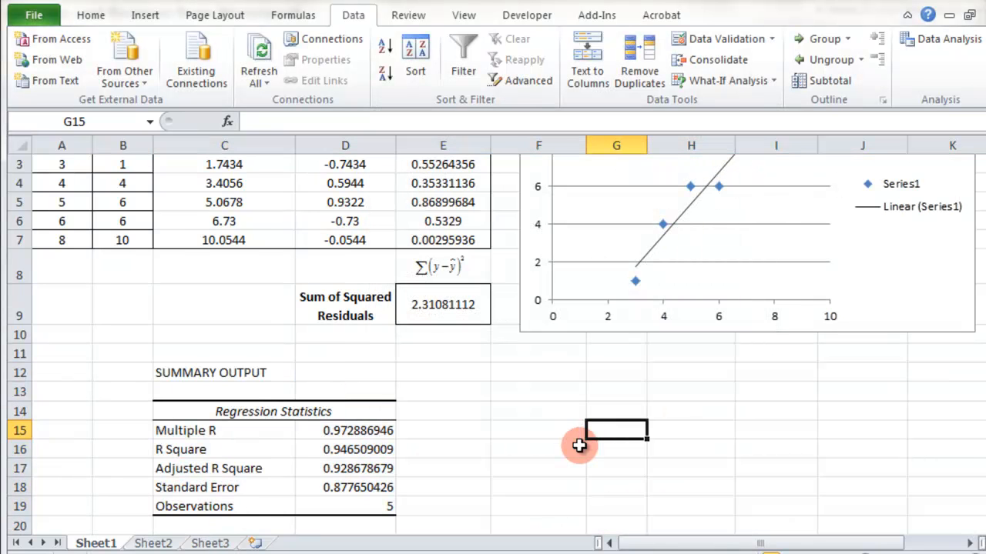
{"action": "scroll", "scroll_direction": "down", "scroll_amount": 3}
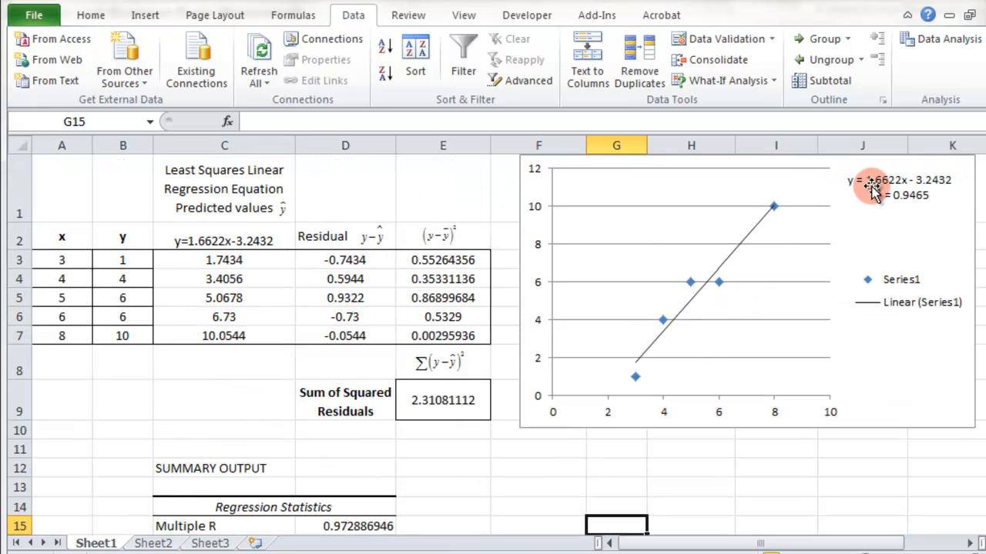
{"action": "mouse_move", "coordinate": [905, 189]}
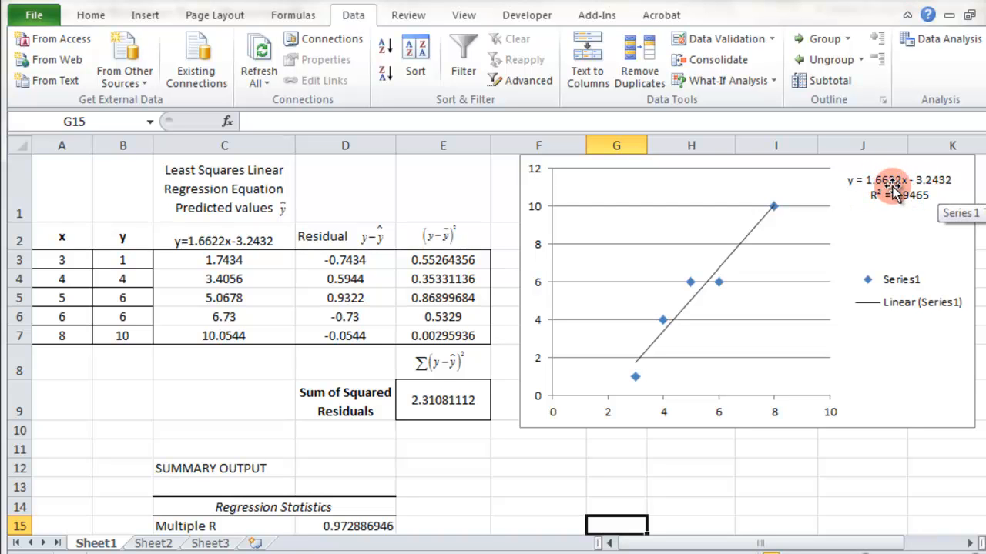
{"action": "scroll", "scroll_direction": "down", "scroll_amount": 3}
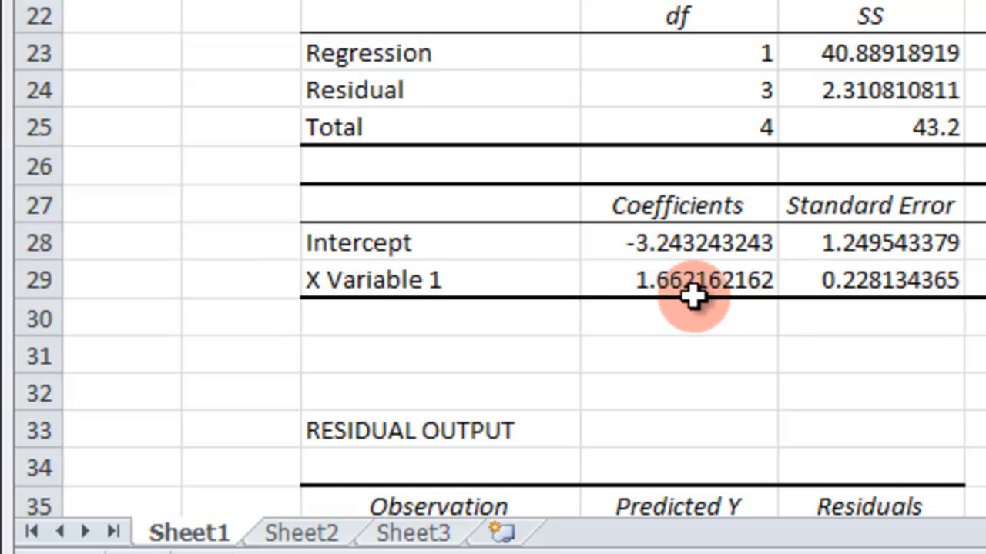
{"action": "mouse_move", "coordinate": [720, 292]}
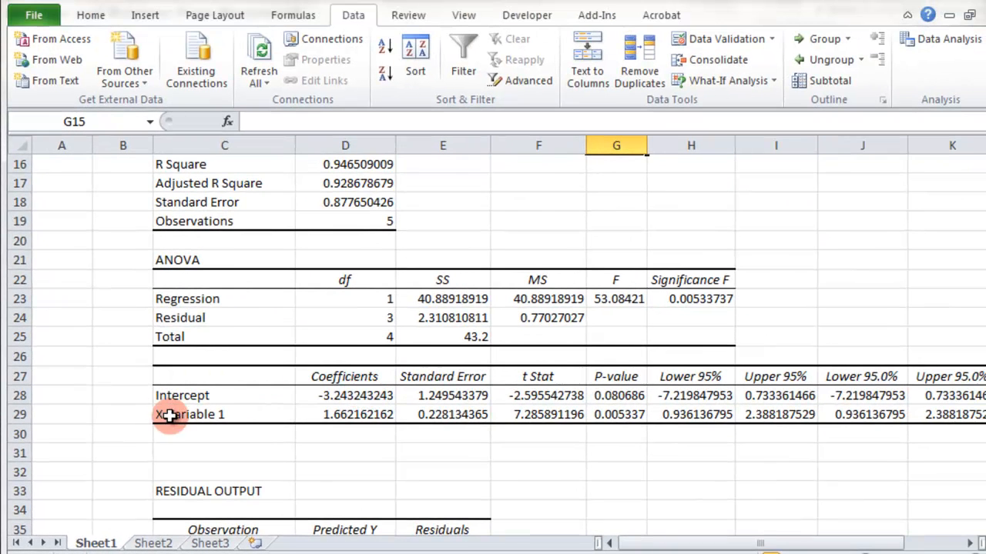
{"action": "mouse_move", "coordinate": [350, 414]}
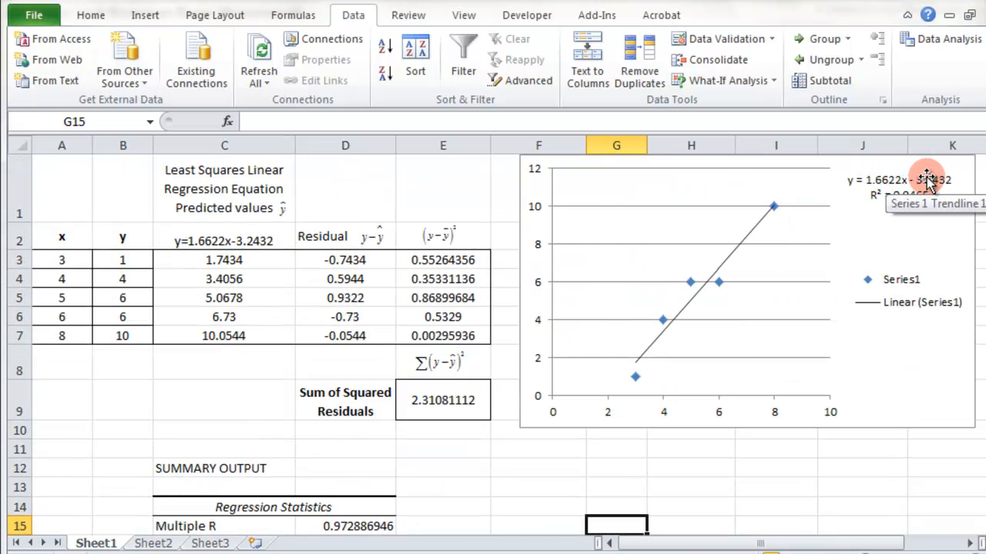
{"action": "scroll", "scroll_direction": "down", "scroll_amount": 3}
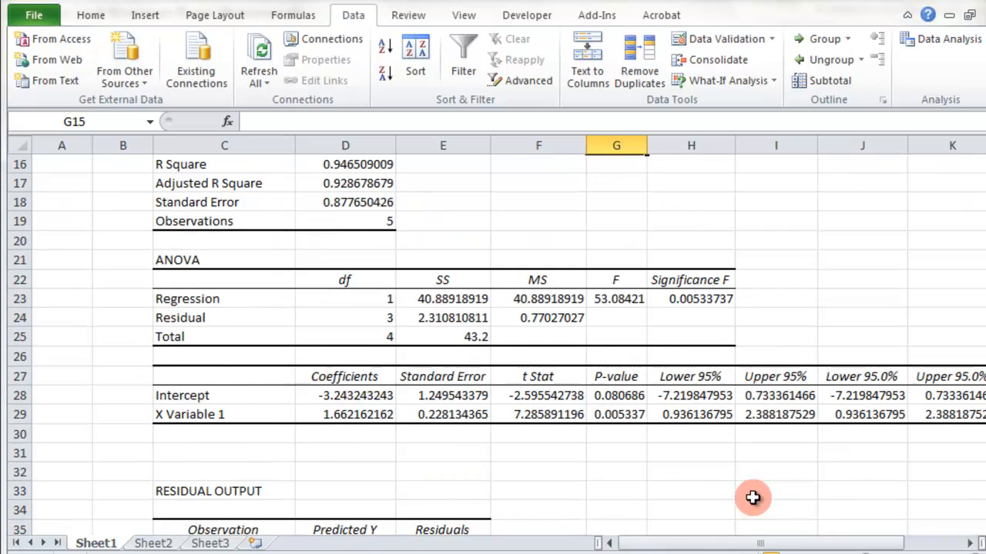
{"action": "scroll", "scroll_direction": "down", "scroll_amount": 3}
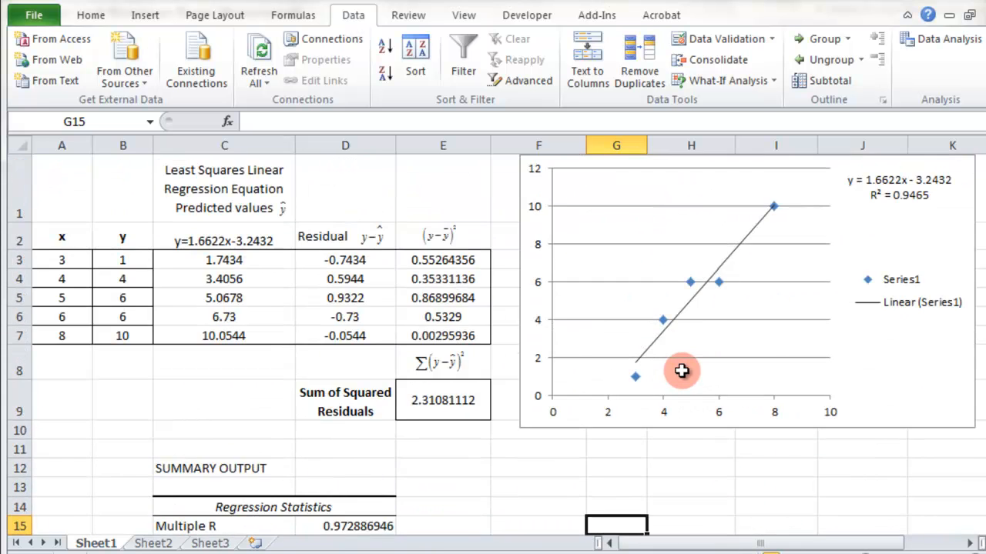
{"action": "scroll", "scroll_direction": "down", "scroll_amount": 3}
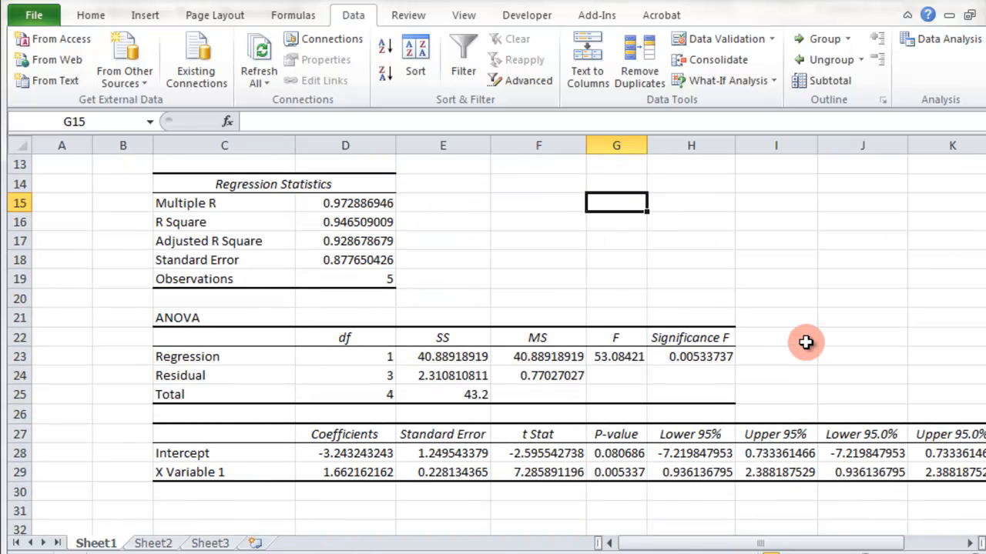
{"action": "mouse_move", "coordinate": [603, 290]}
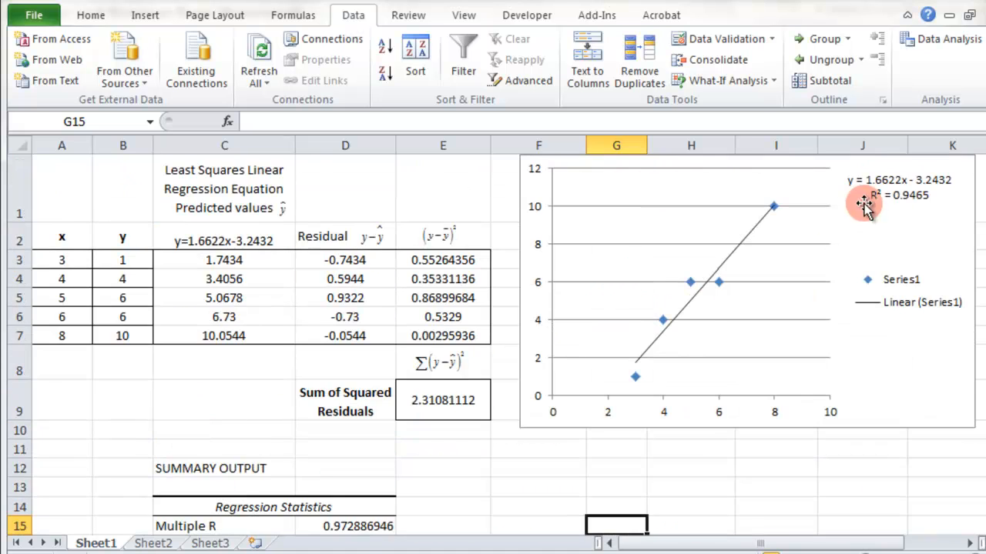
{"action": "scroll", "scroll_direction": "down", "scroll_amount": 3}
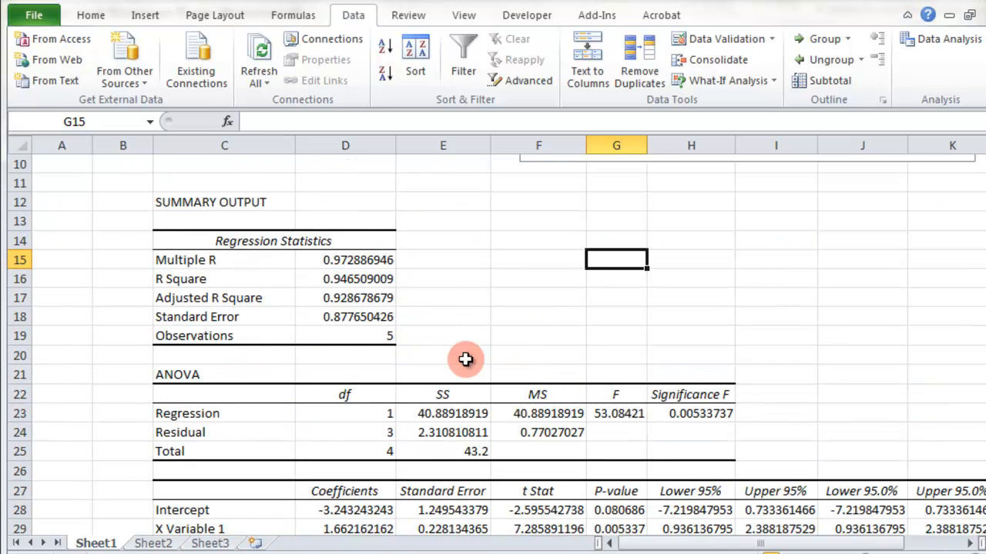
{"action": "mouse_move", "coordinate": [468, 318]}
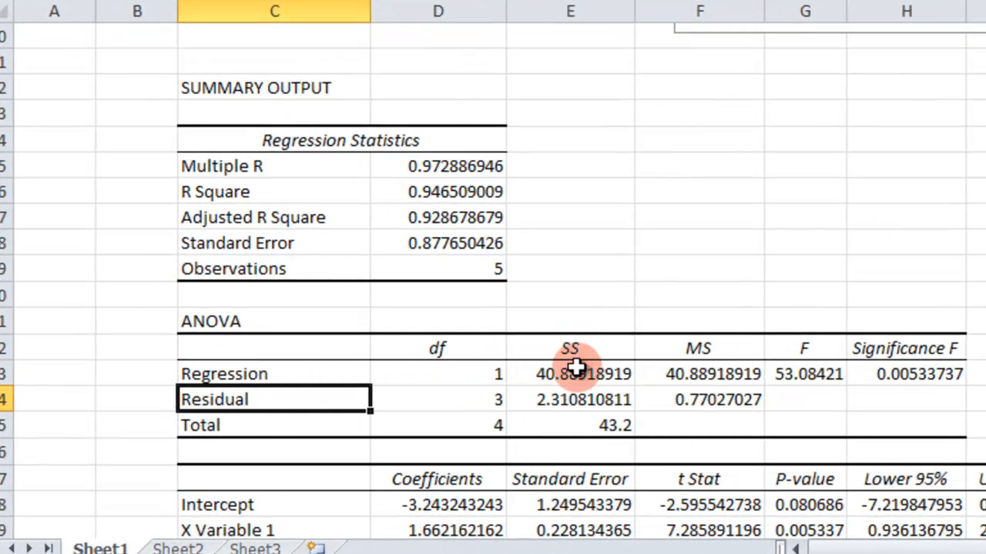
{"action": "mouse_move", "coordinate": [563, 403]}
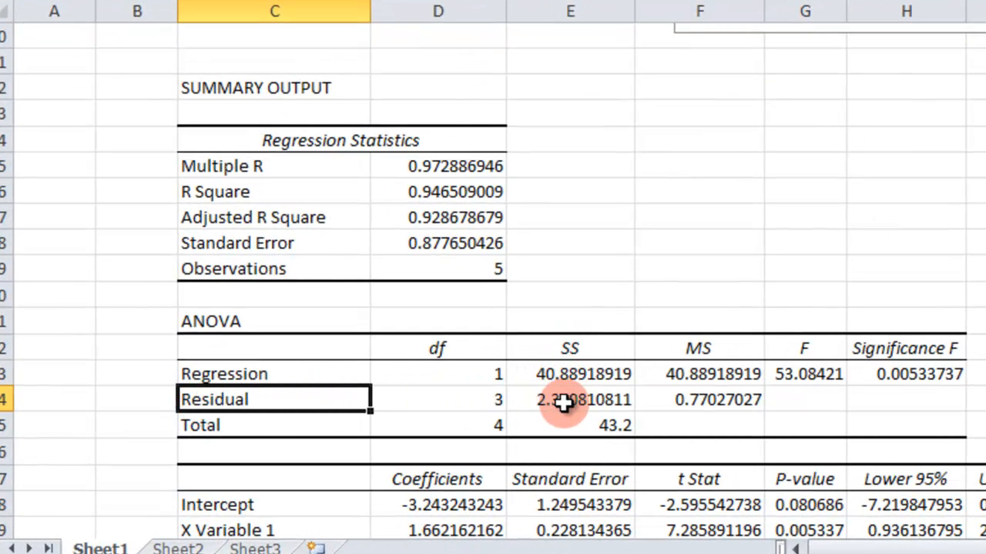
{"action": "left_click", "coordinate": [570, 400]}
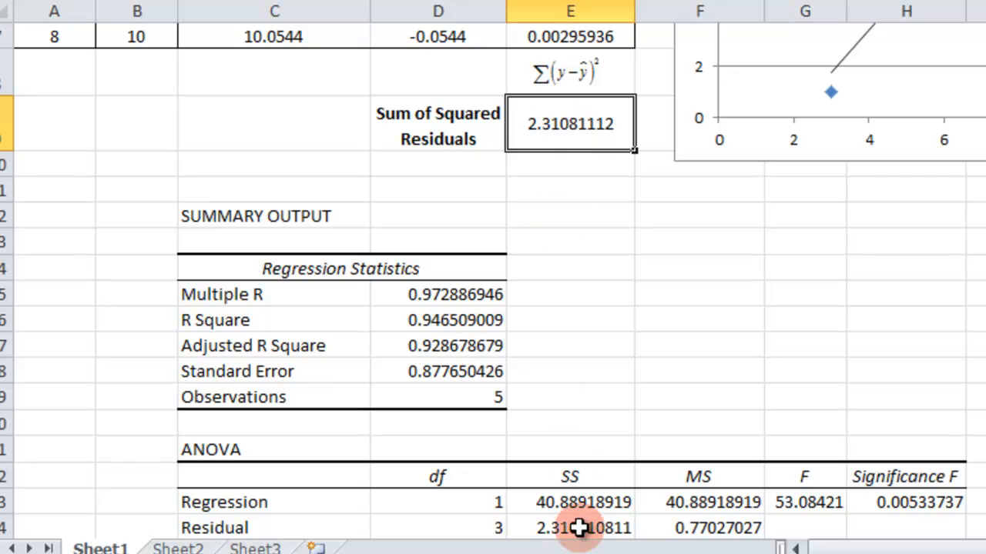
{"action": "scroll", "scroll_direction": "down", "scroll_amount": 3}
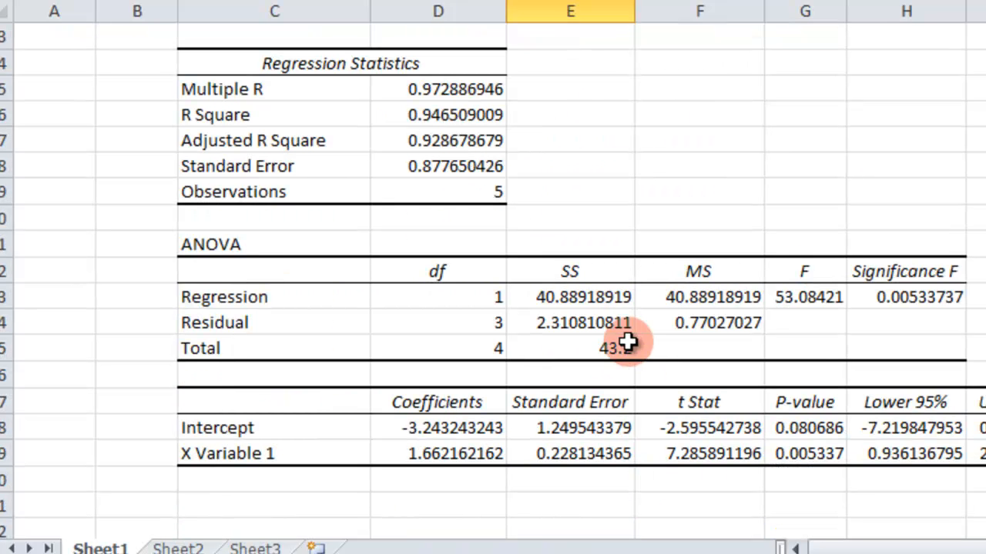
{"action": "left_click", "coordinate": [570, 321]}
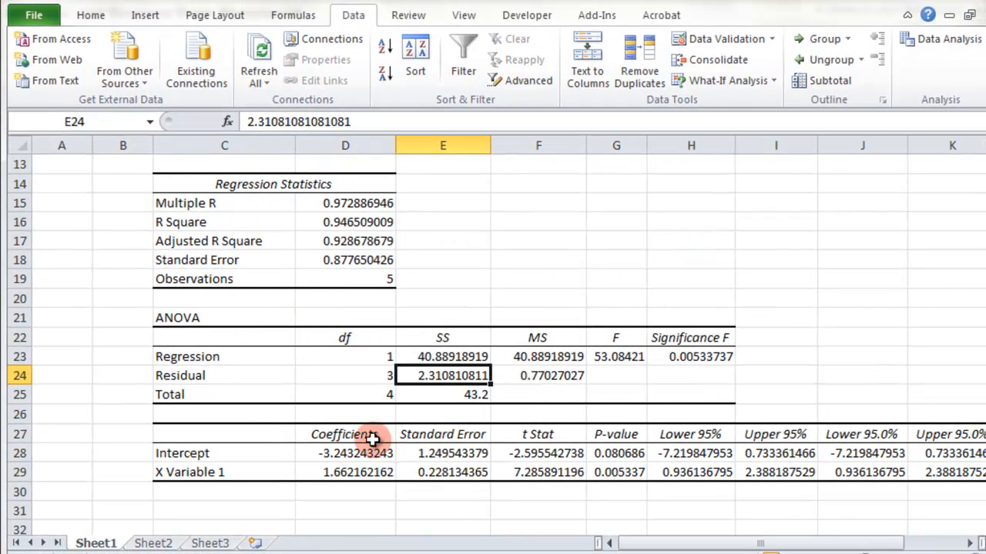
{"action": "mouse_move", "coordinate": [821, 455]}
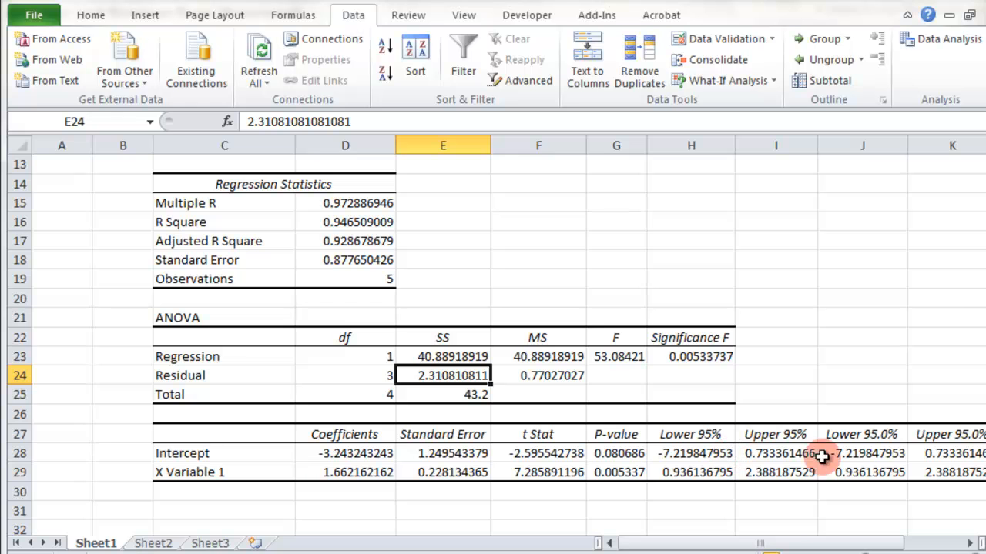
Scroll down to the Regression tool's RESIDUAL OUTPUT table
{"action": "scroll", "scroll_direction": "down", "scroll_amount": 3}
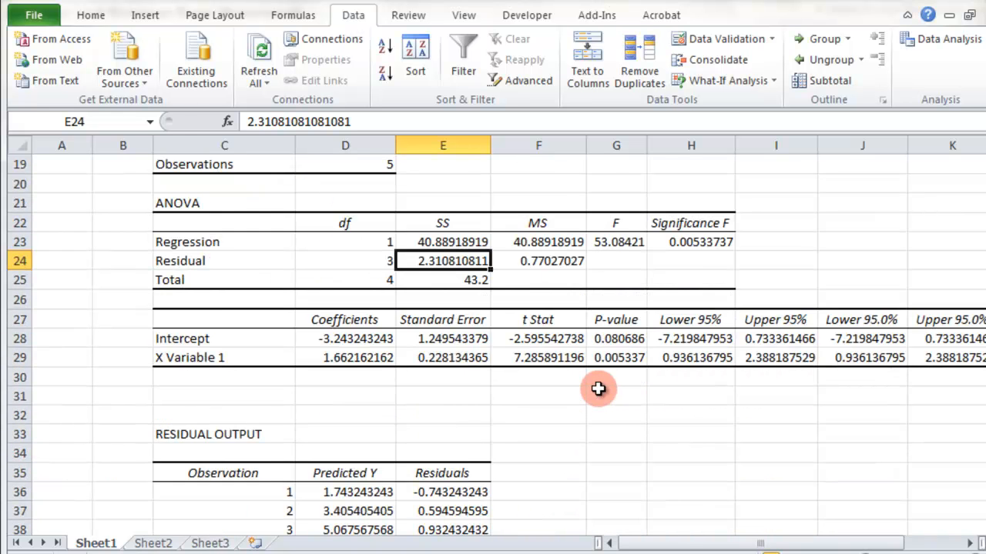
{"action": "scroll", "scroll_direction": "down", "scroll_amount": 3}
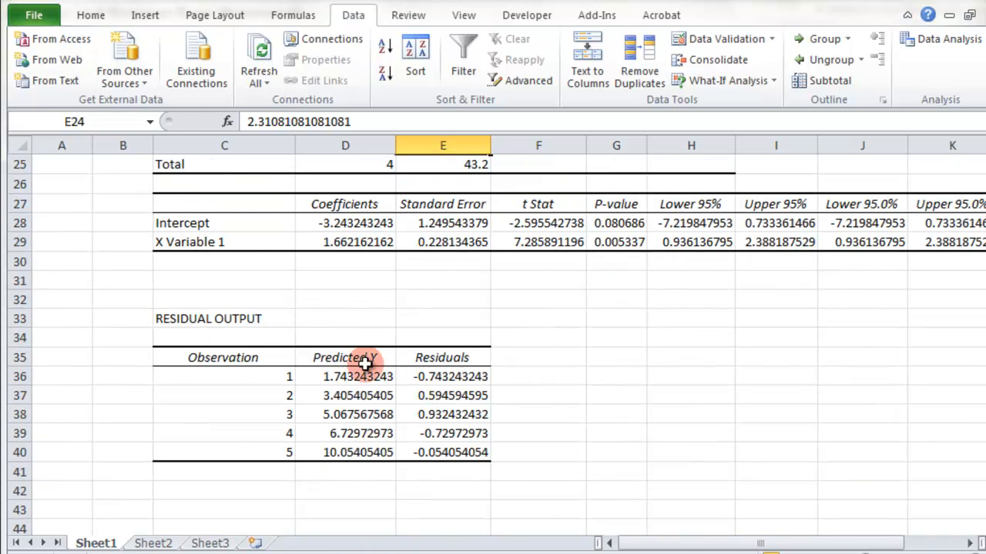
{"action": "mouse_move", "coordinate": [342, 377]}
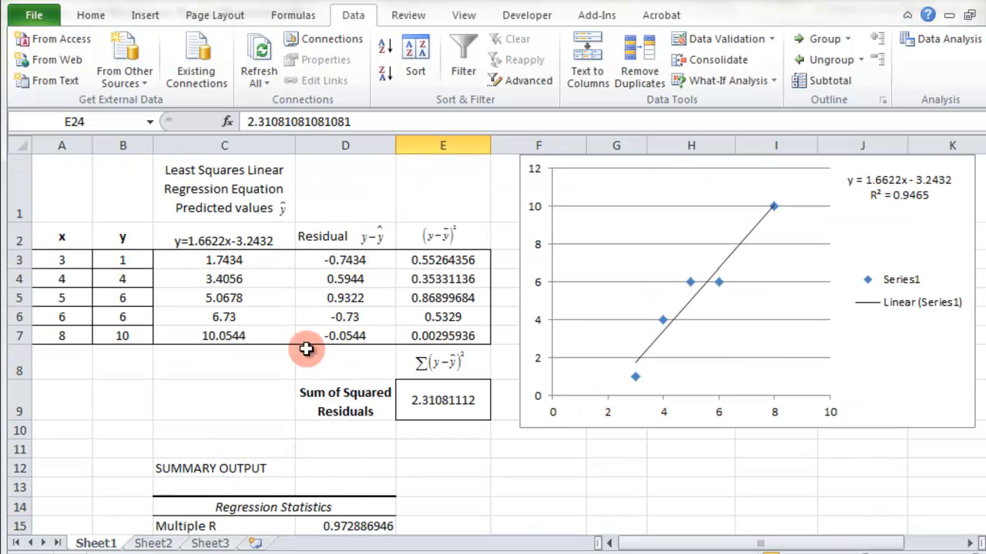
{"action": "scroll", "scroll_direction": "down", "scroll_amount": 3}
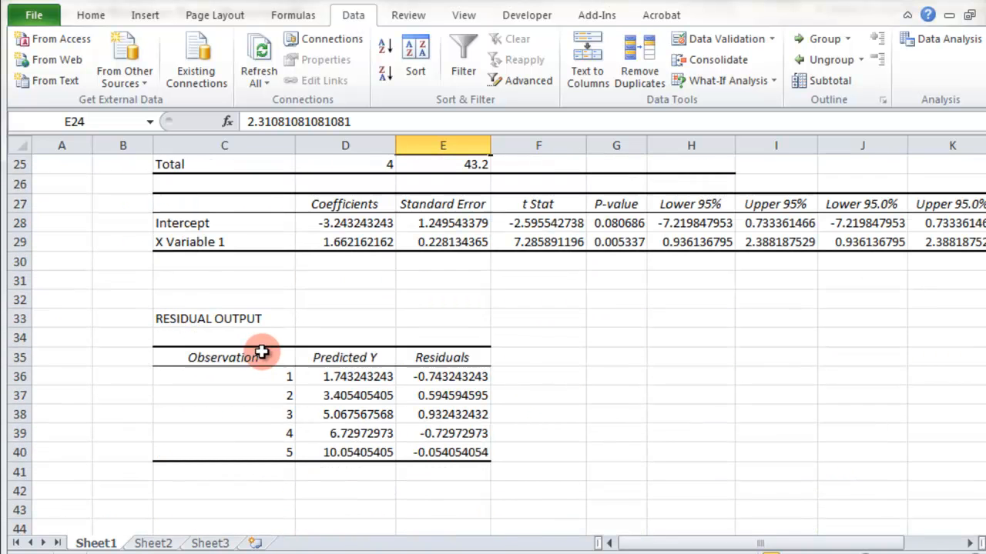
{"action": "mouse_move", "coordinate": [520, 382]}
{"action": "type", "text": "="}
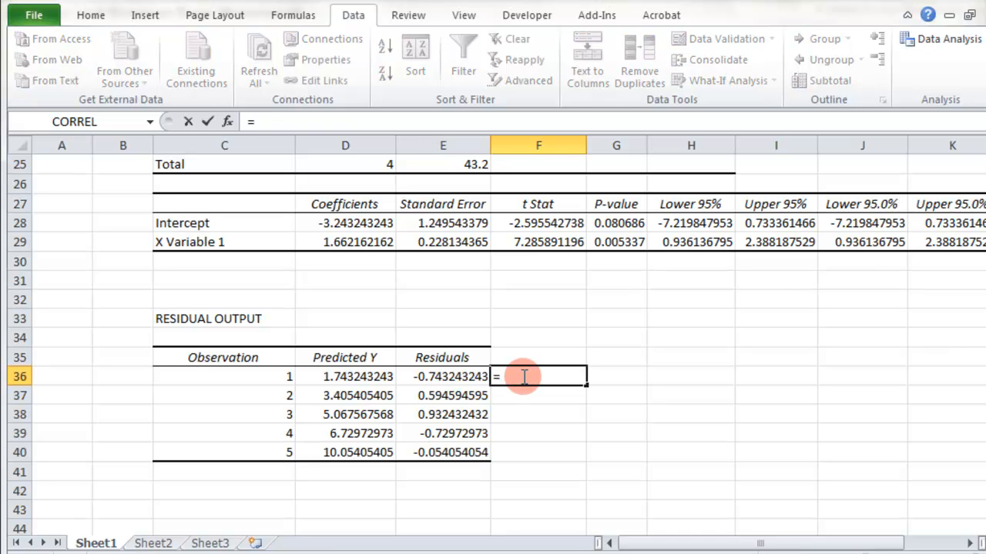
Square the residuals into F36:F40 and total them with =SUM in F41, matching Residual SS 2.310810811
{"action": "left_click", "coordinate": [442, 376]}
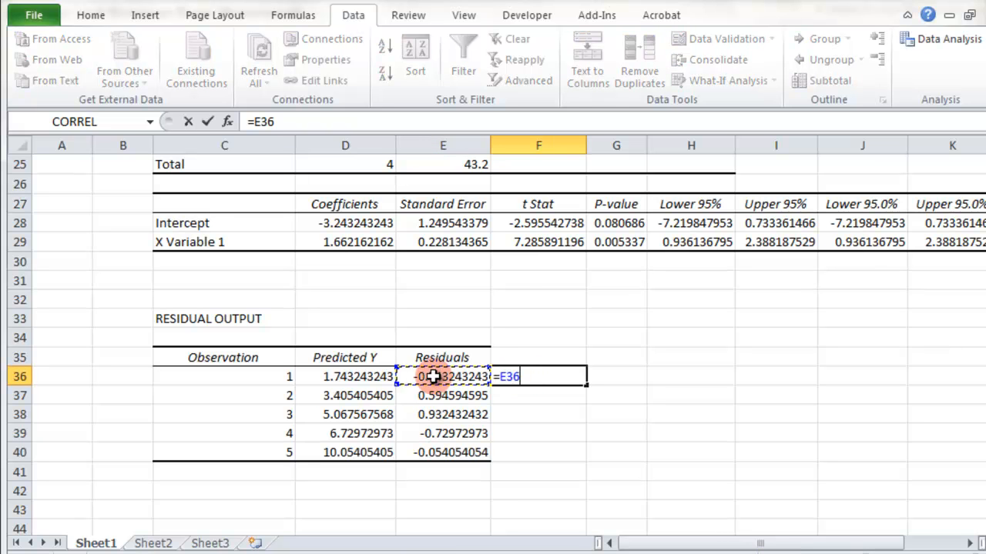
{"action": "type", "text": "*E36"}
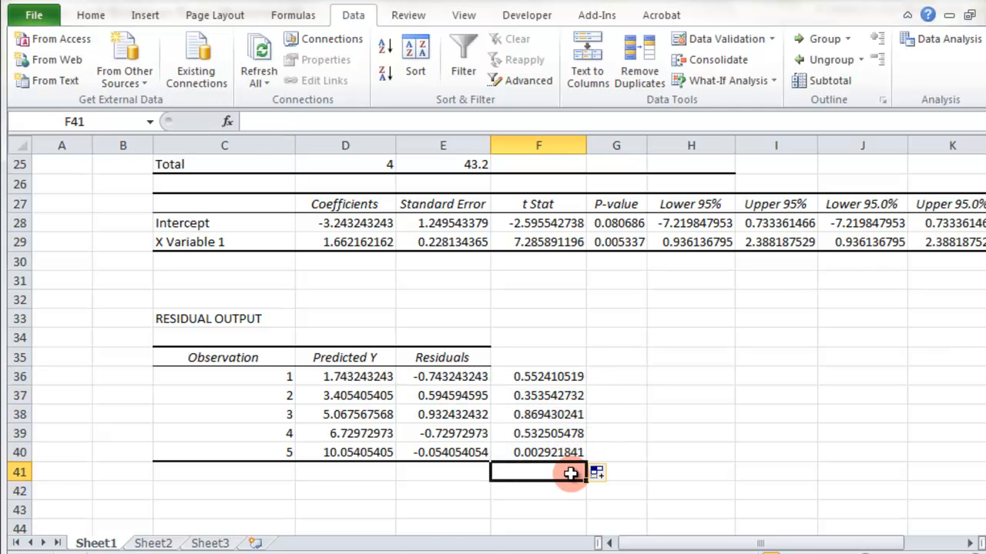
{"action": "type", "text": "=SUM("}
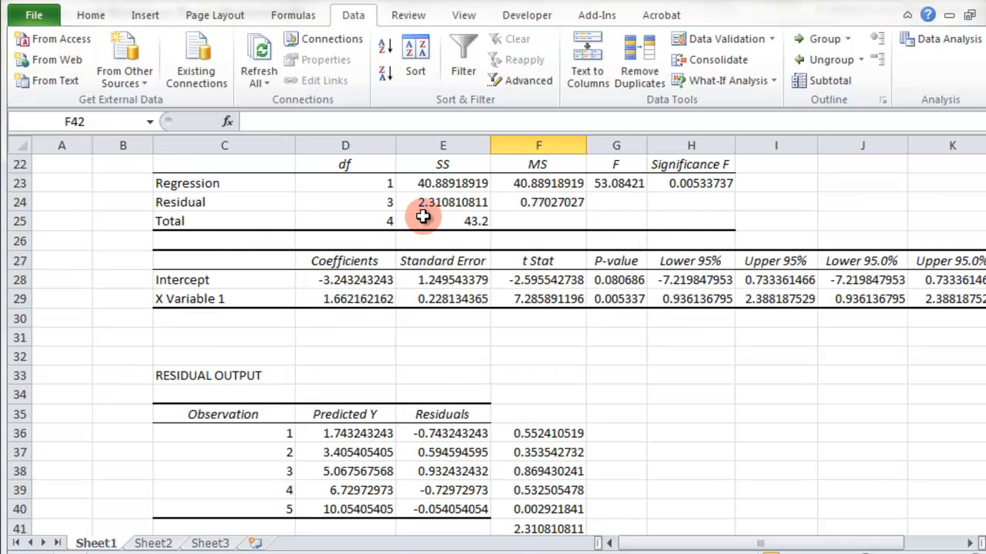
{"action": "mouse_move", "coordinate": [333, 432]}
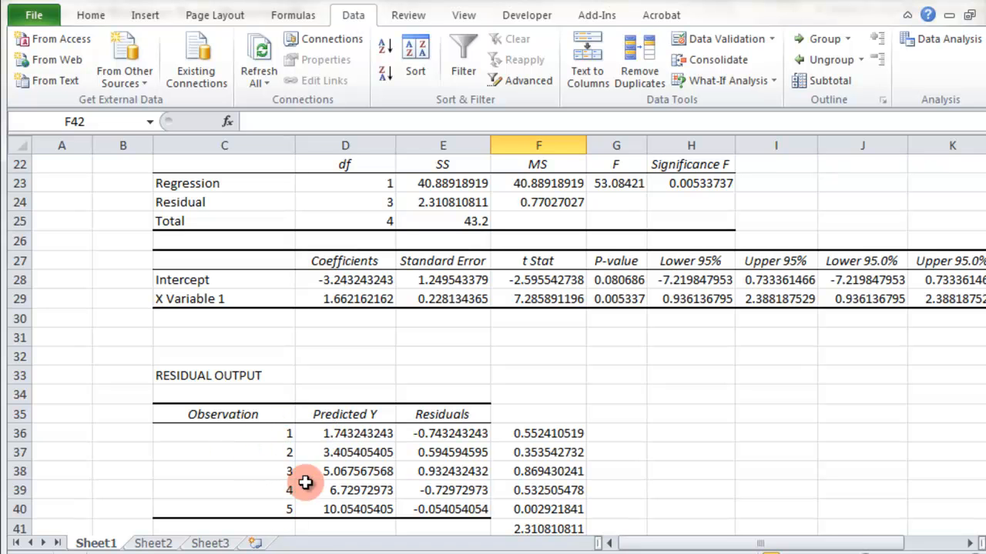
{"action": "scroll", "scroll_direction": "up", "scroll_amount": 3}
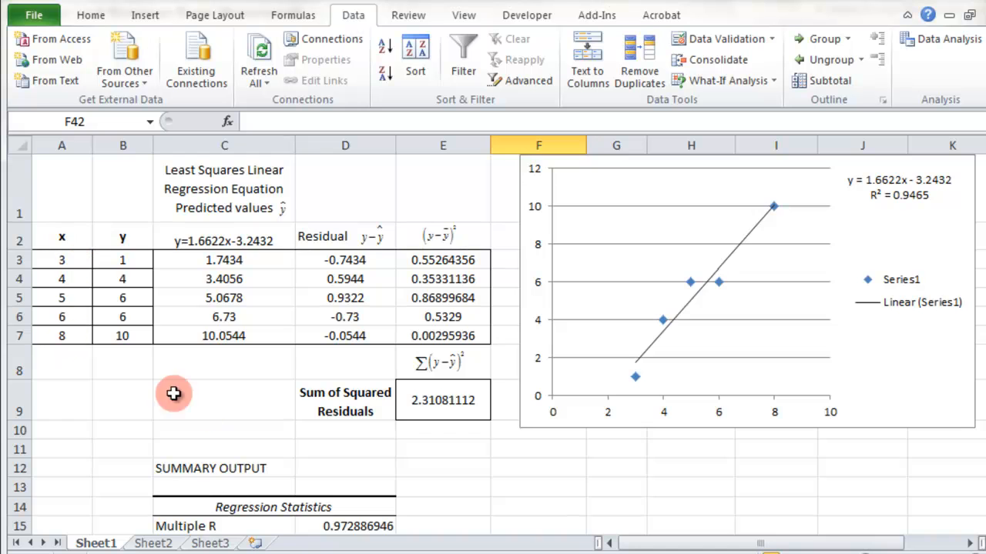
{"action": "scroll", "scroll_direction": "down", "scroll_amount": 3}
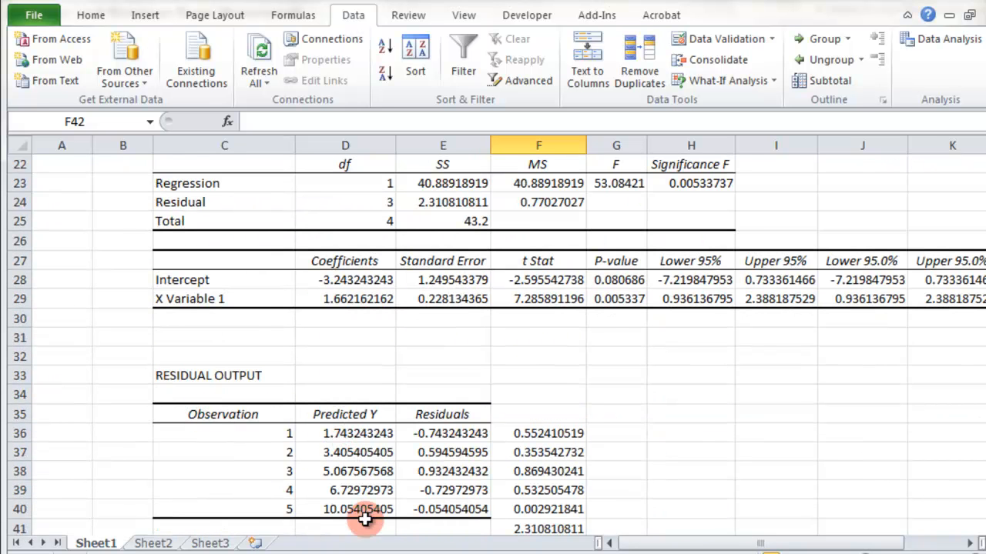
{"action": "scroll", "scroll_direction": "down", "scroll_amount": 3}
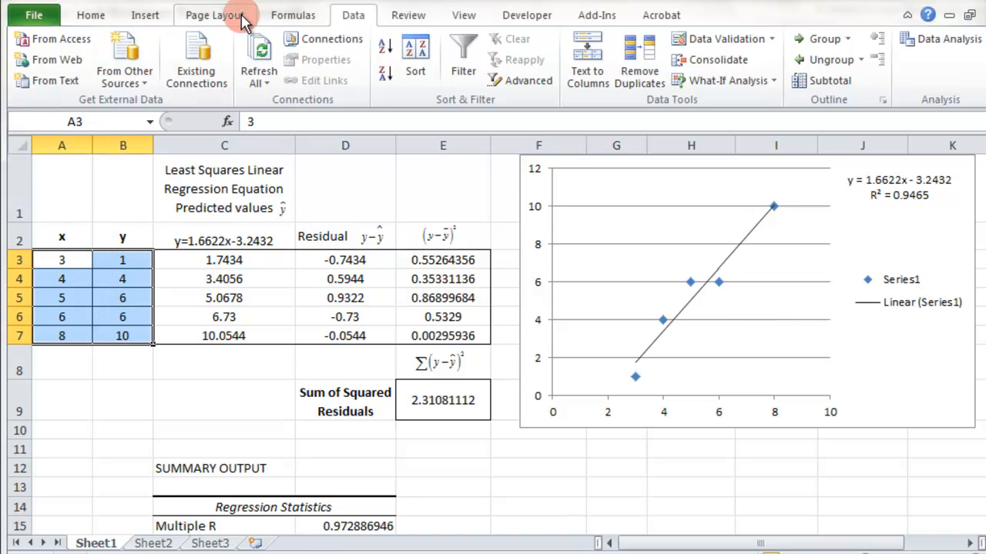
Select the scatter chart's plot area and pick Linear from the Layout tab's Trendline list
{"action": "left_click", "coordinate": [144, 15]}
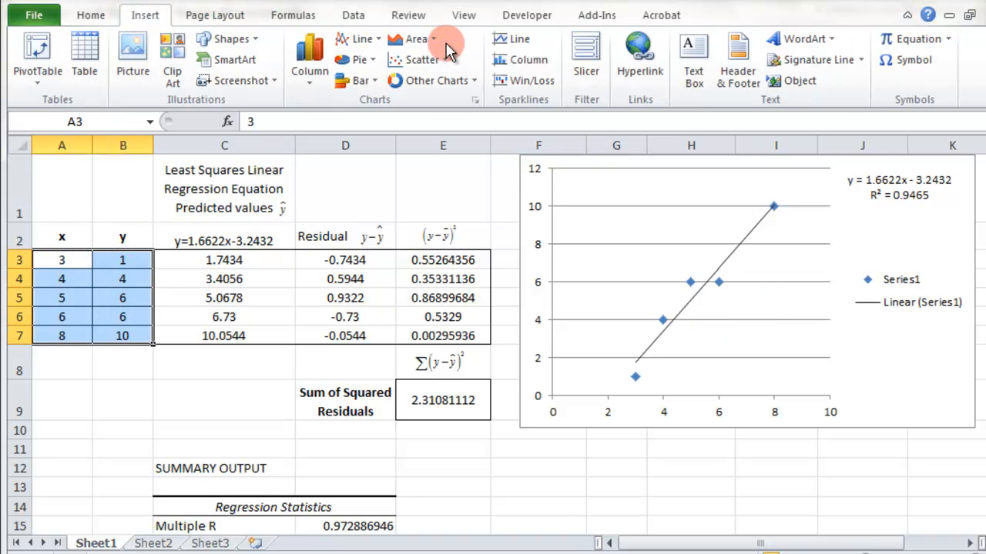
{"action": "left_click", "coordinate": [422, 60]}
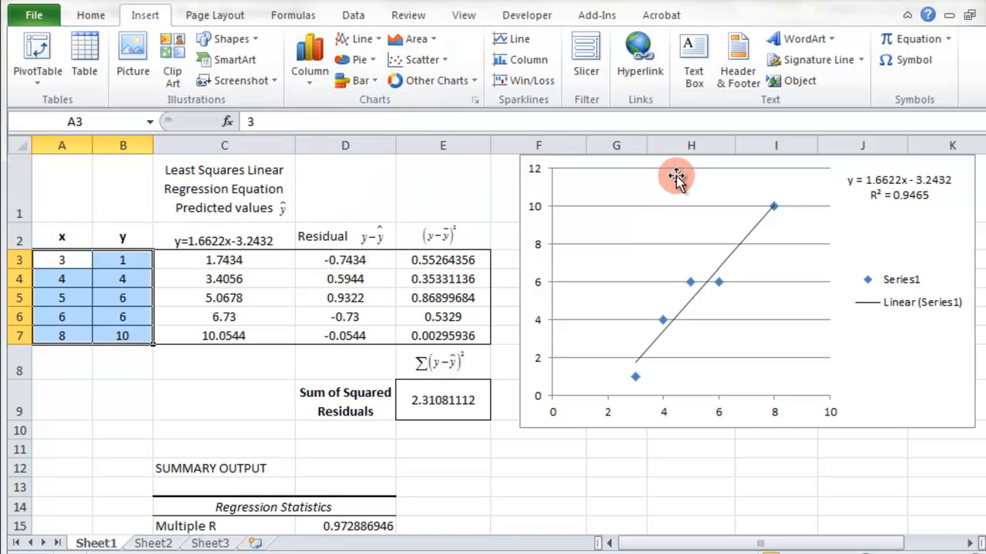
{"action": "right_click", "coordinate": [676, 176]}
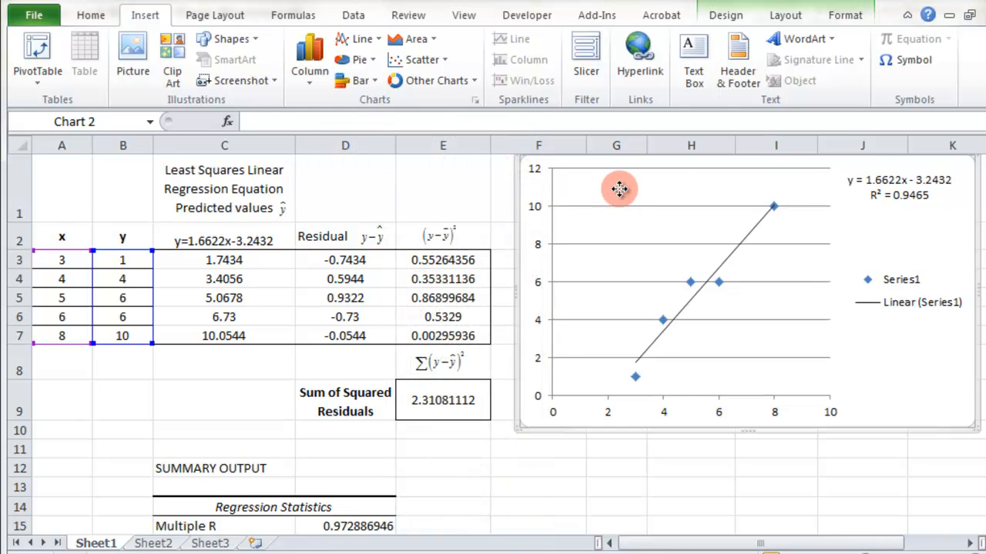
{"action": "left_click", "coordinate": [620, 190]}
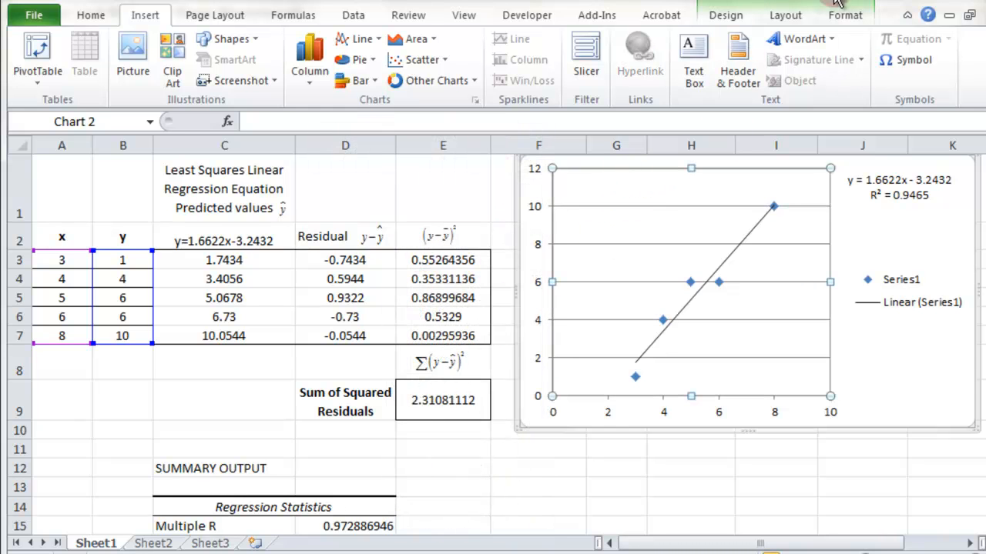
{"action": "left_click", "coordinate": [784, 14]}
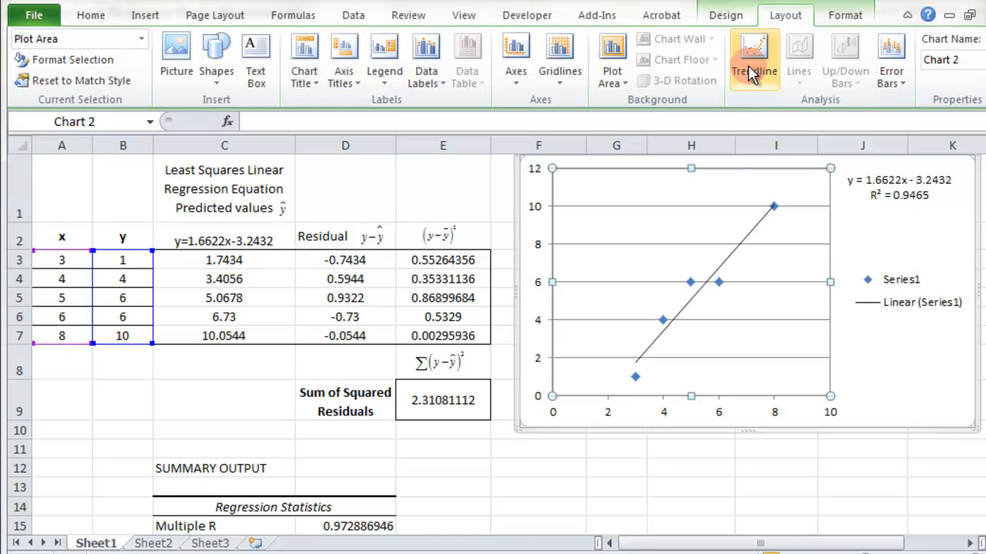
{"action": "left_click", "coordinate": [754, 58]}
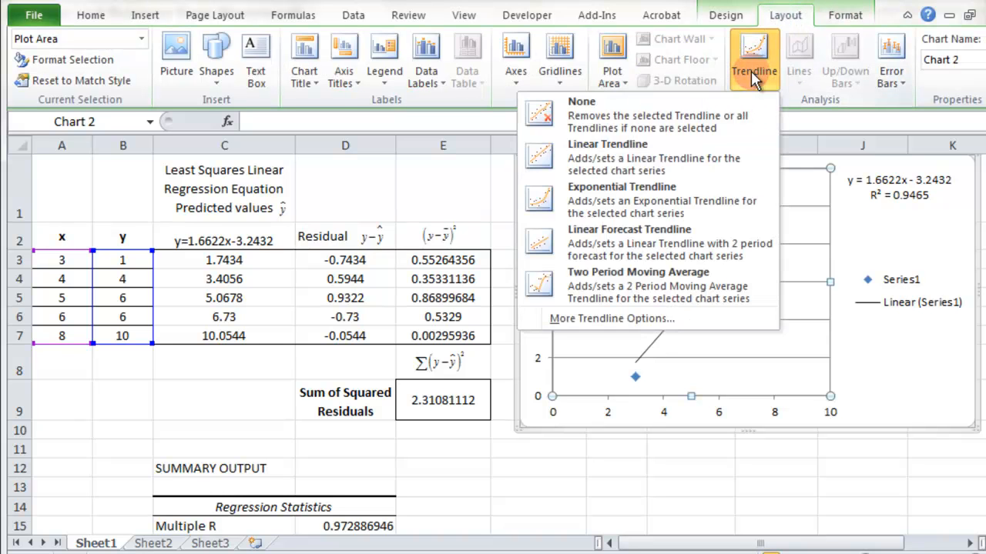
{"action": "left_click", "coordinate": [607, 144]}
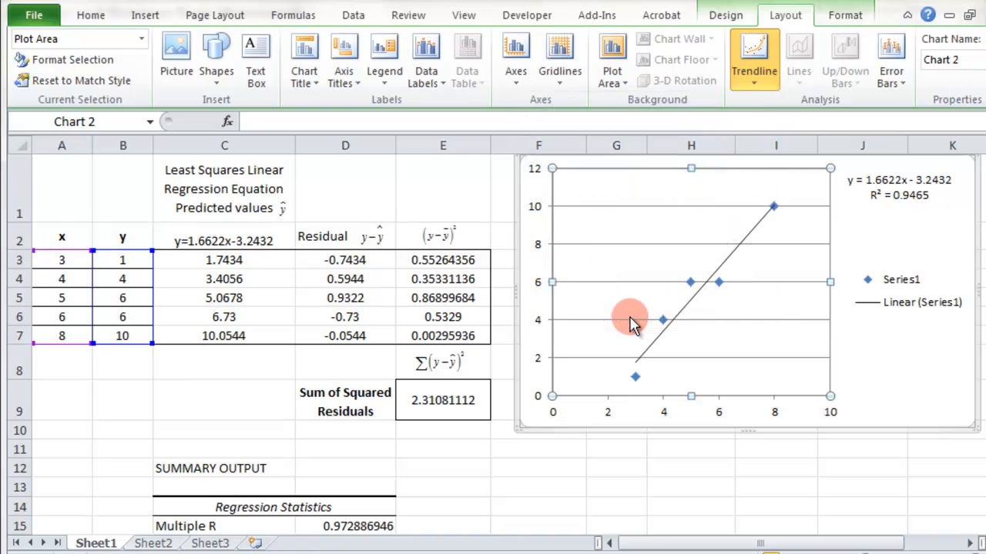
Add a second linear trendline showing its equation via More Trendline Options, then close Format Trendline
{"action": "left_click", "coordinate": [754, 58]}
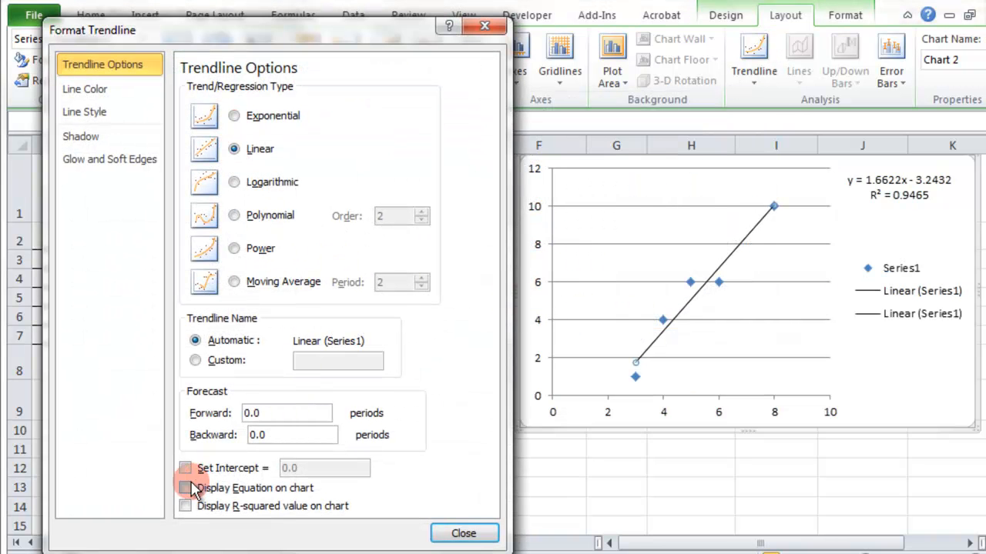
{"action": "left_click", "coordinate": [186, 487]}
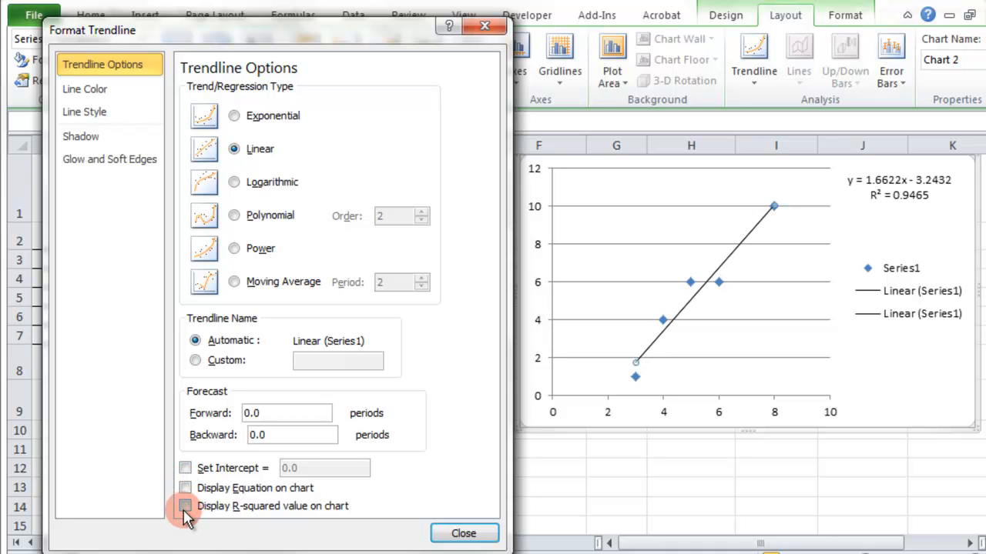
{"action": "left_click", "coordinate": [463, 532]}
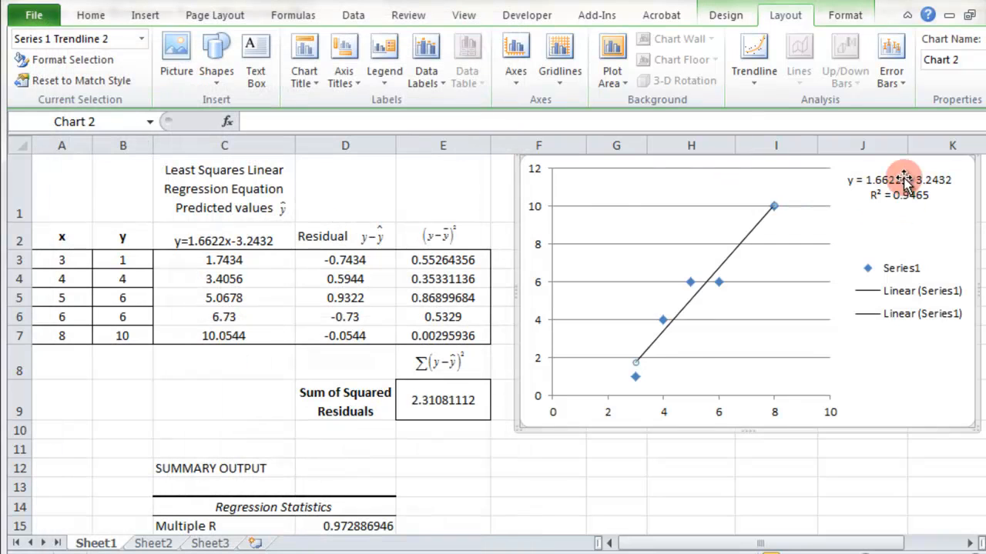
{"action": "mouse_move", "coordinate": [661, 296]}
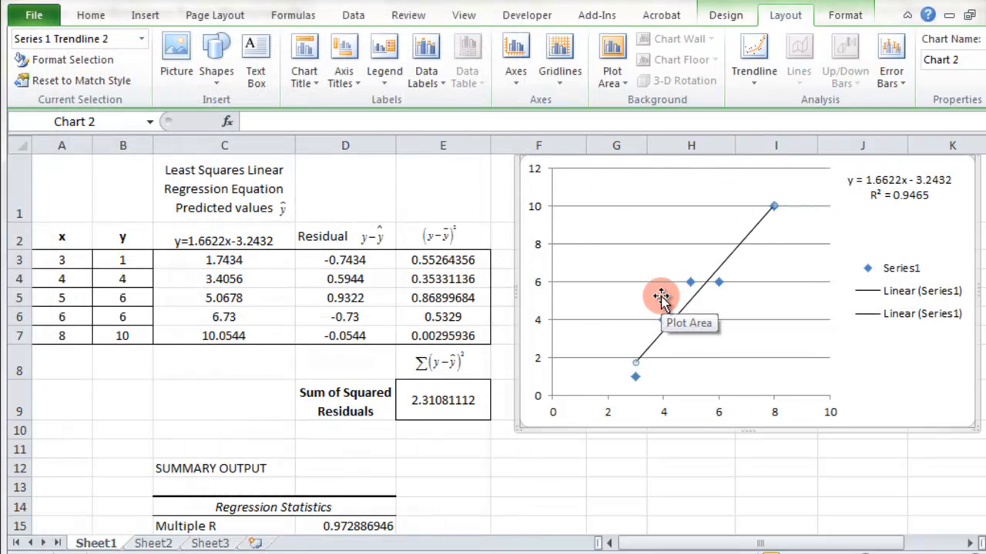
{"action": "mouse_move", "coordinate": [579, 164]}
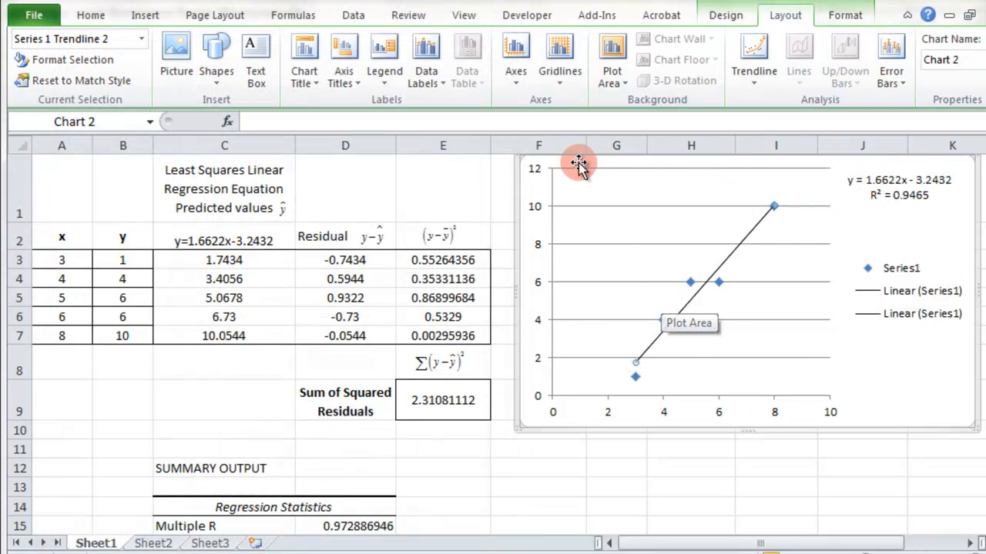
{"action": "mouse_move", "coordinate": [686, 324]}
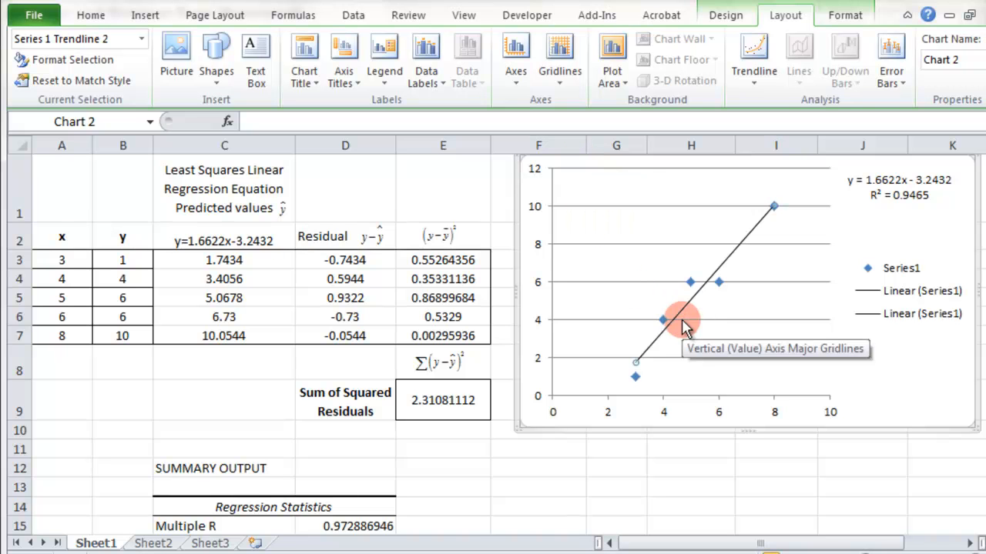